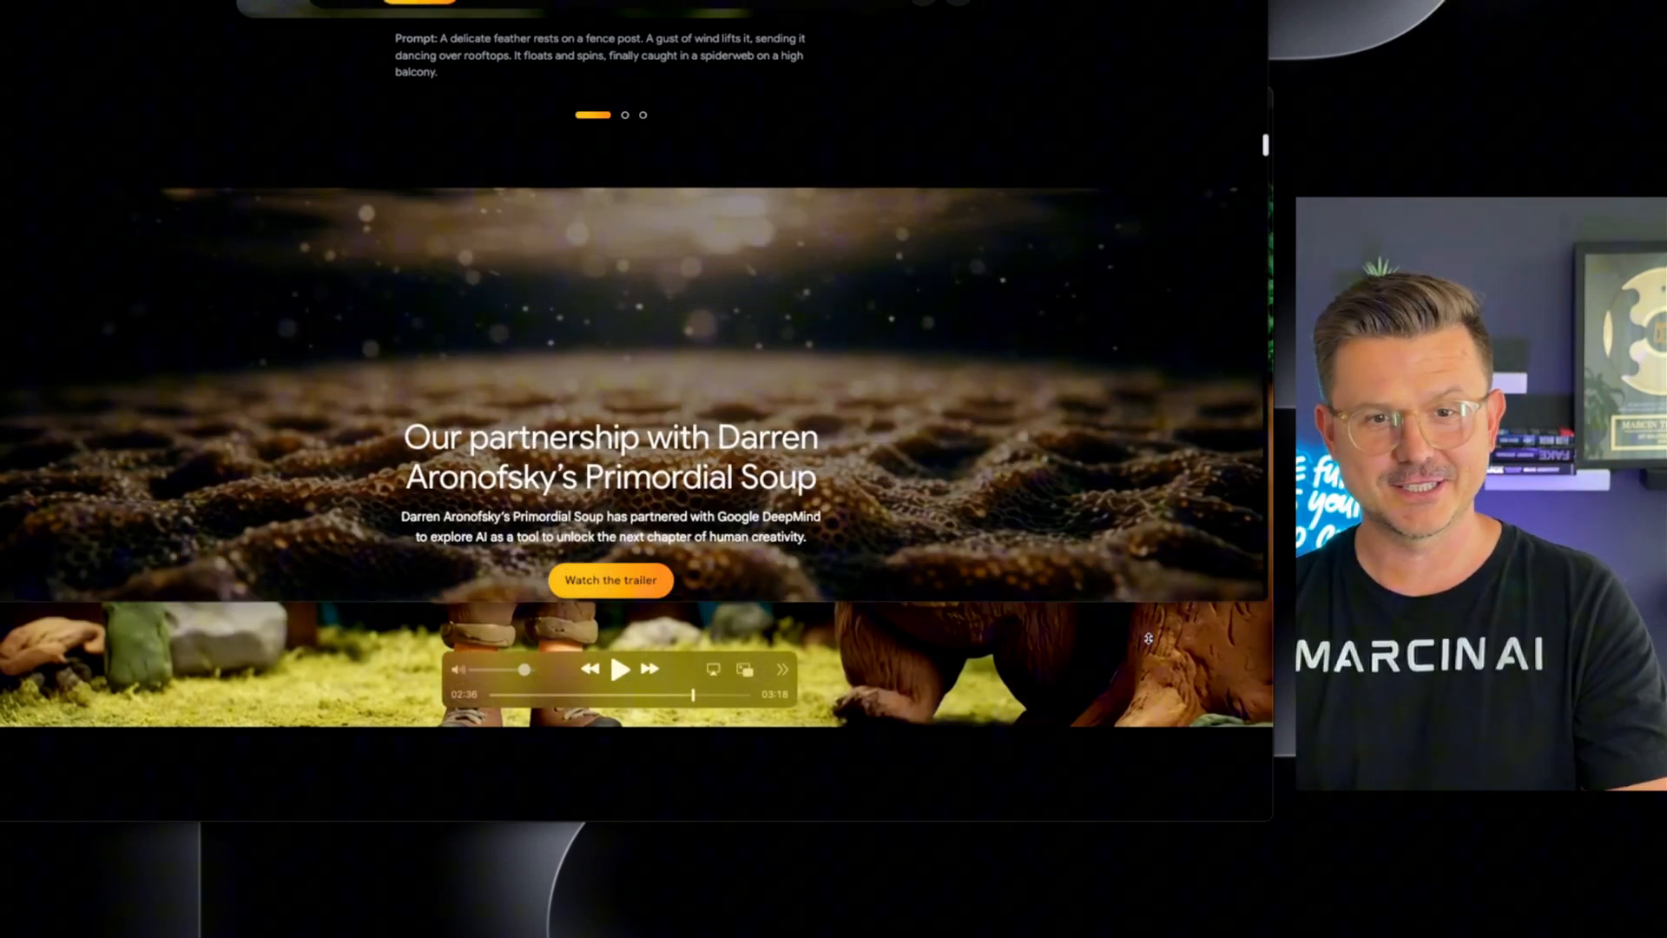
Step: Scroll the Veo page past Creators, Reference video, Camera controls and First & last frame to Outpainting
scroll("down", 3)
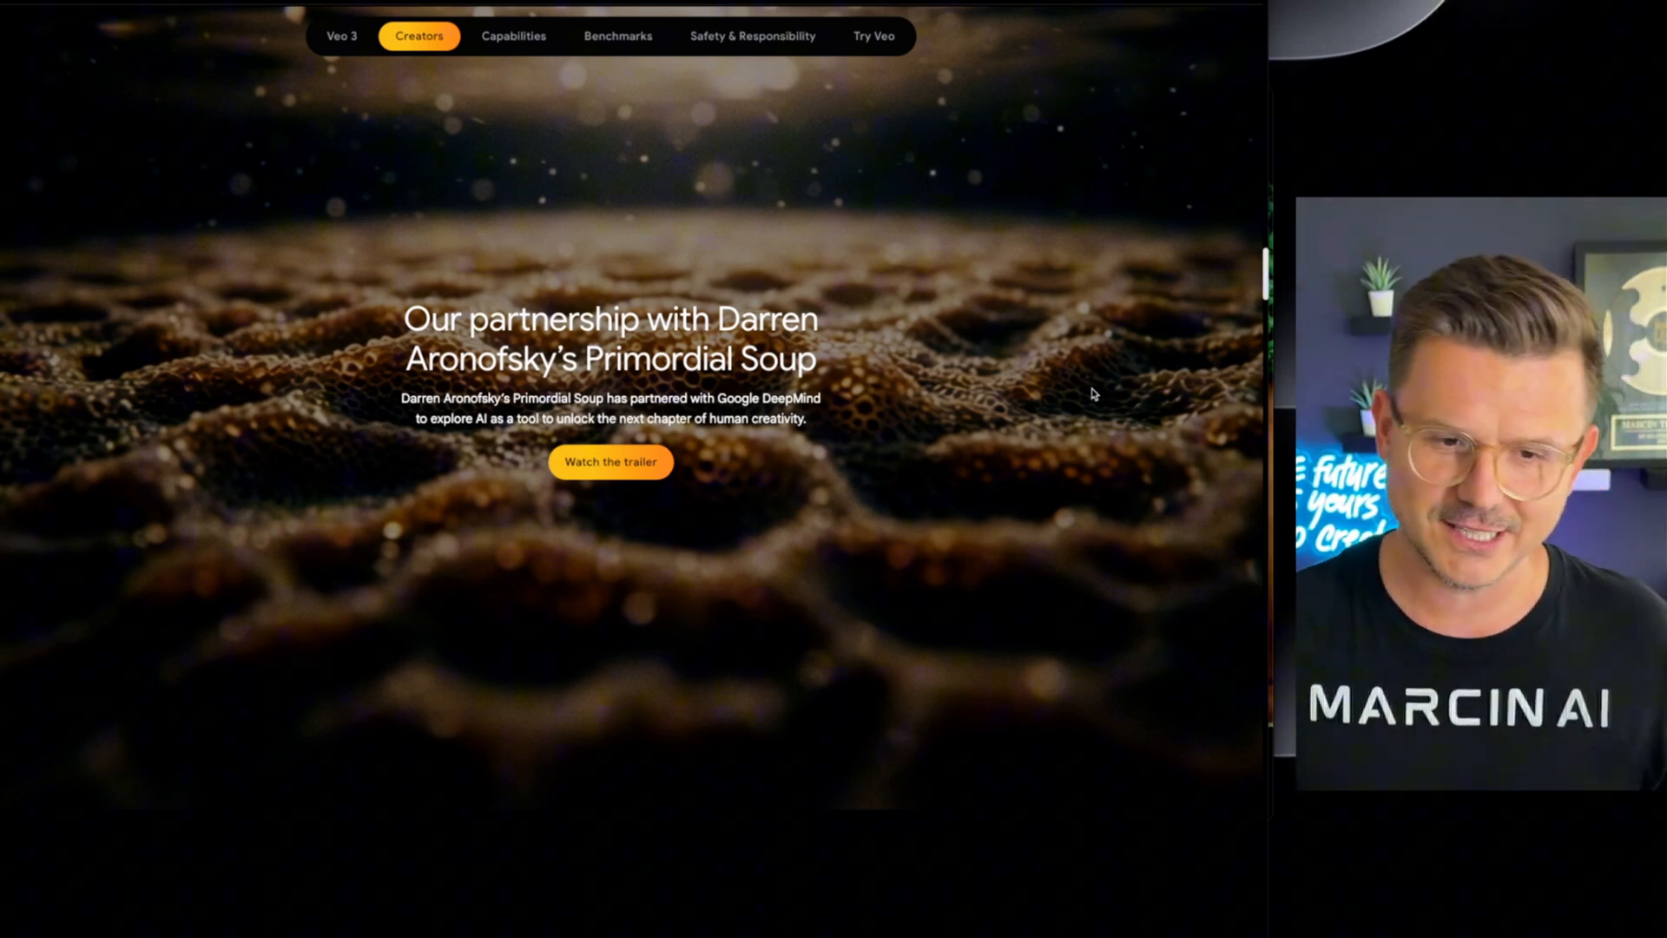
scroll("down", 3)
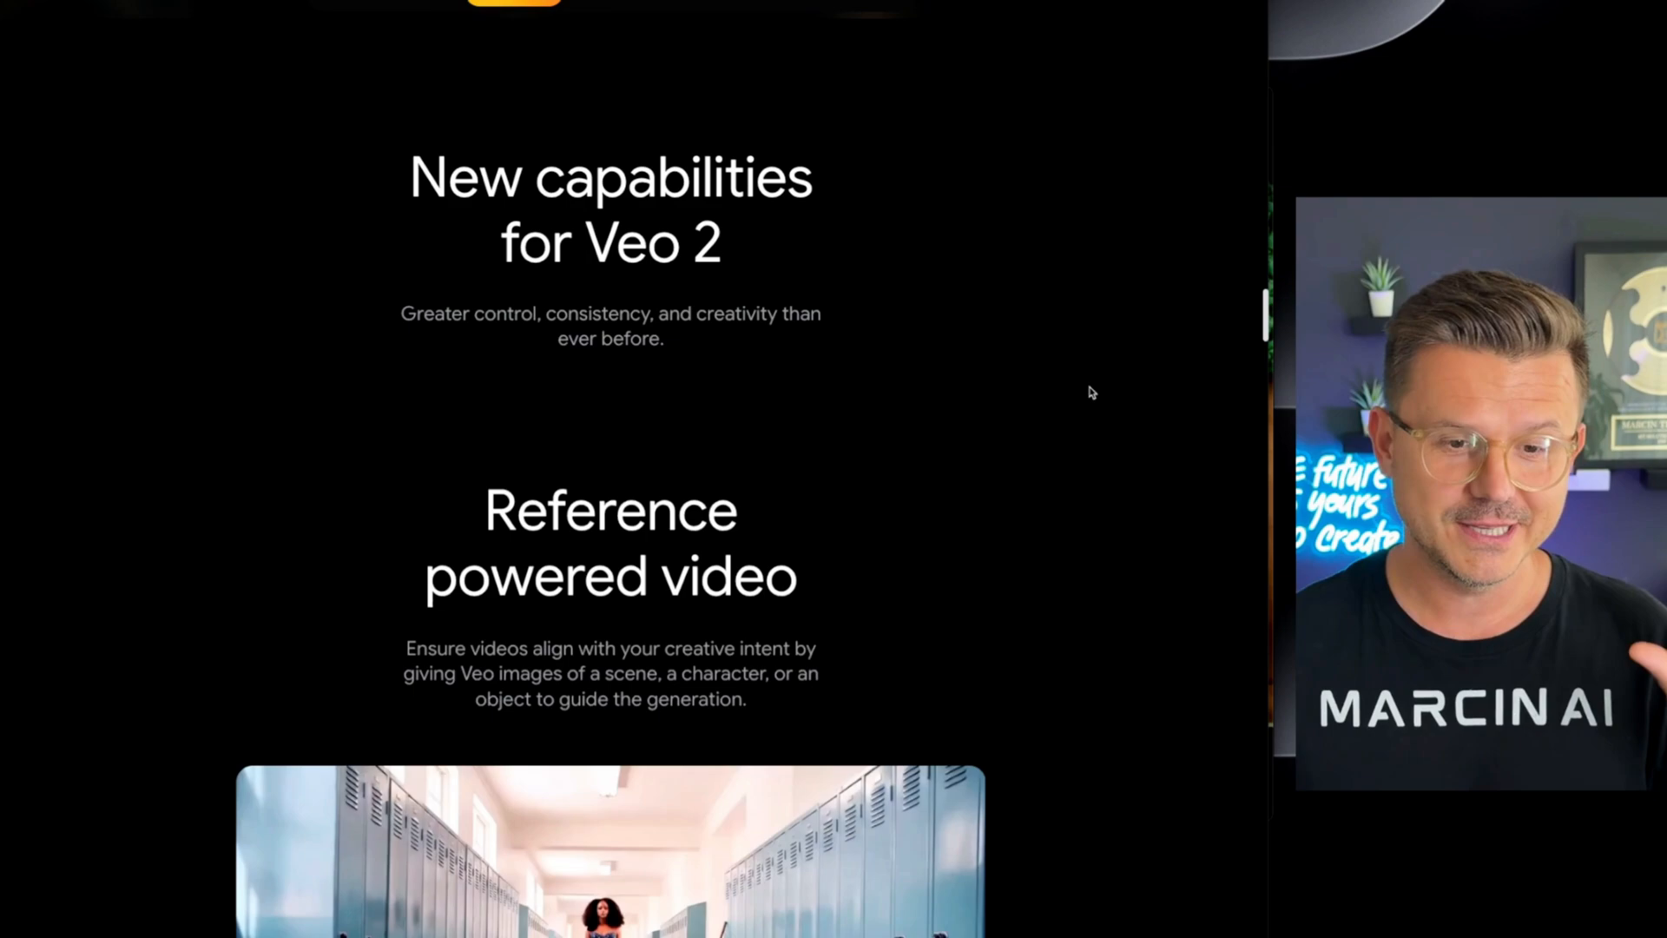
scroll("down", 3)
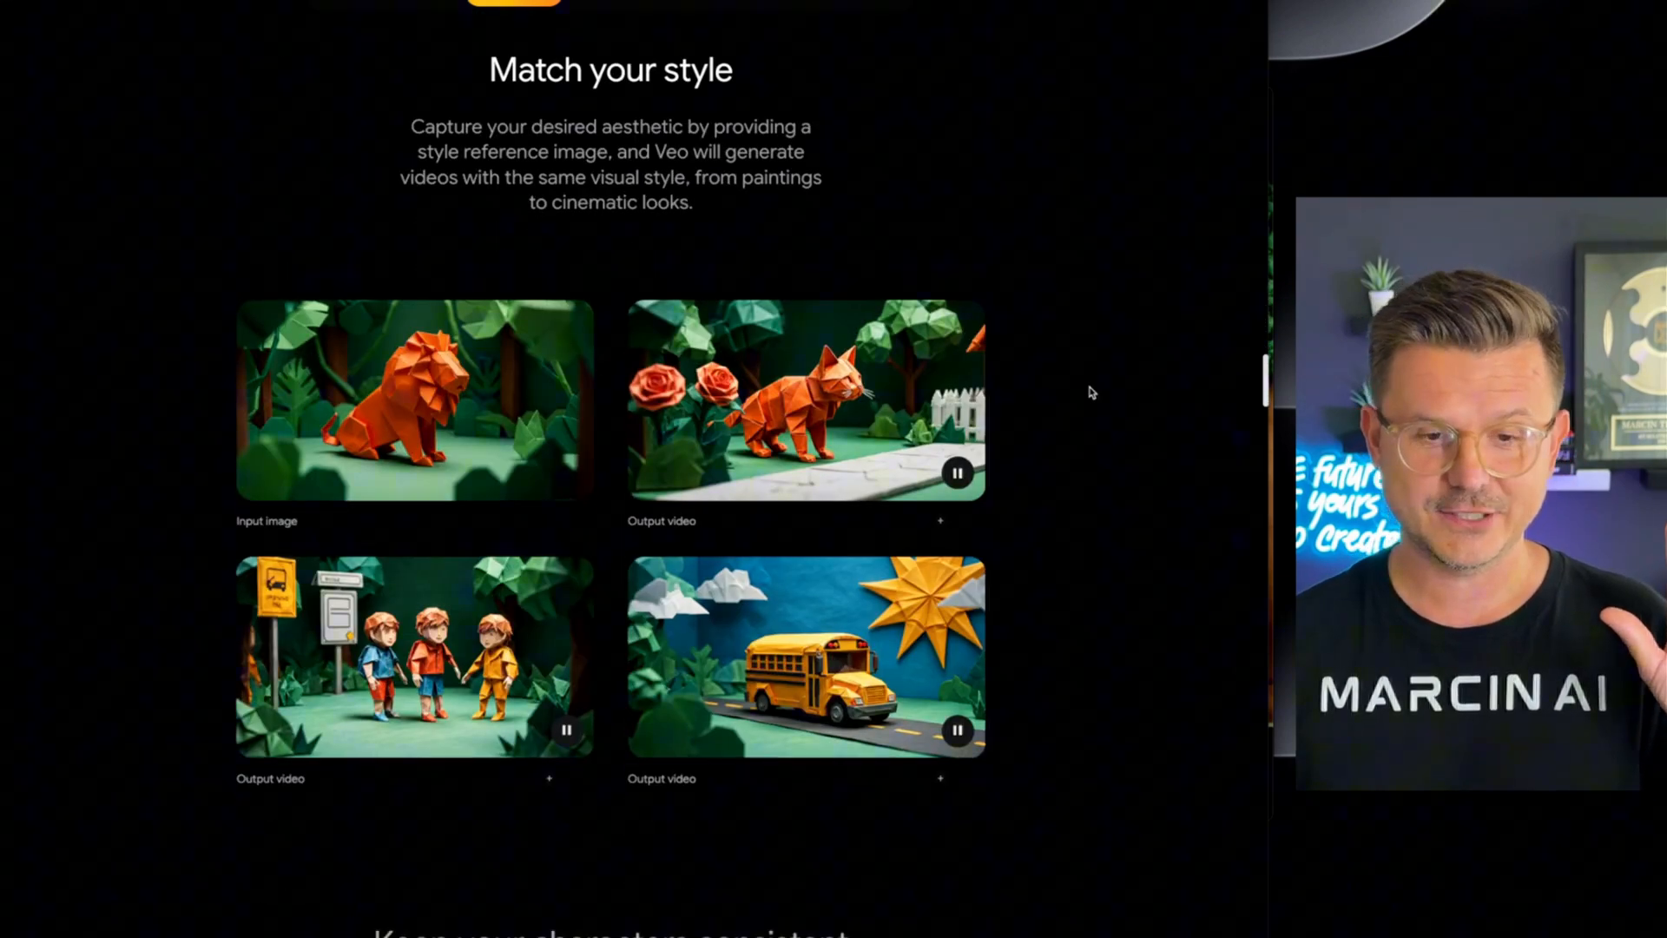
scroll("down", 3)
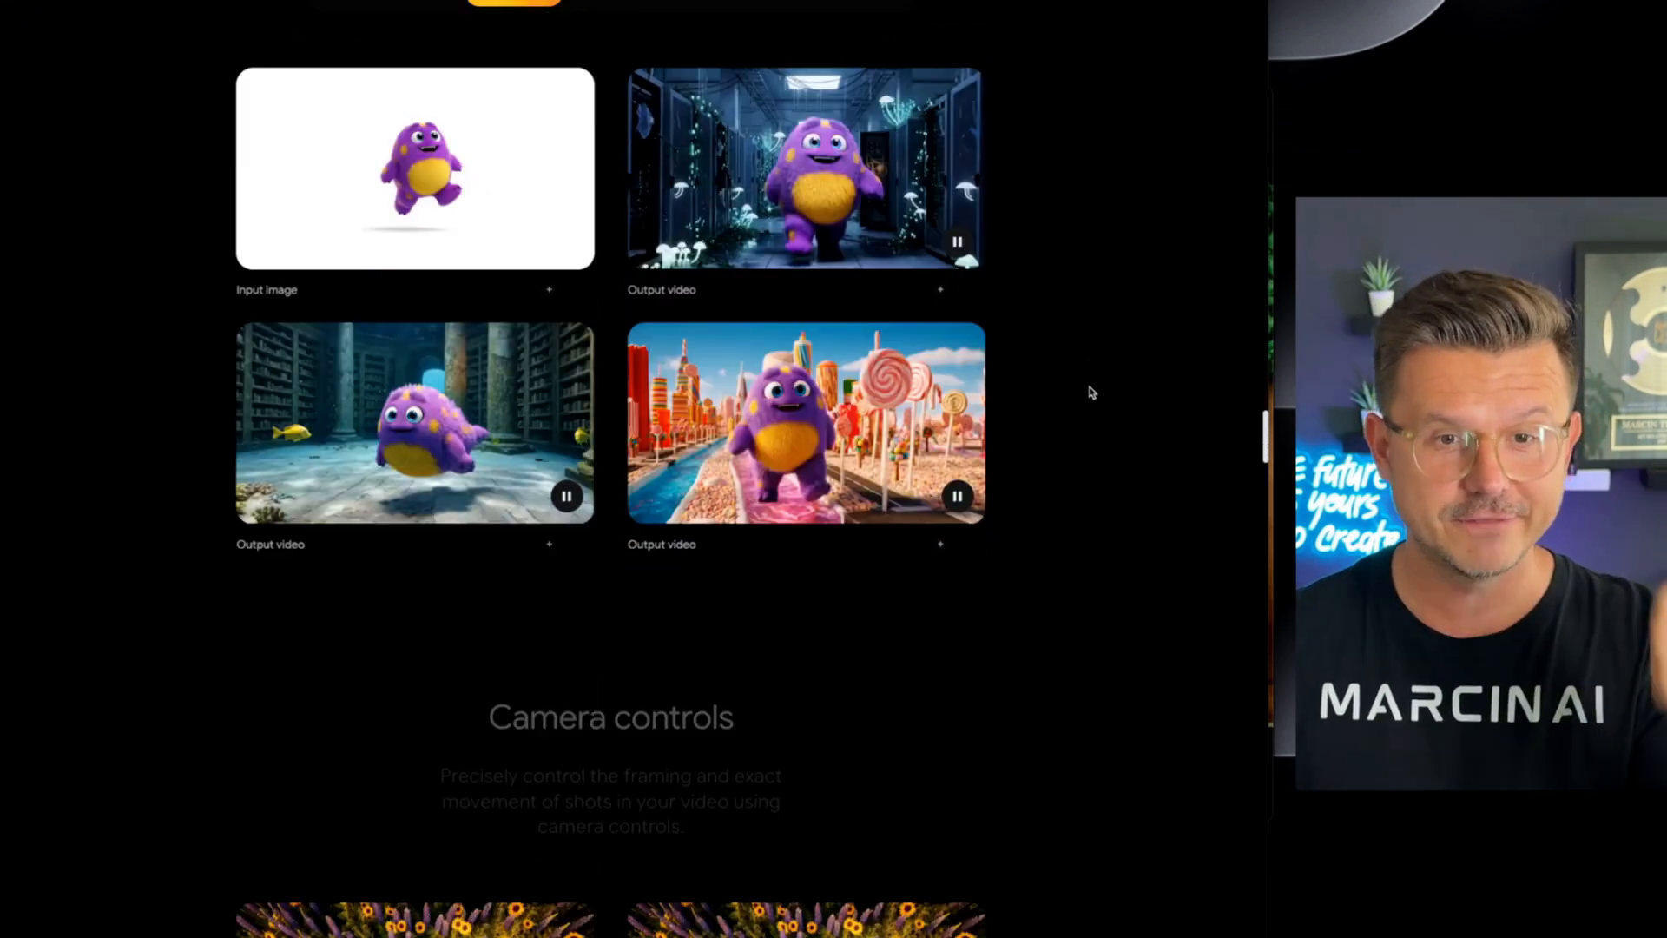
scroll("down", 3)
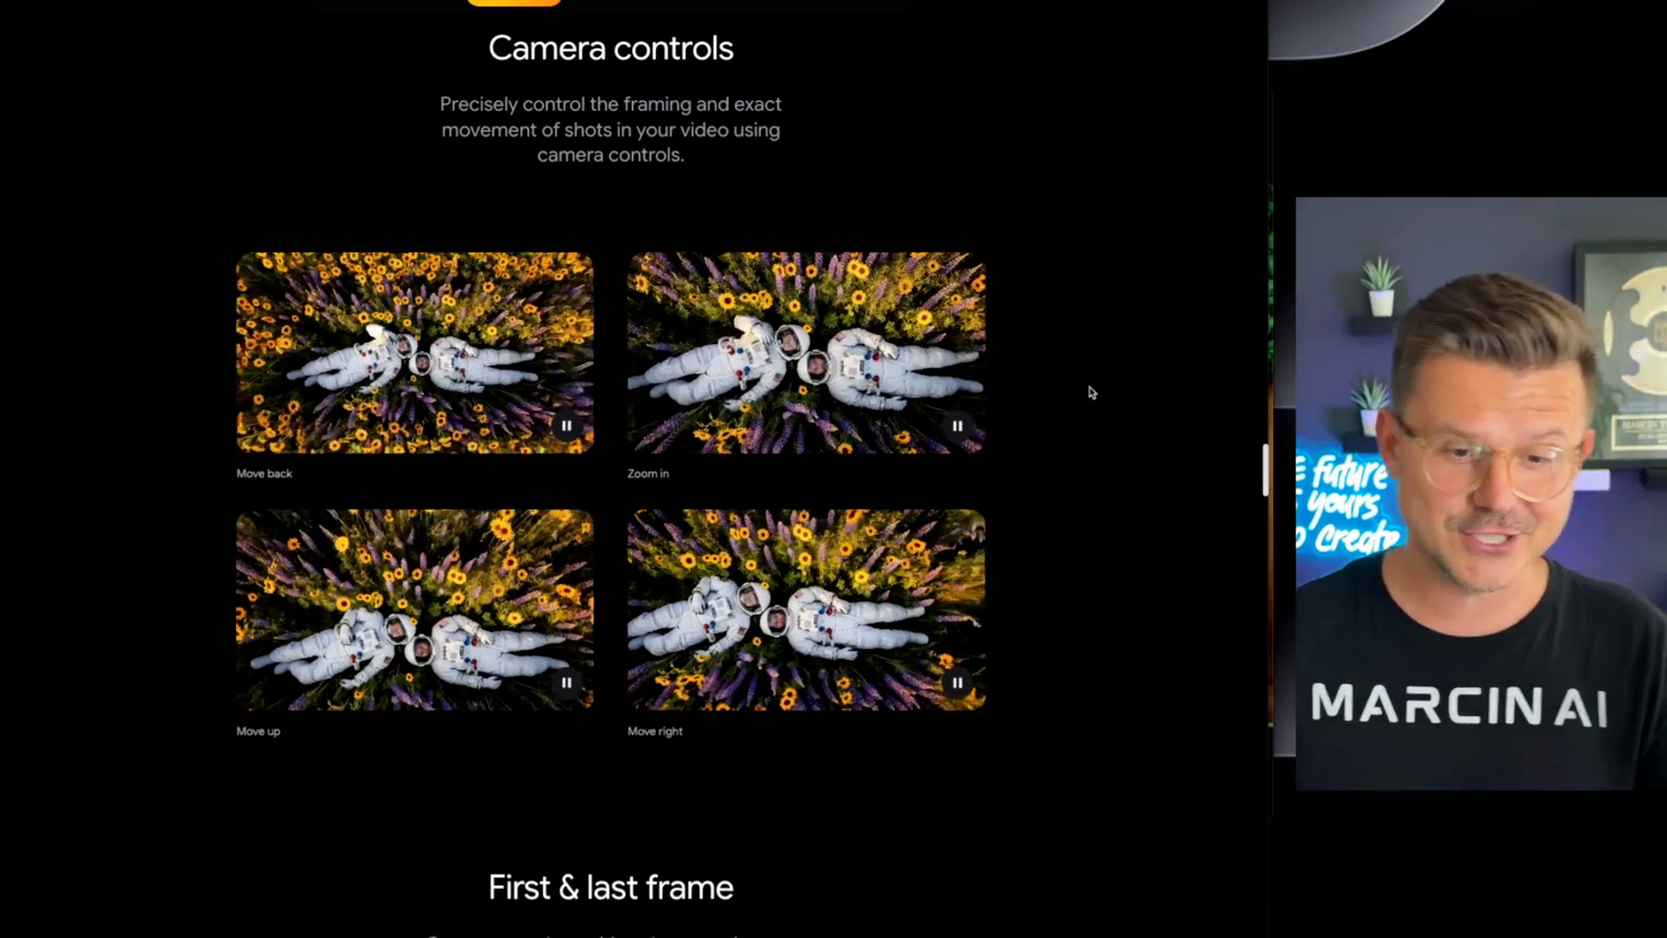
scroll("down", 3)
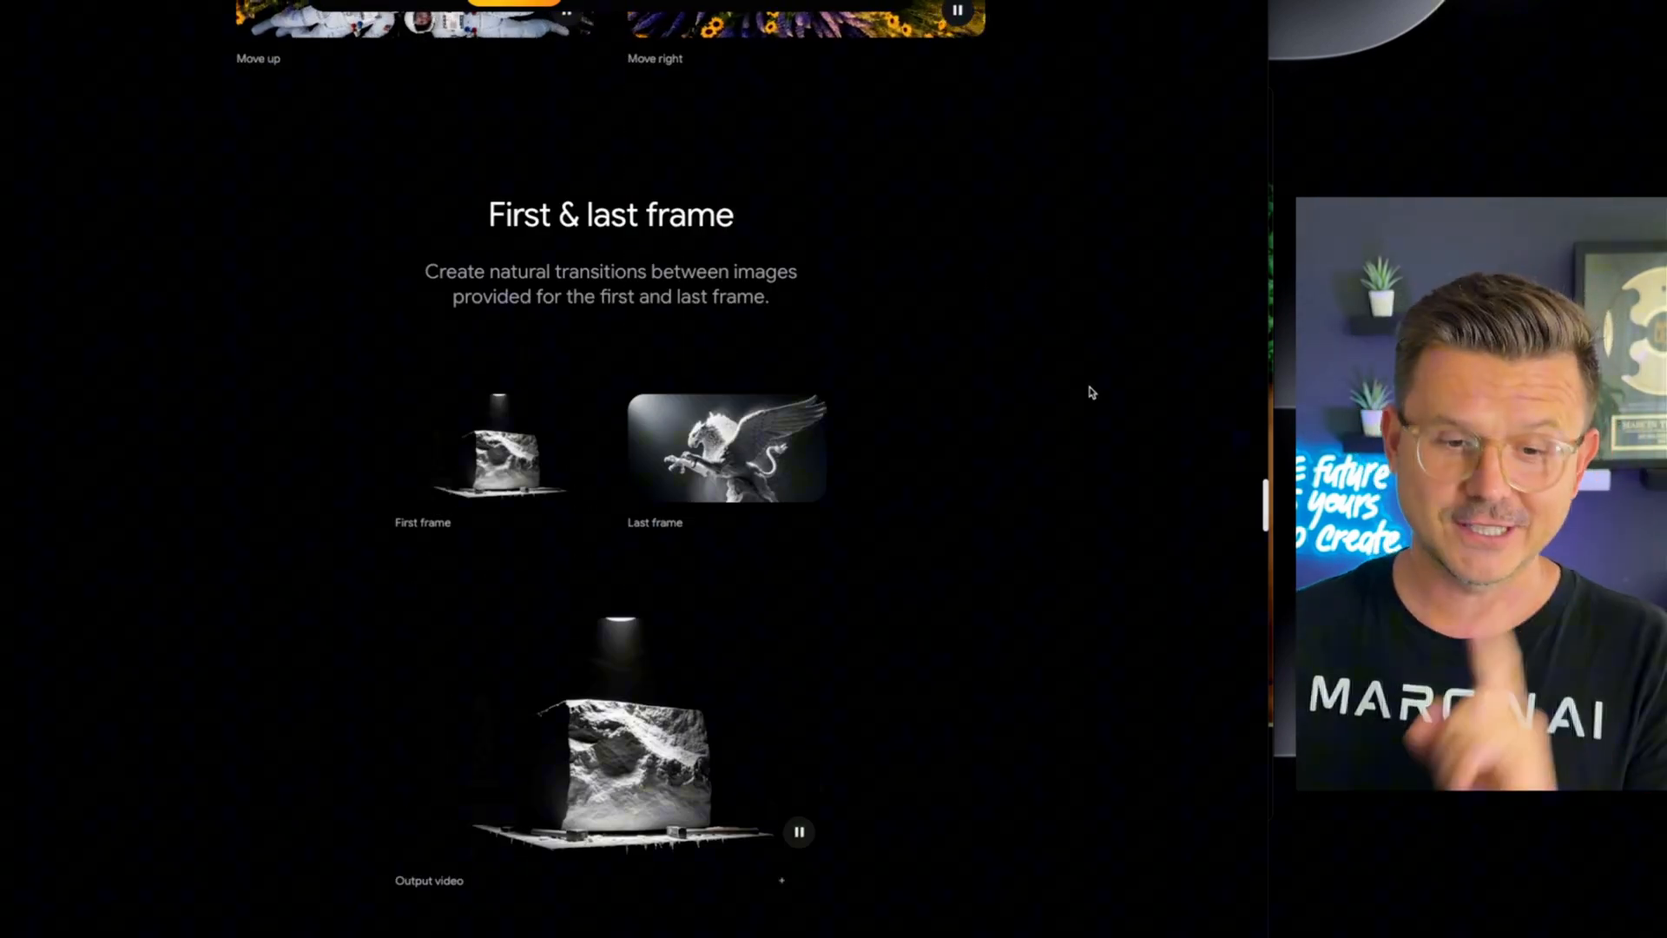
scroll("down", 3)
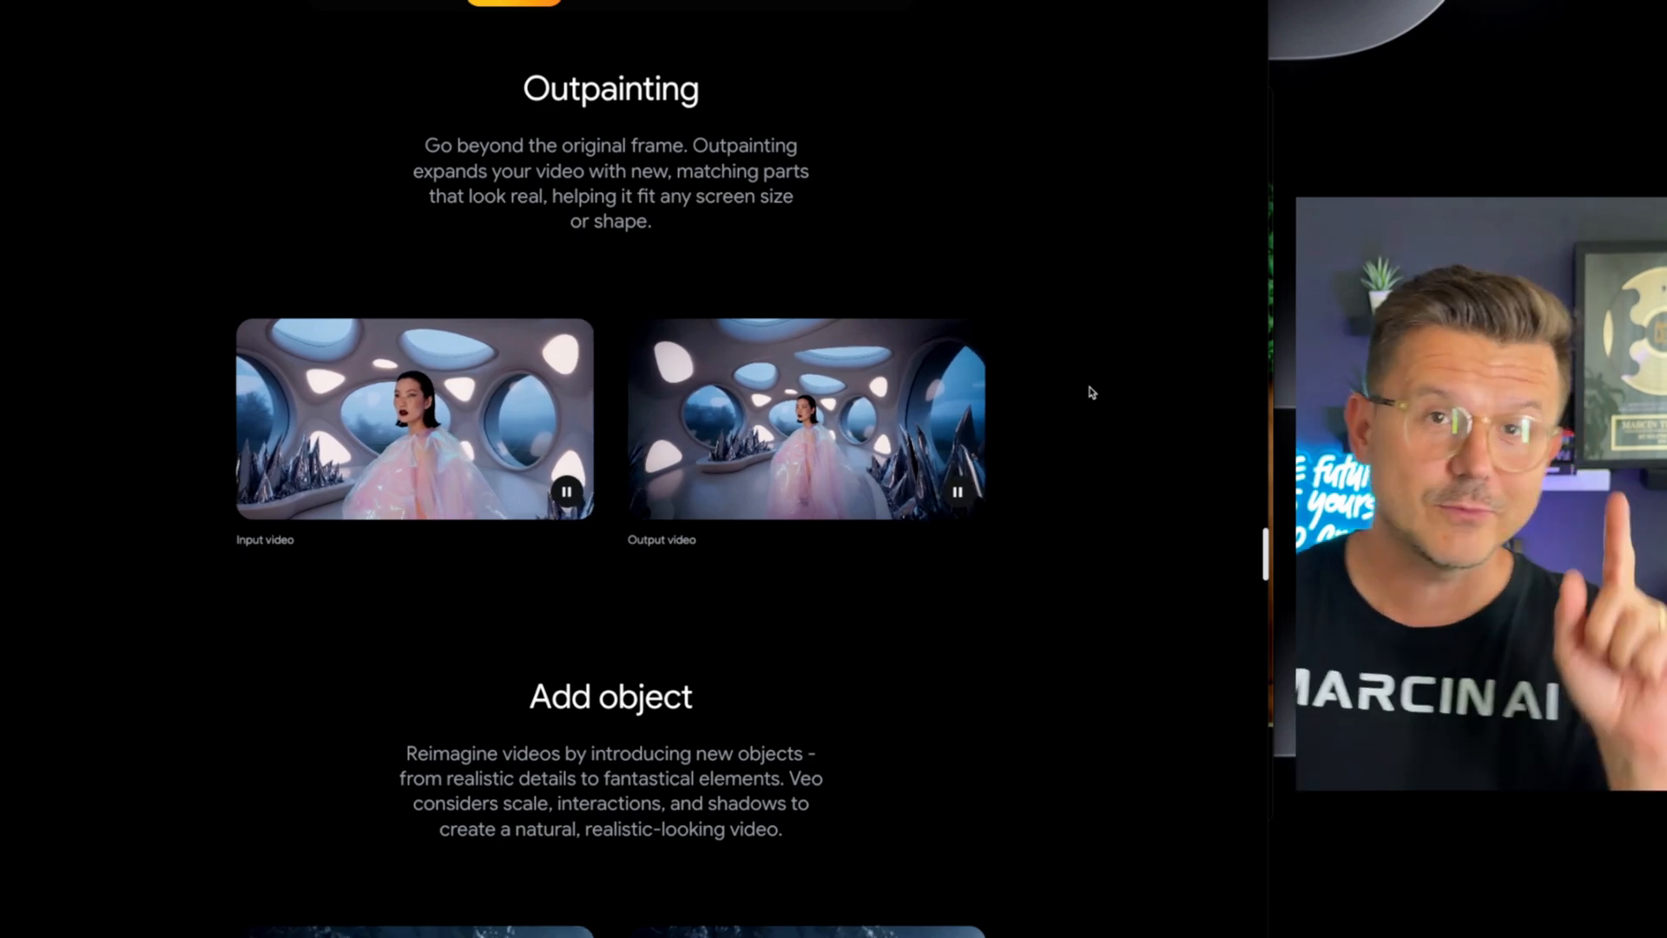
Step: Scroll through Add object, Character controls, Motion master, Flow, Benchmarks and Limitations sections
scroll("down", 3)
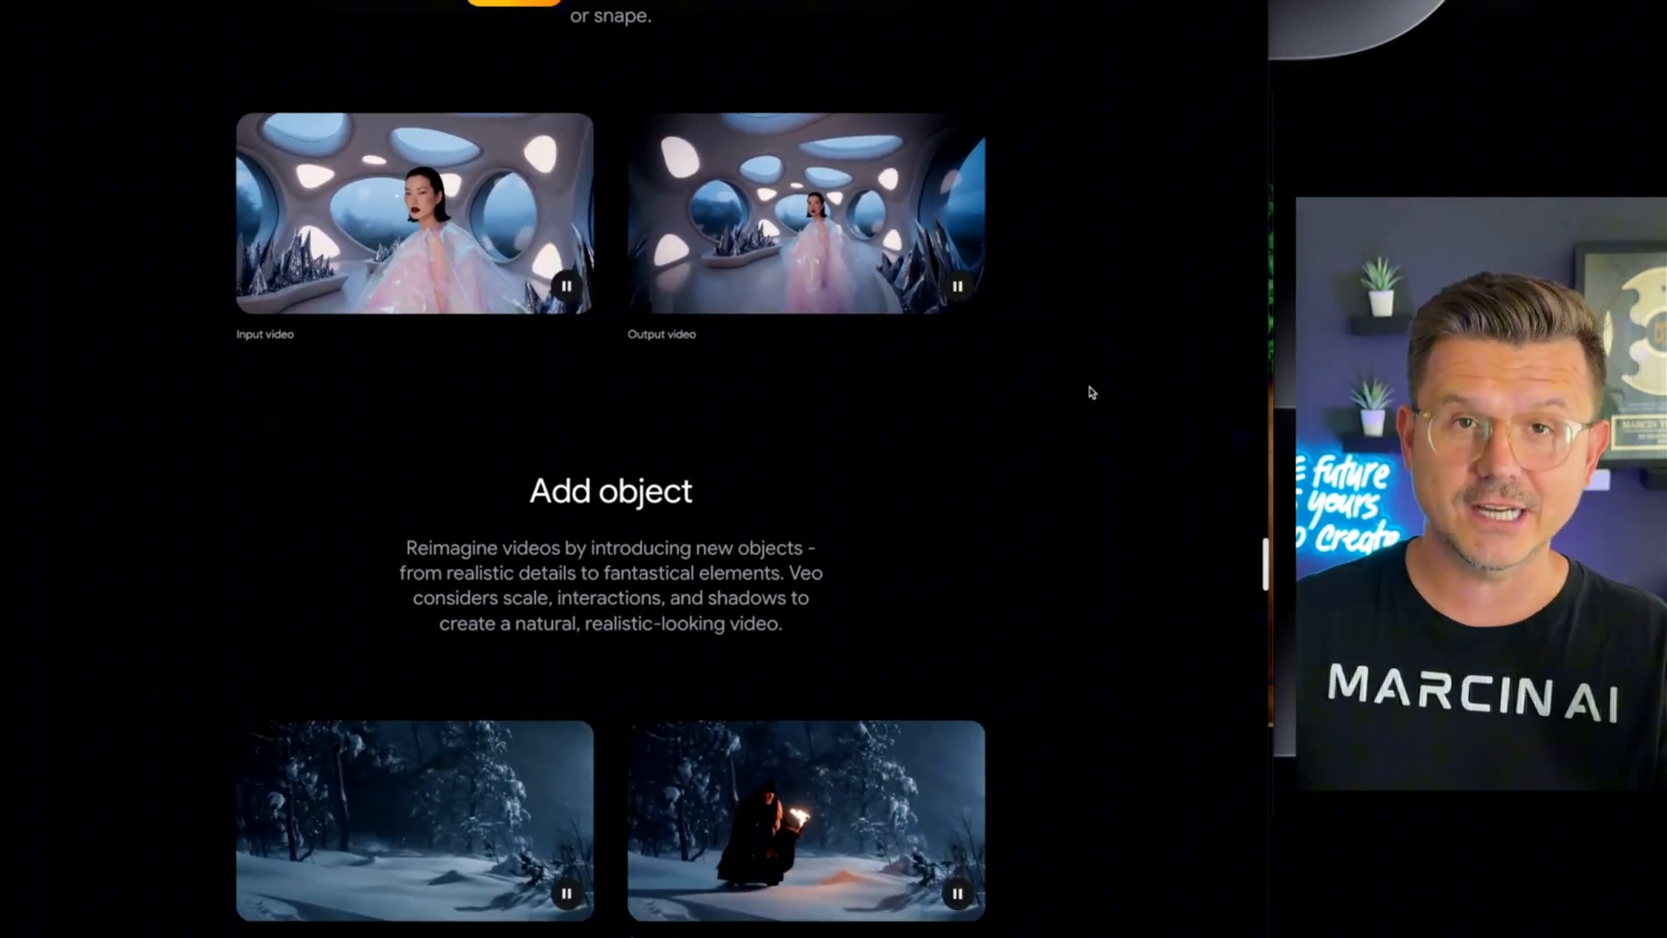
scroll("down", 3)
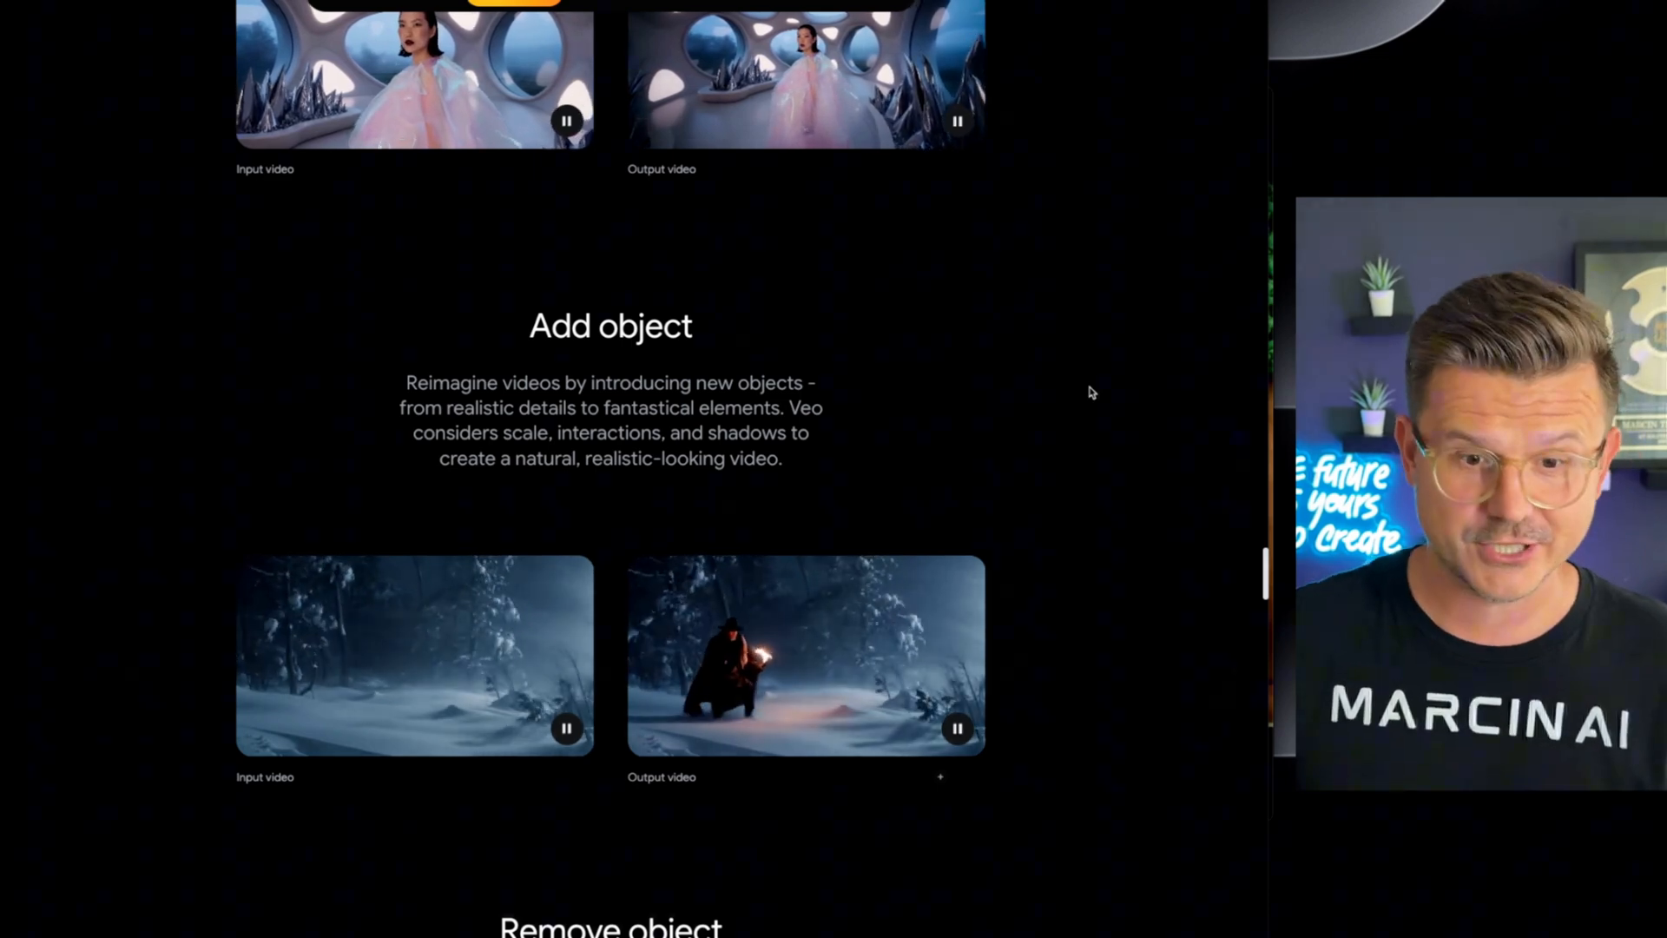
scroll("down", 3)
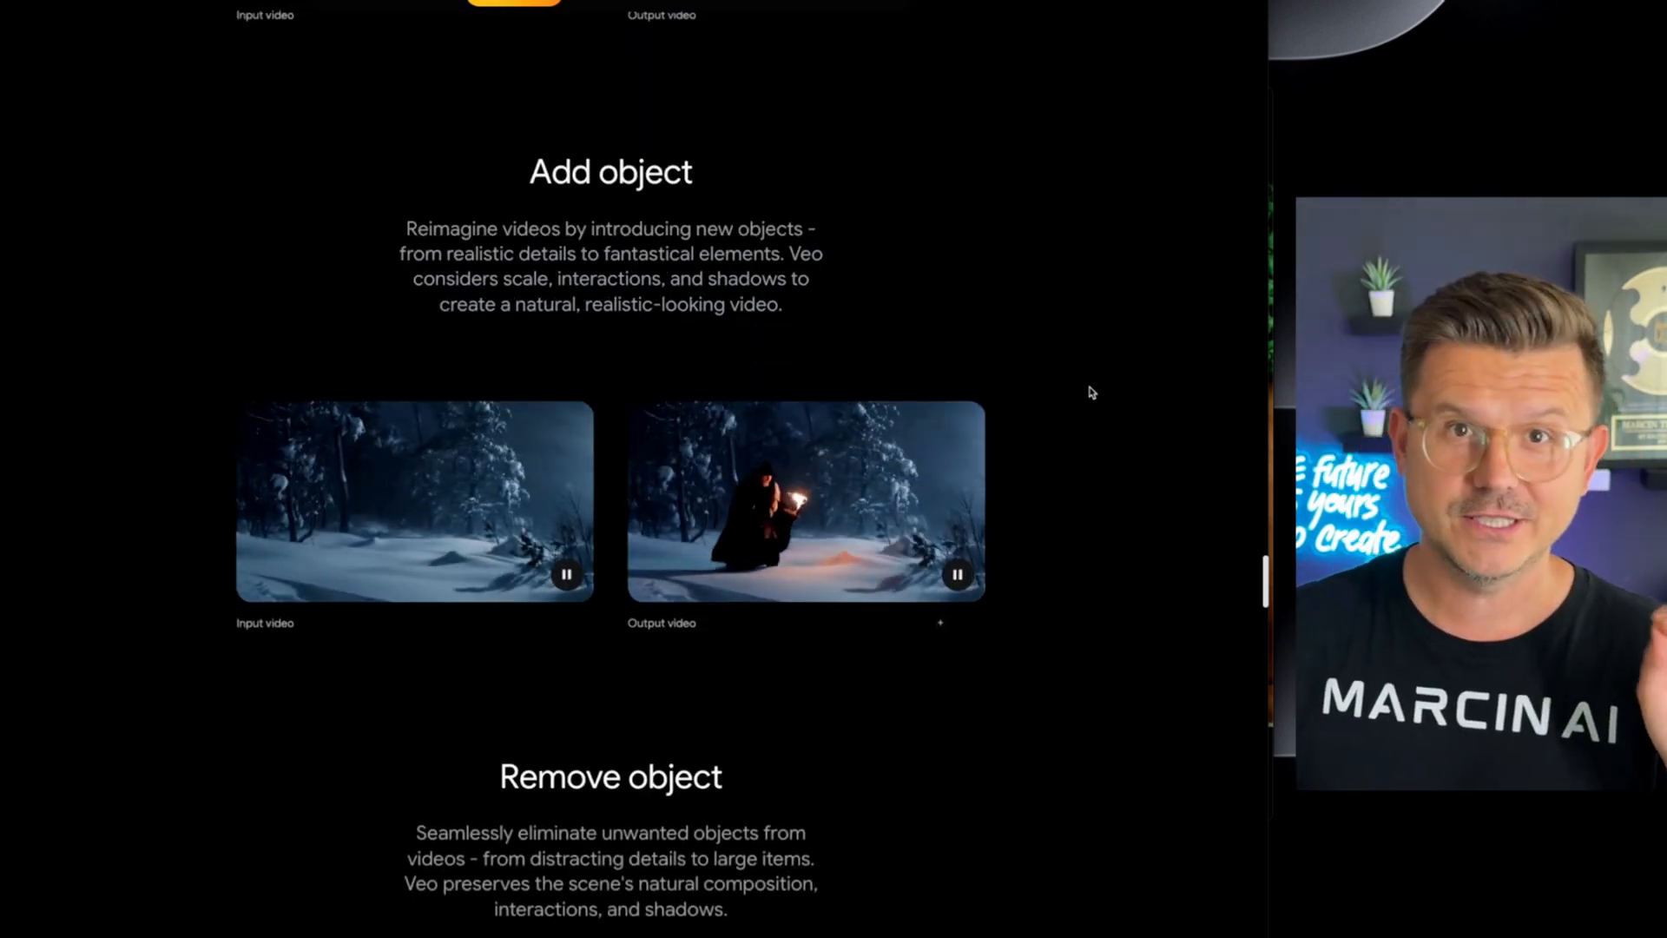
scroll("down", 3)
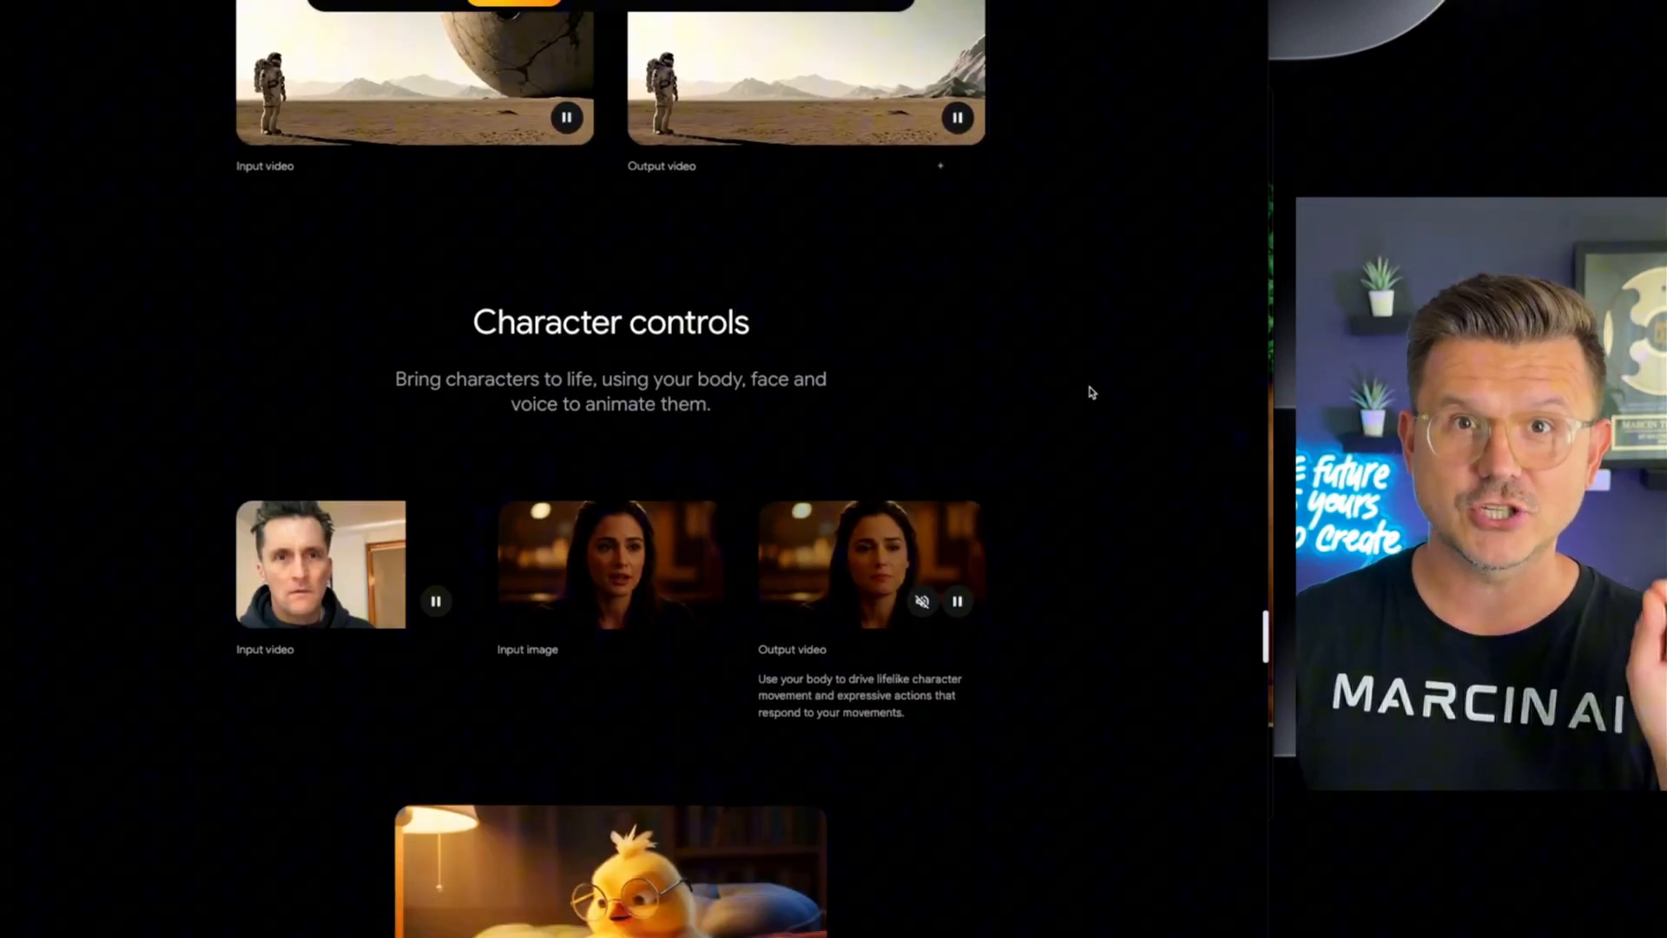
scroll("down", 3)
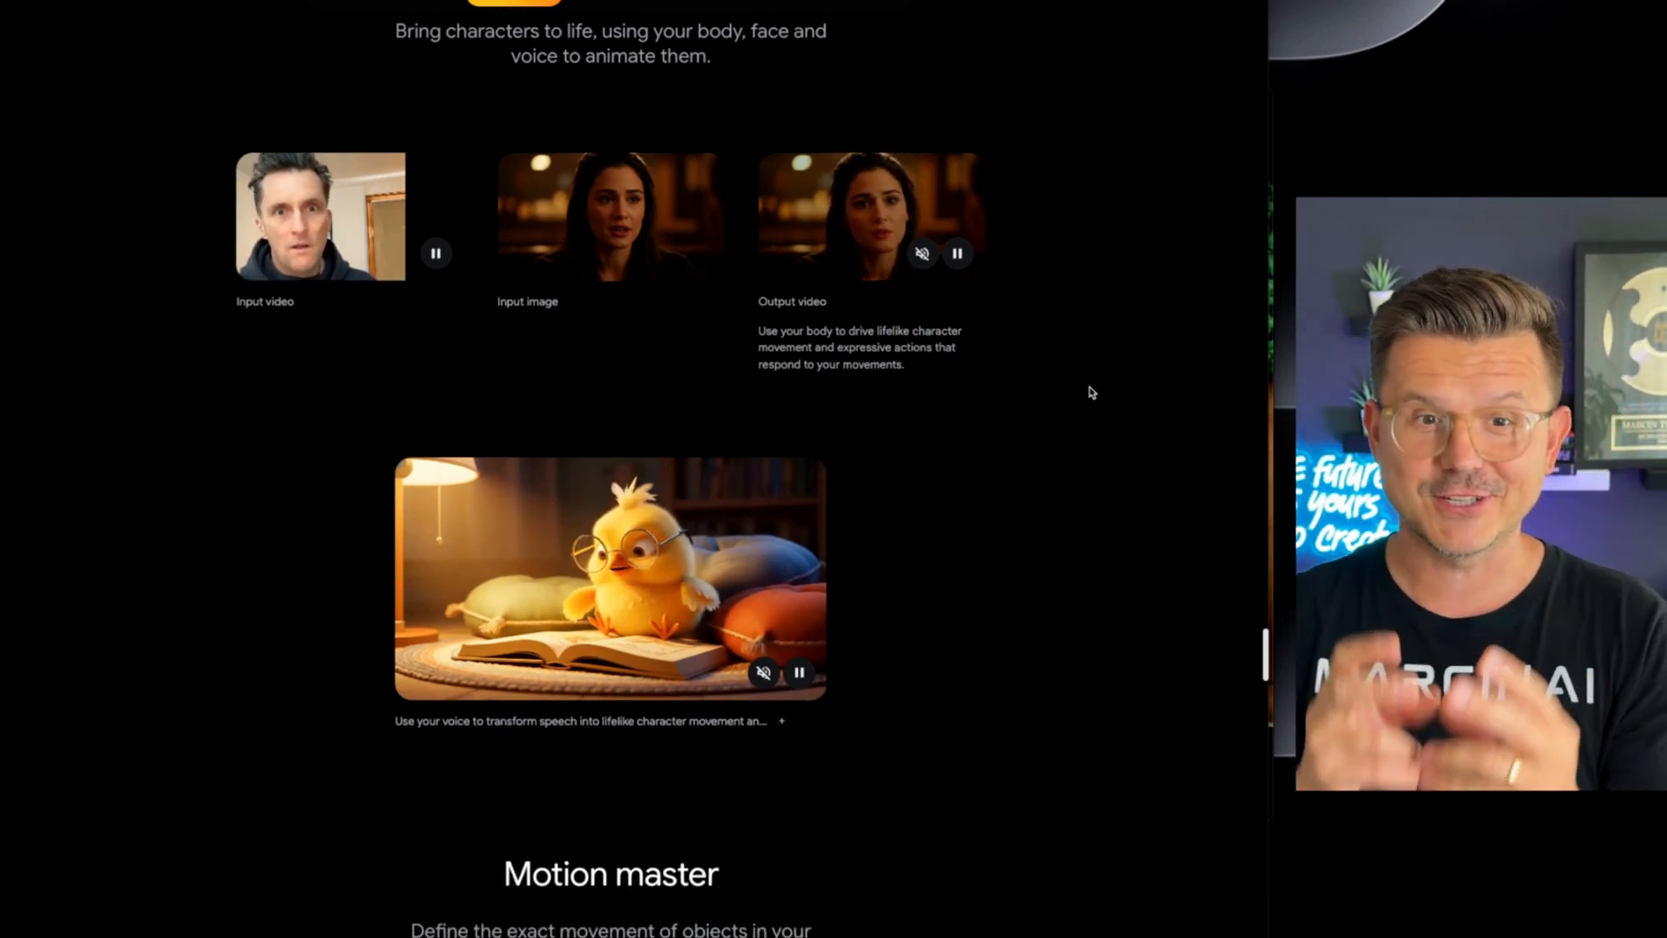
scroll("down", 3)
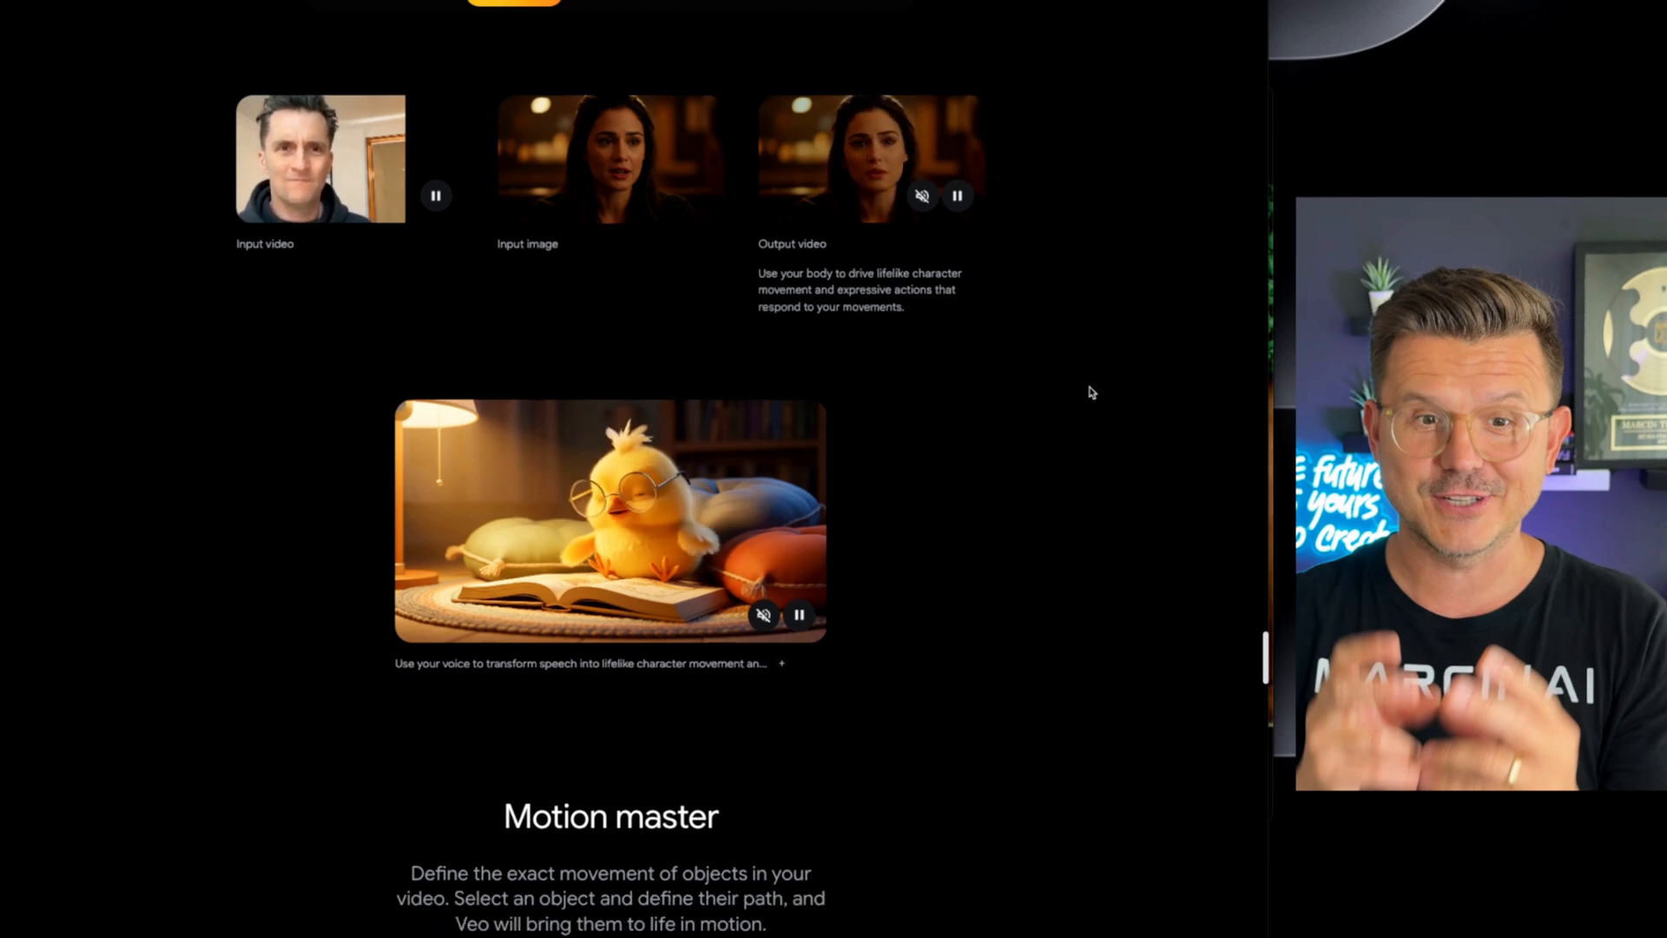
scroll("down", 3)
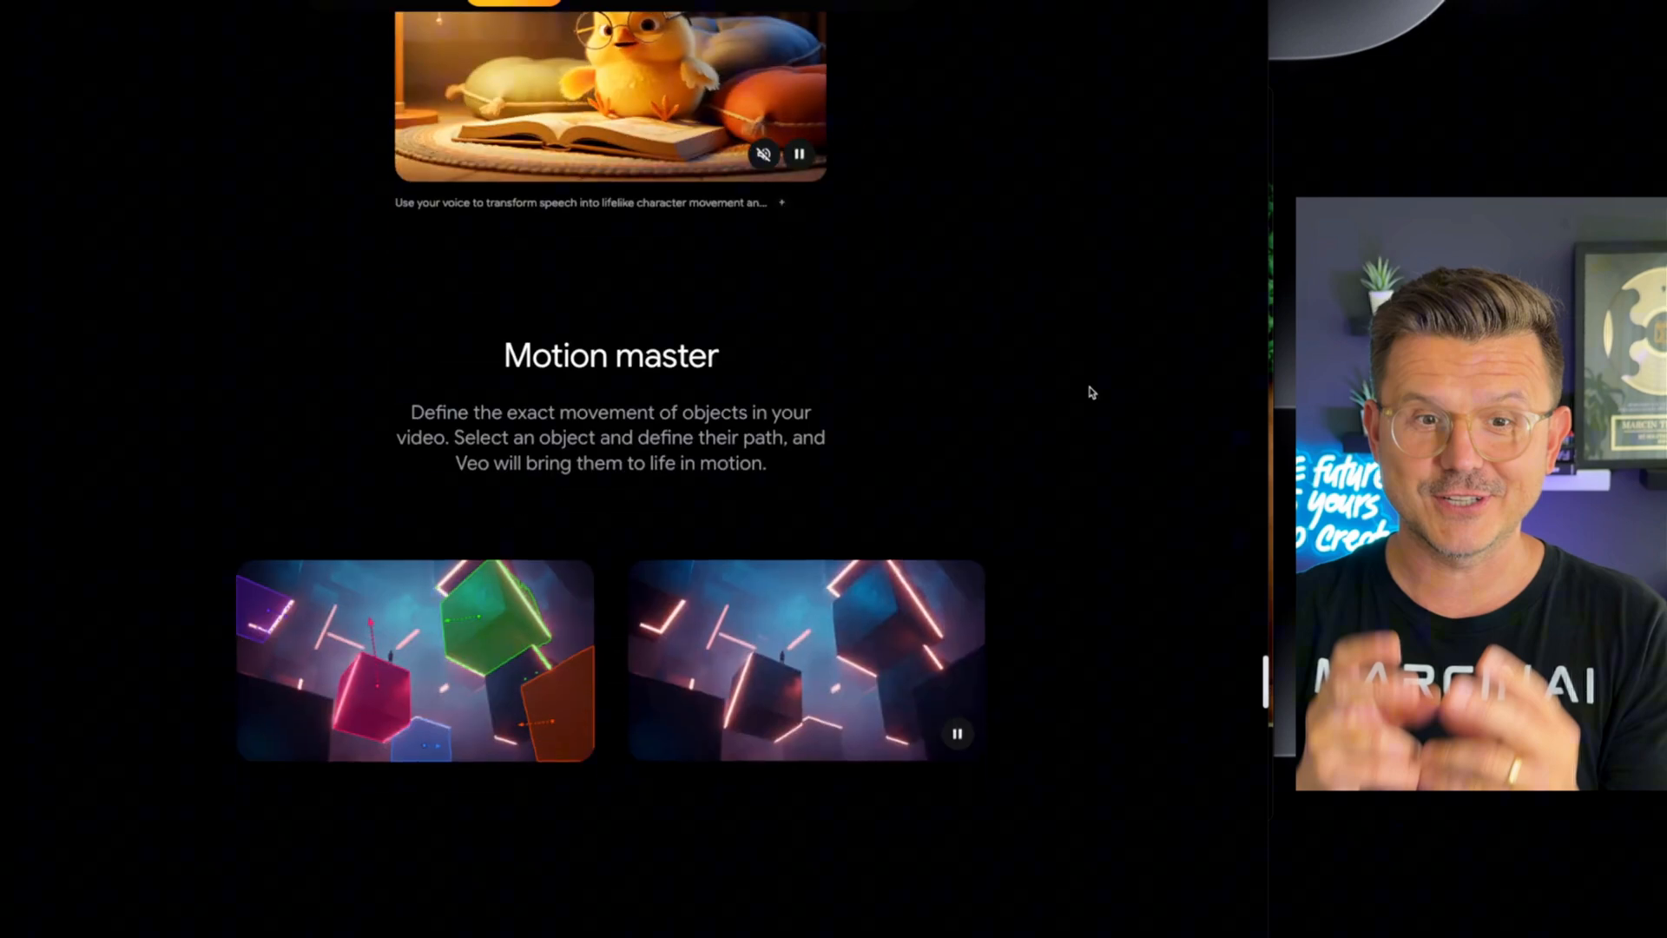
scroll("down", 3)
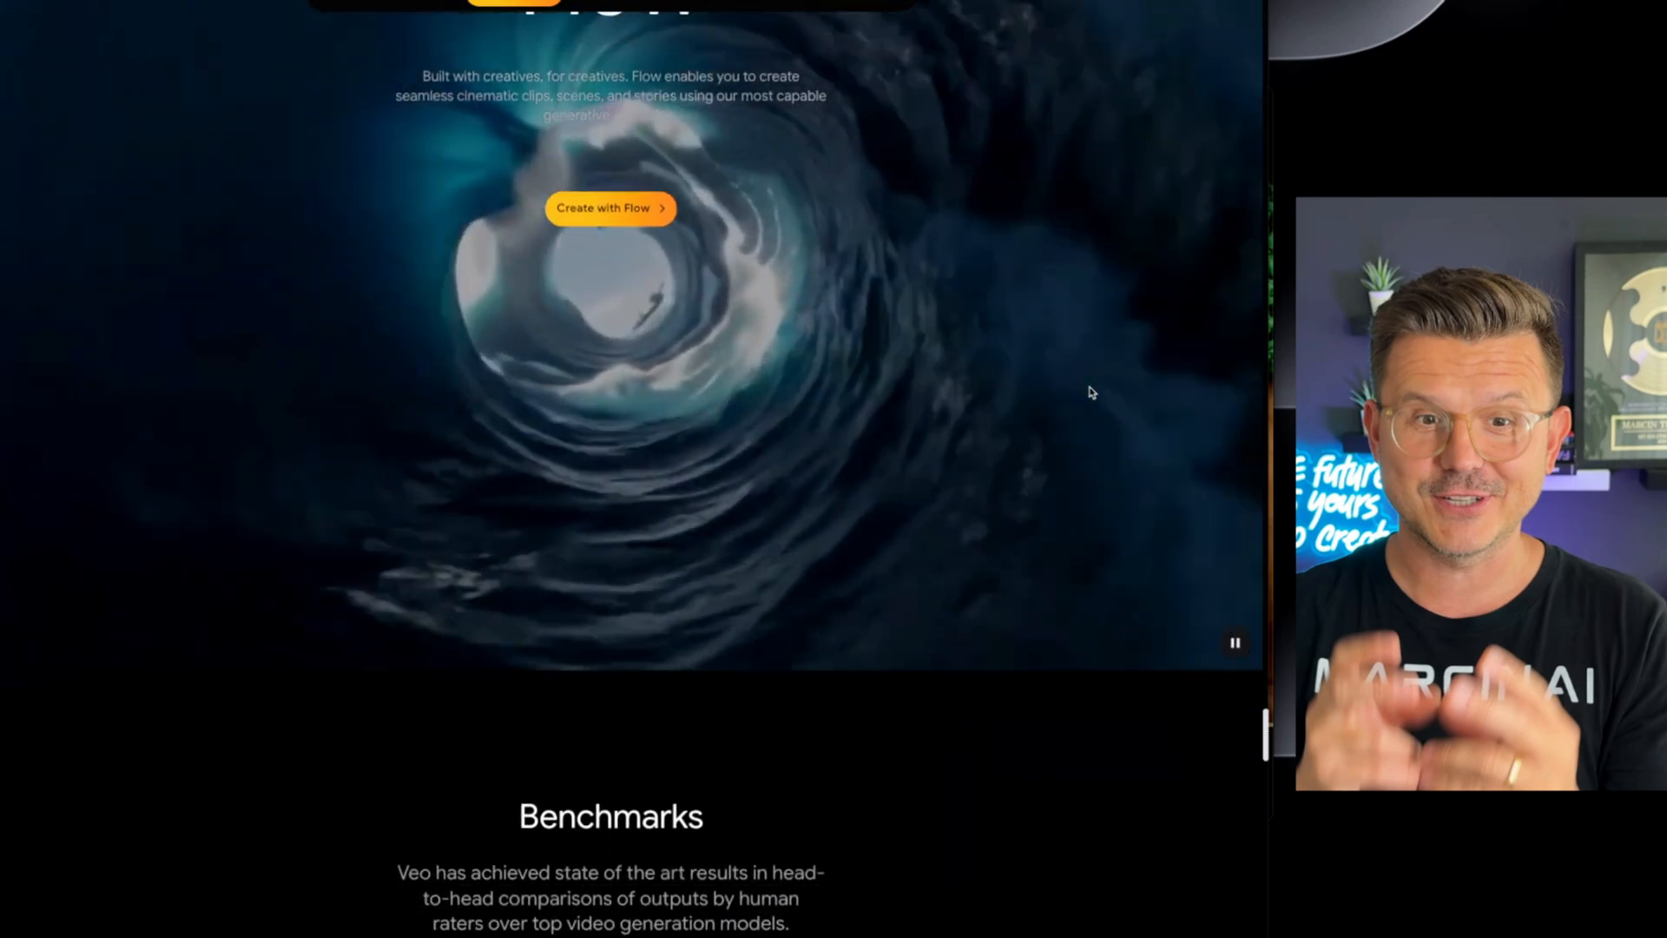
scroll("down", 3)
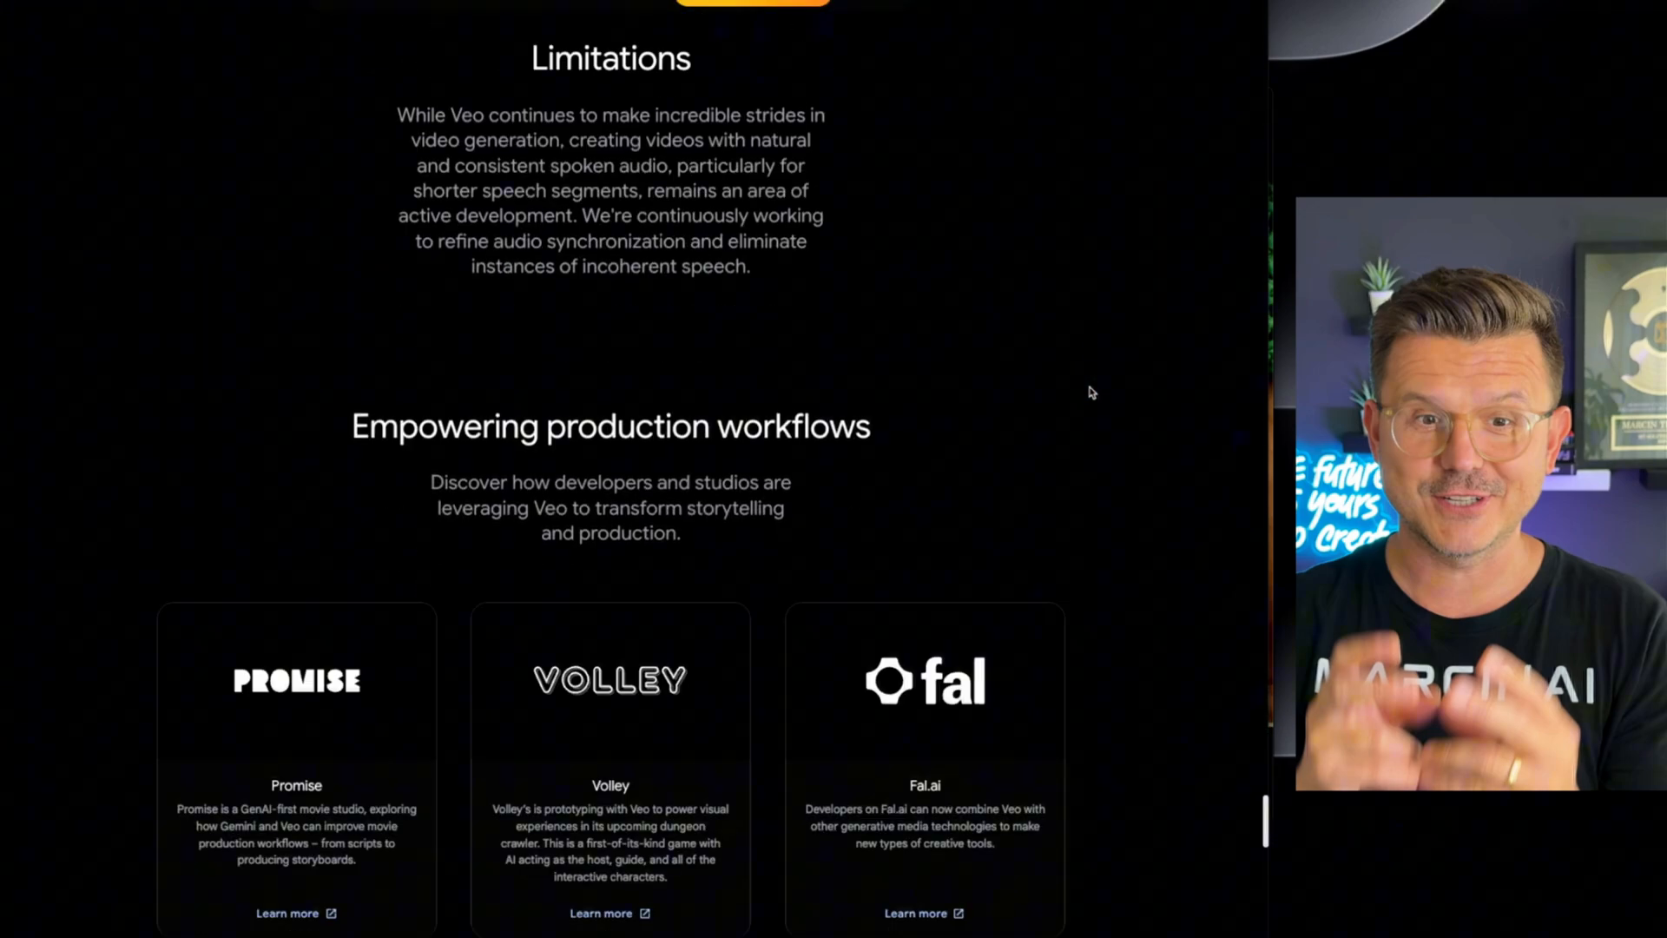
scroll("down", 3)
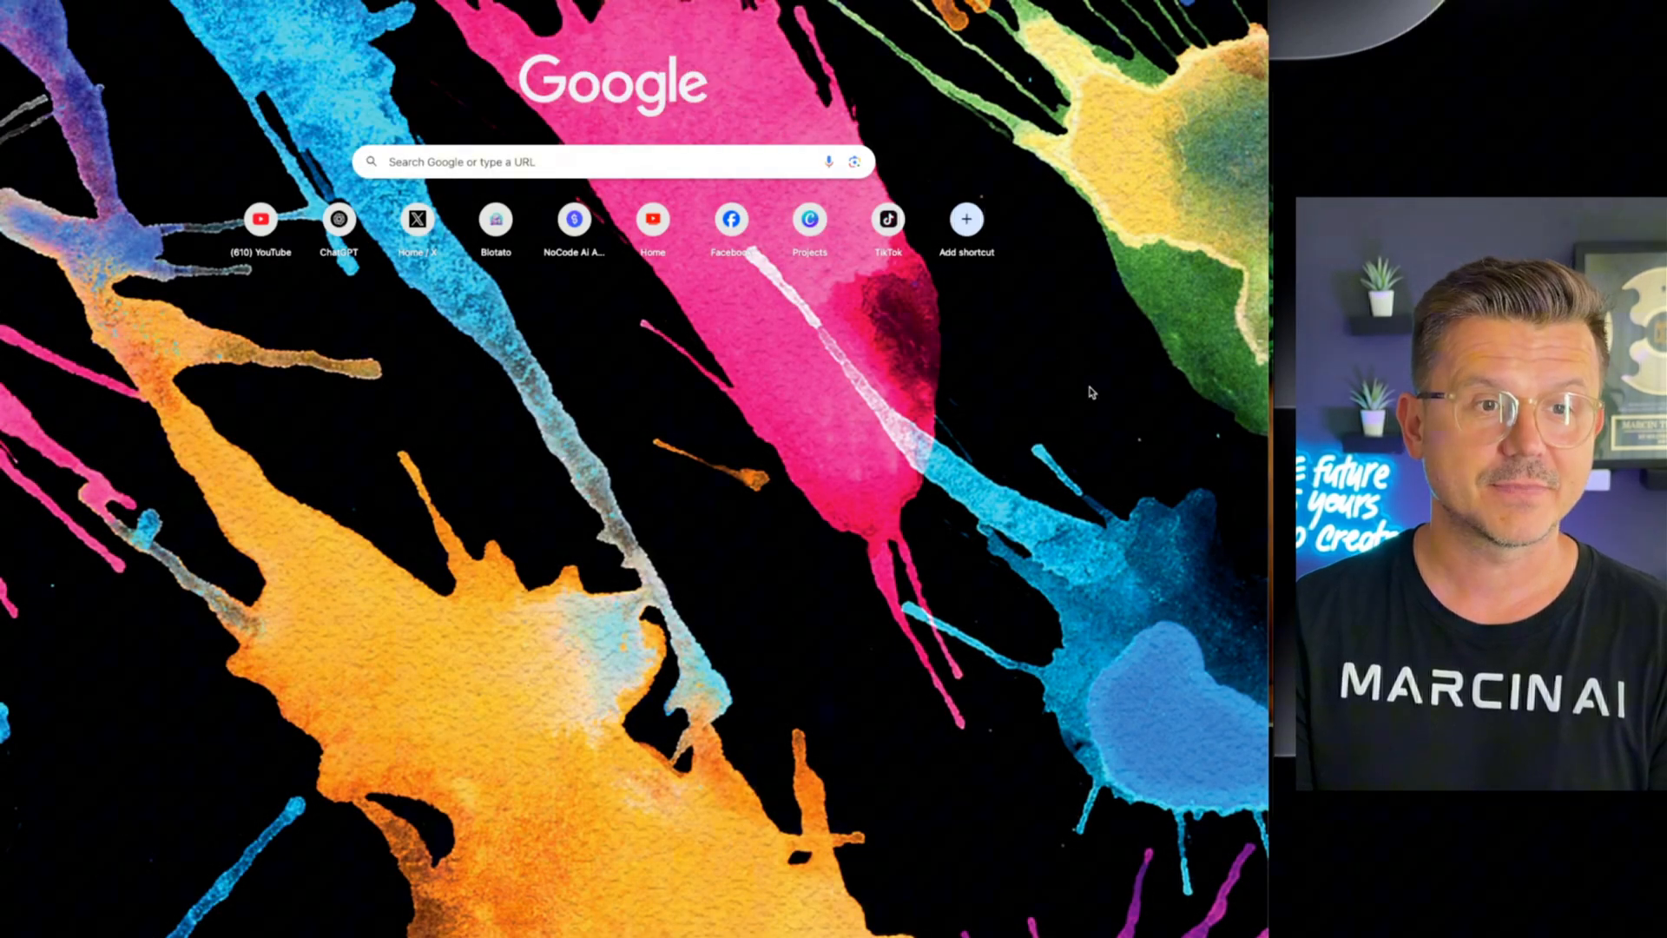
Step: Search 'flow' in the new tab and reach the Google One Flow Pro offer page
type("flow")
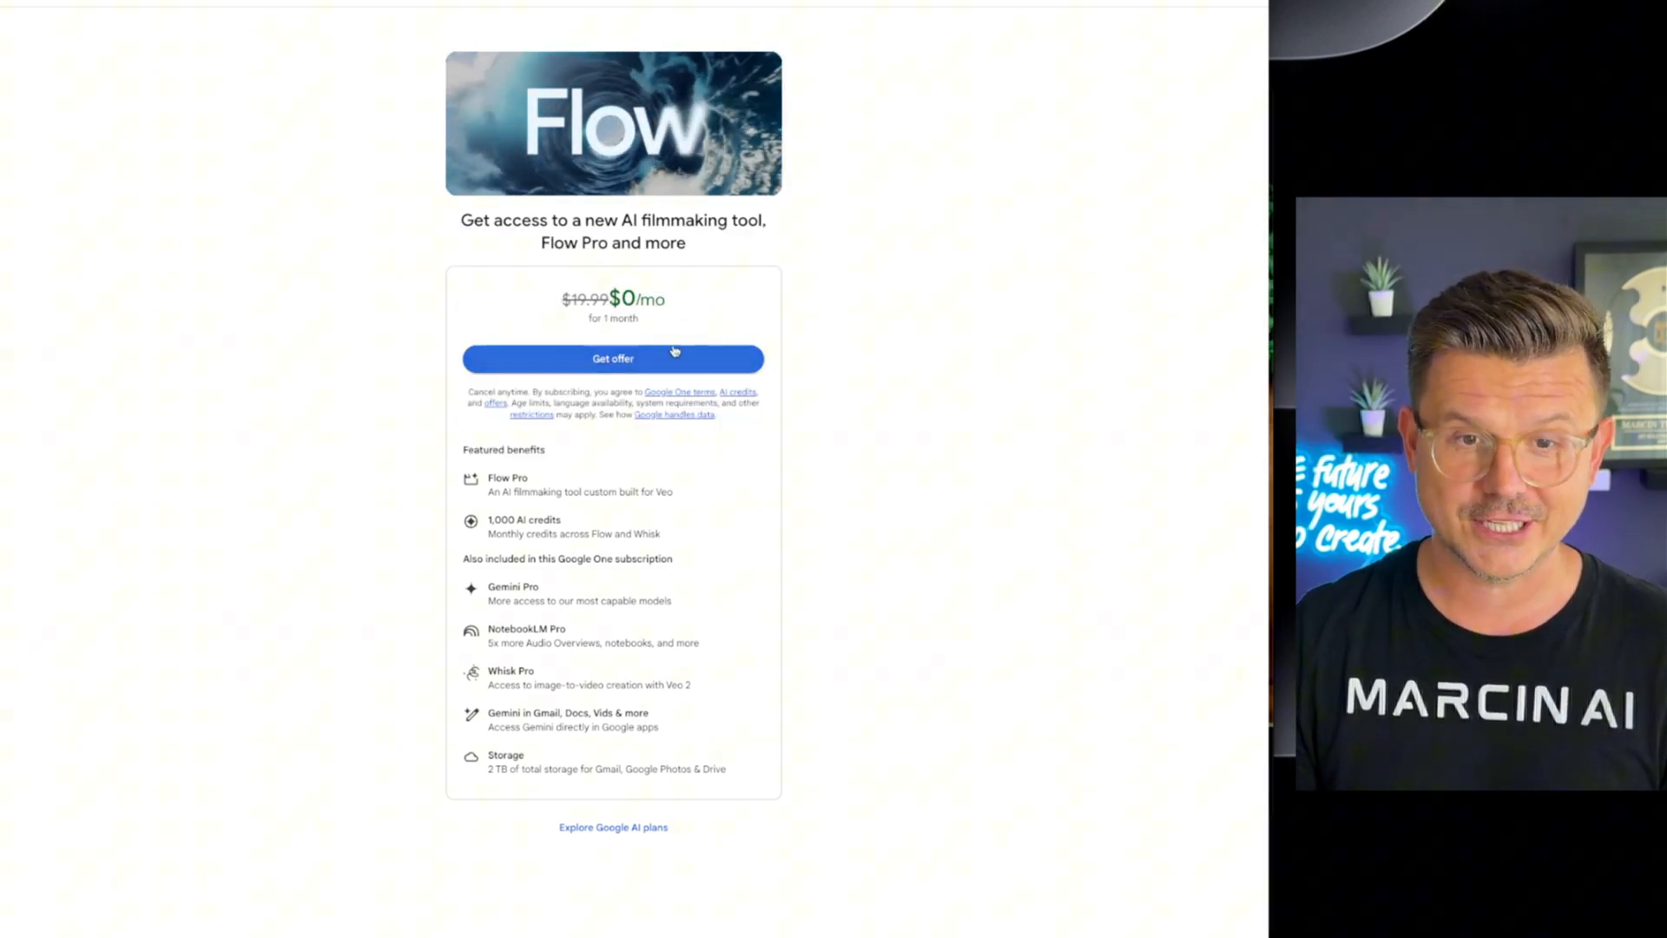
Step: Claim the free Flow Pro trial, confirm the subscription, and go to Flow
left_click(611, 358)
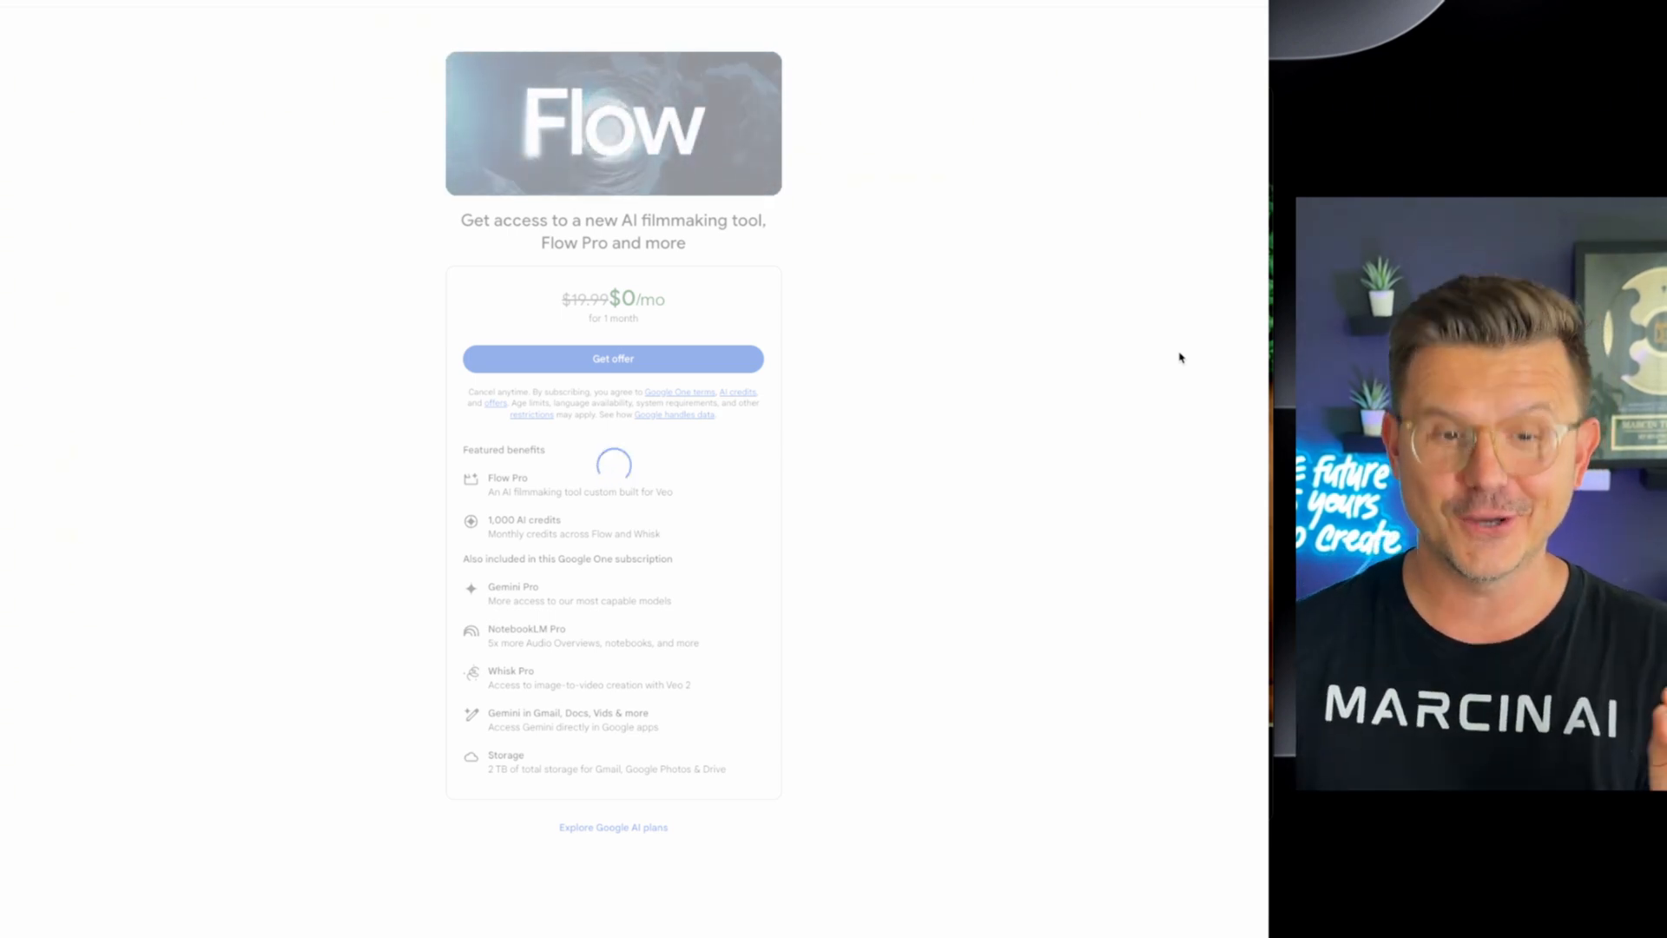
left_click(613, 358)
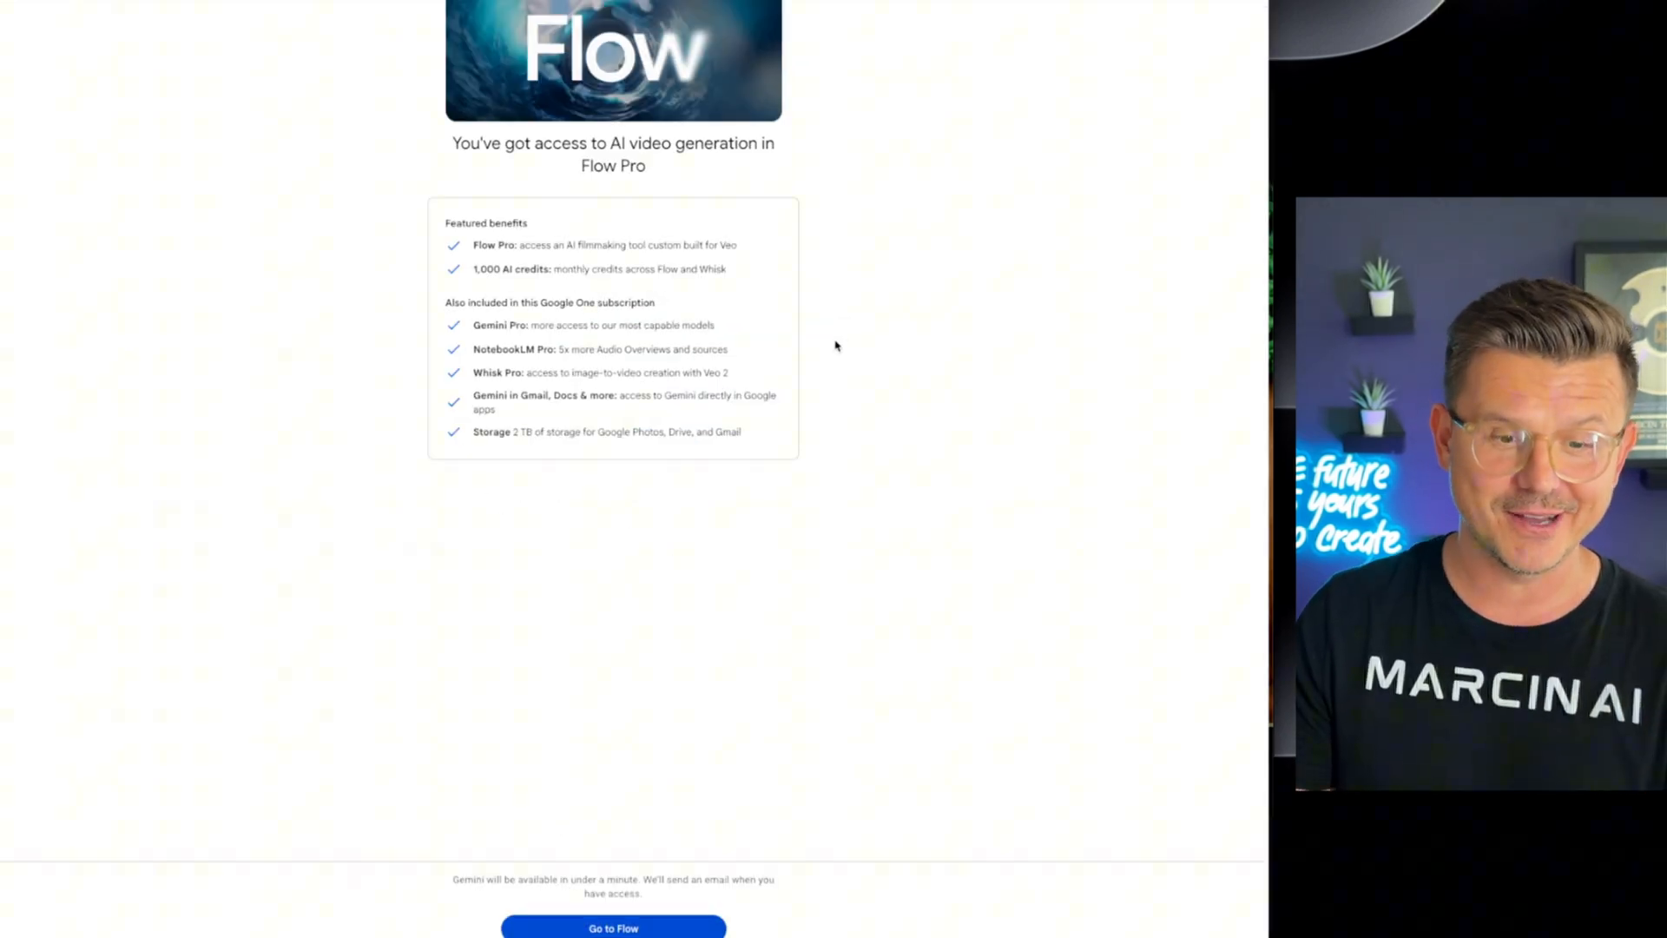
left_click(613, 927)
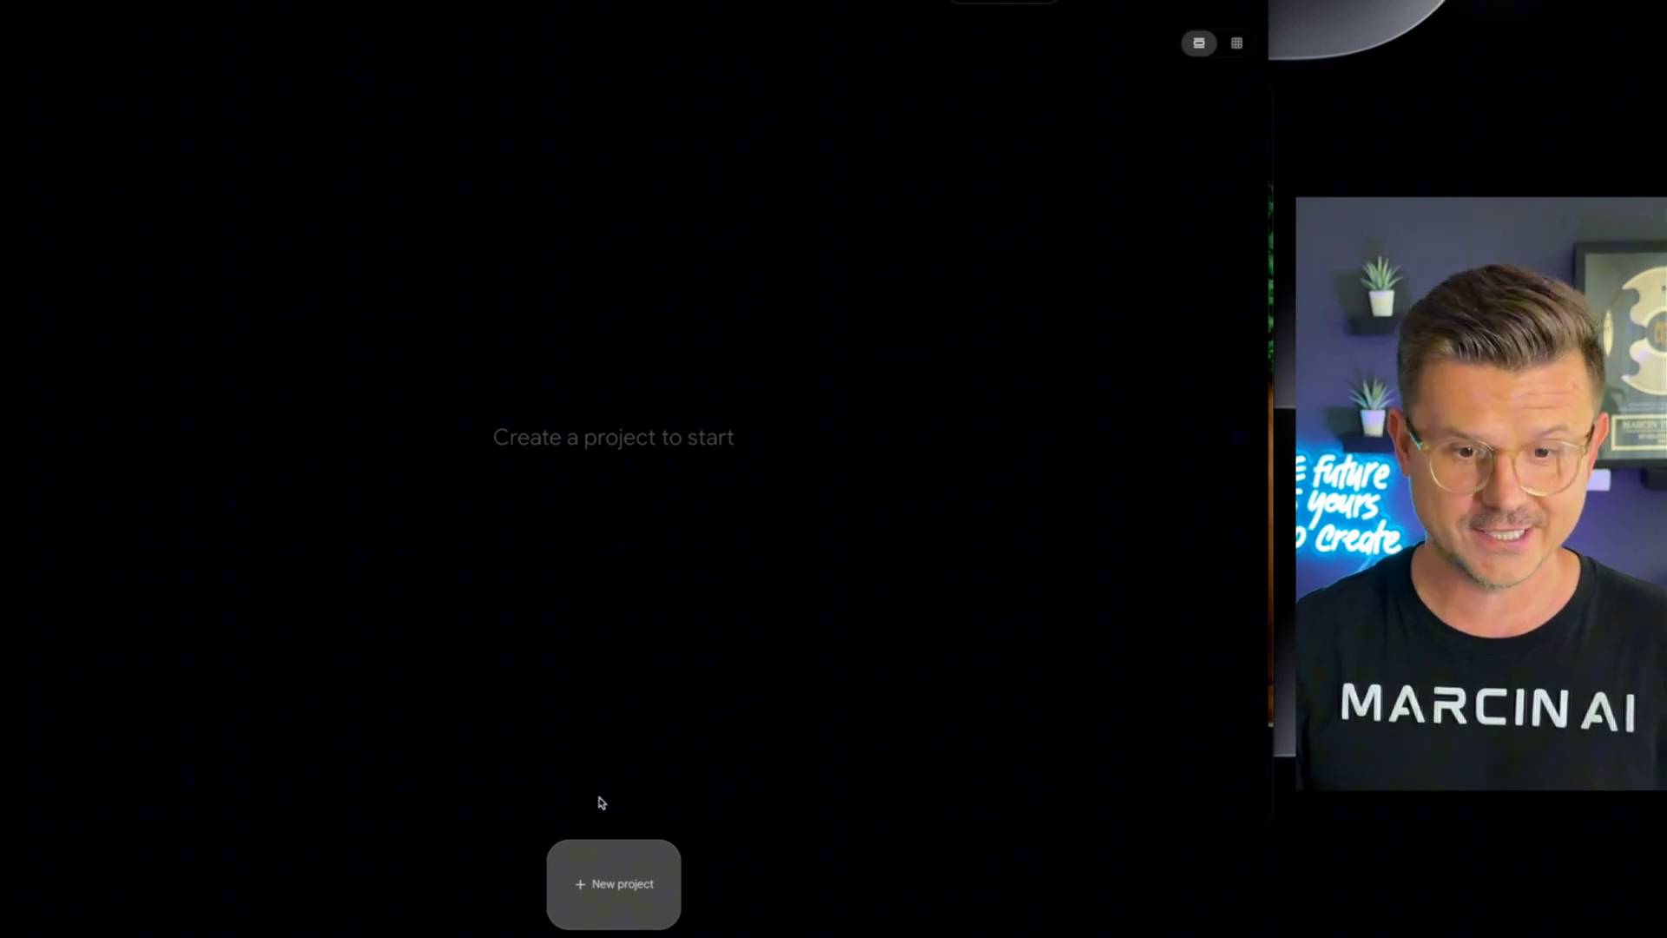
Step: Create a project and generate videos from a prompt of a beautiful woman running as buildings are falling
left_click(615, 884)
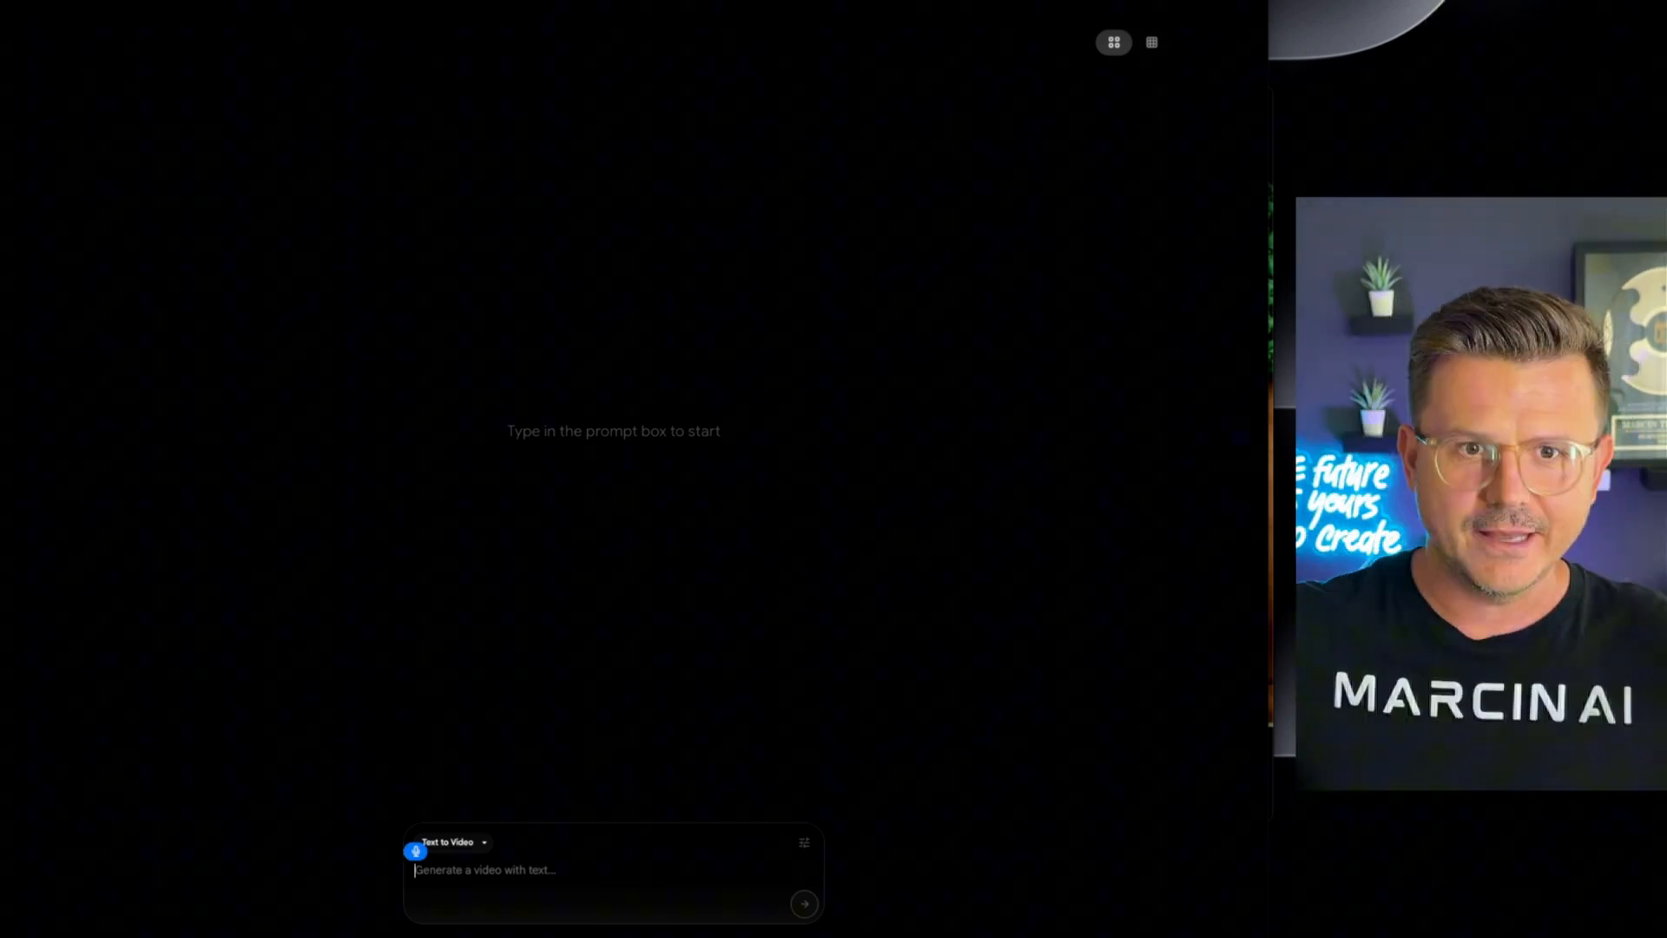
type("A beautiful woman running through the streets of New York in 2075 and in the background")
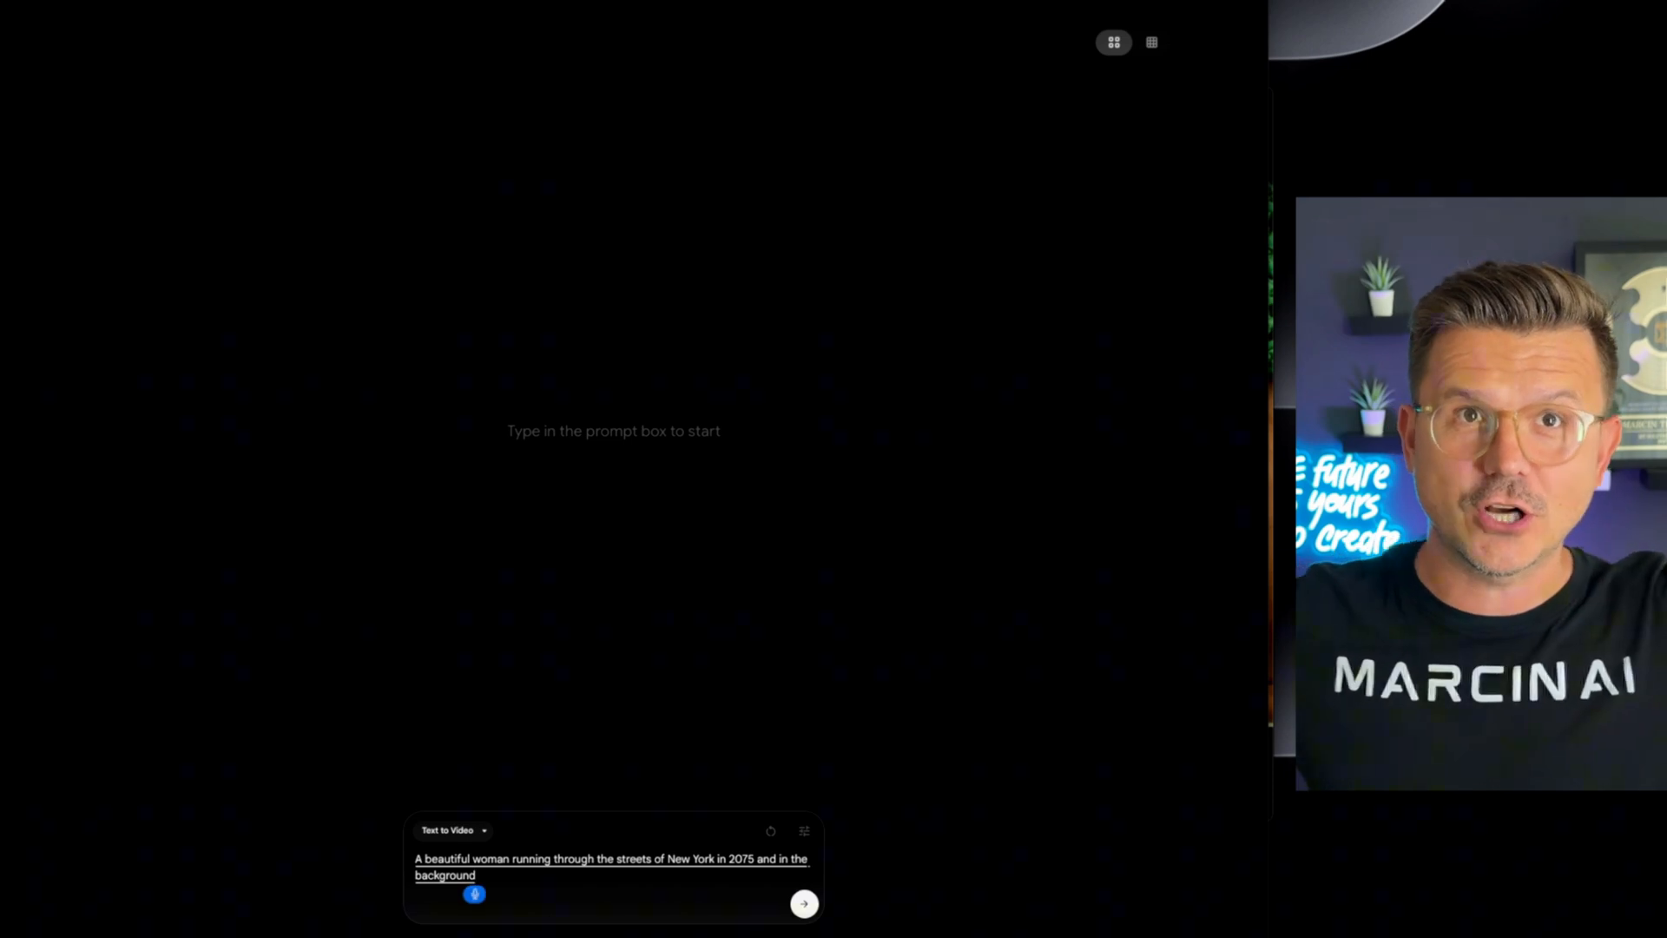
type("buildings are falling")
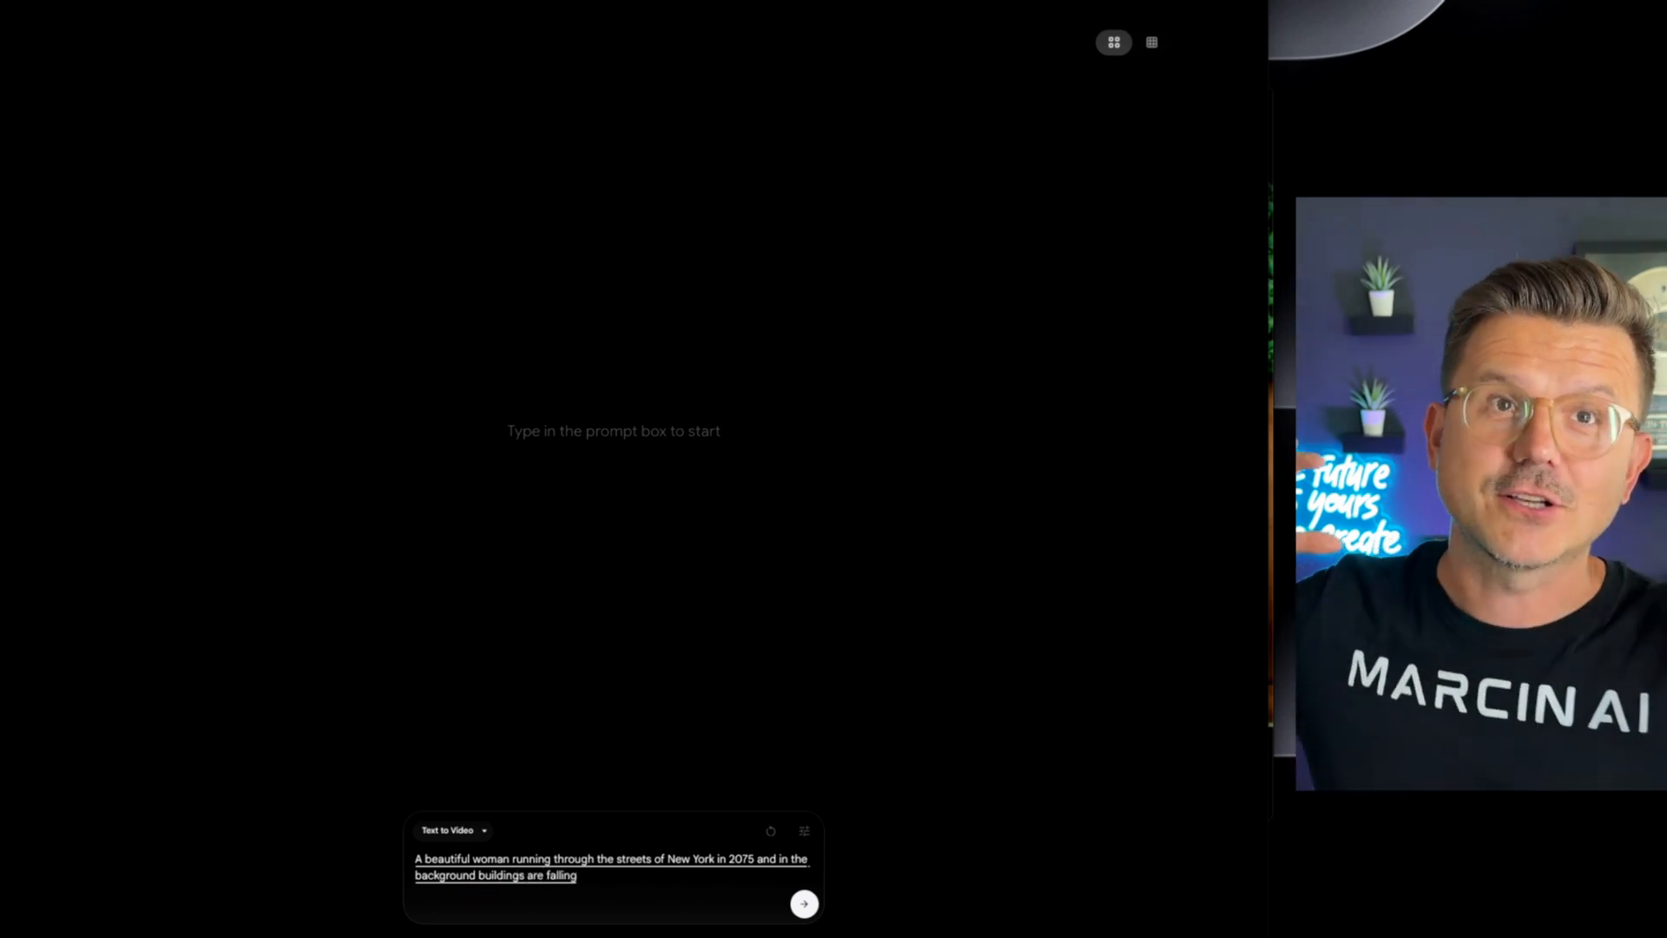
left_click(803, 903)
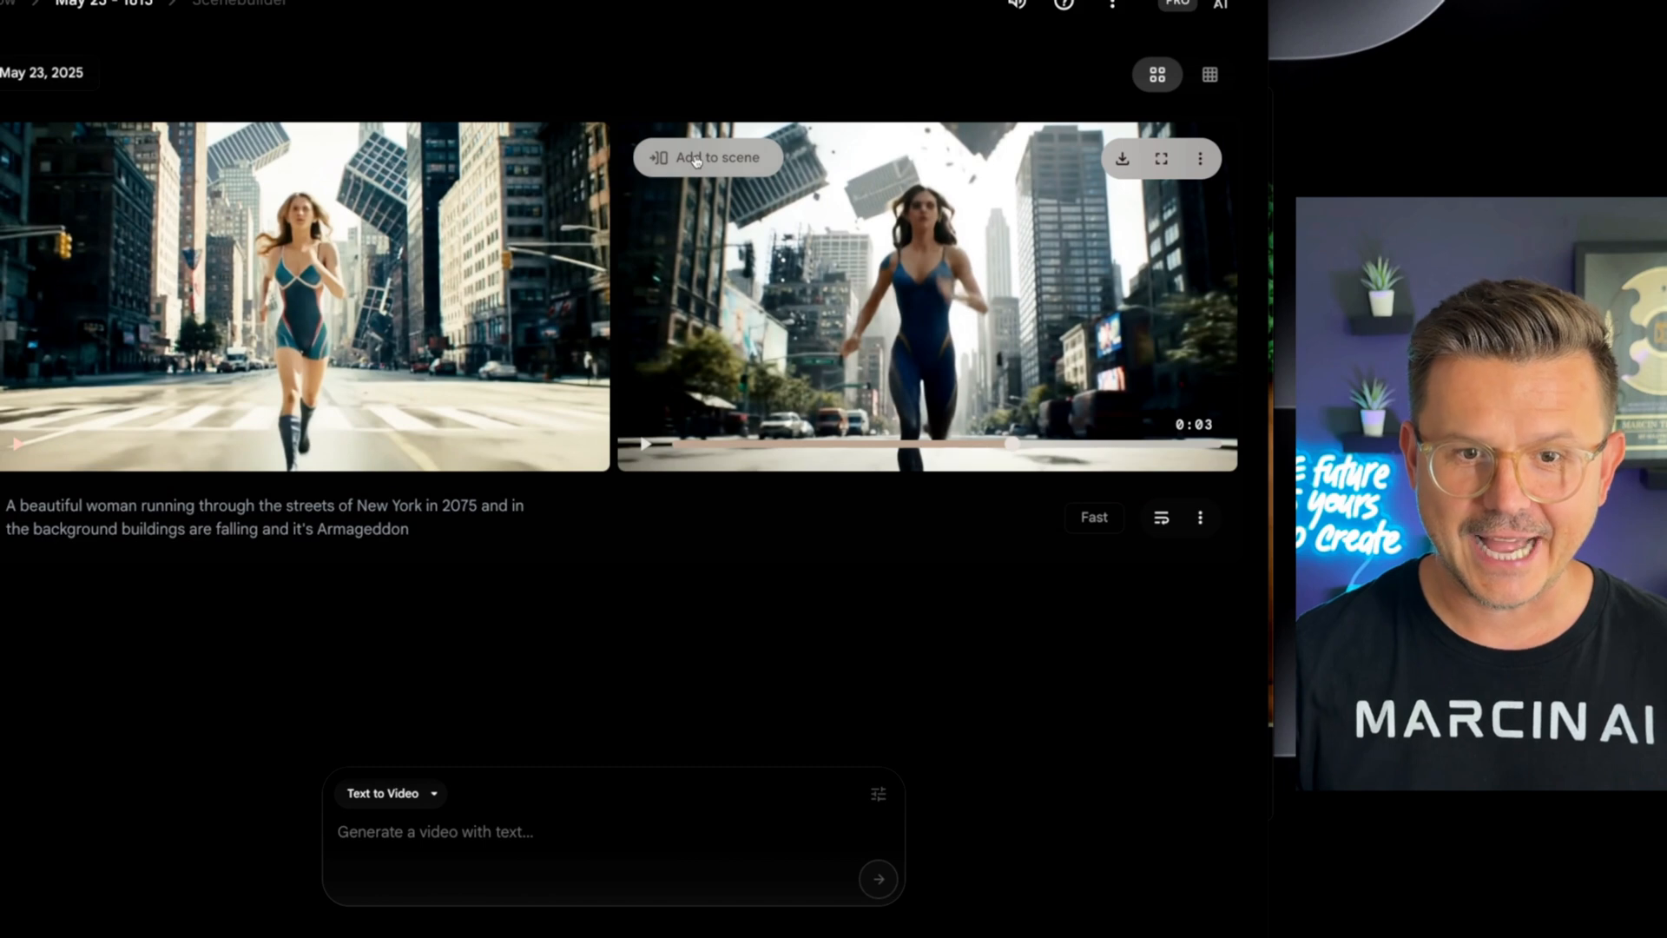
Step: Add both running-woman clips to the SceneBuilder timeline and play the 16-second scene
left_click(711, 156)
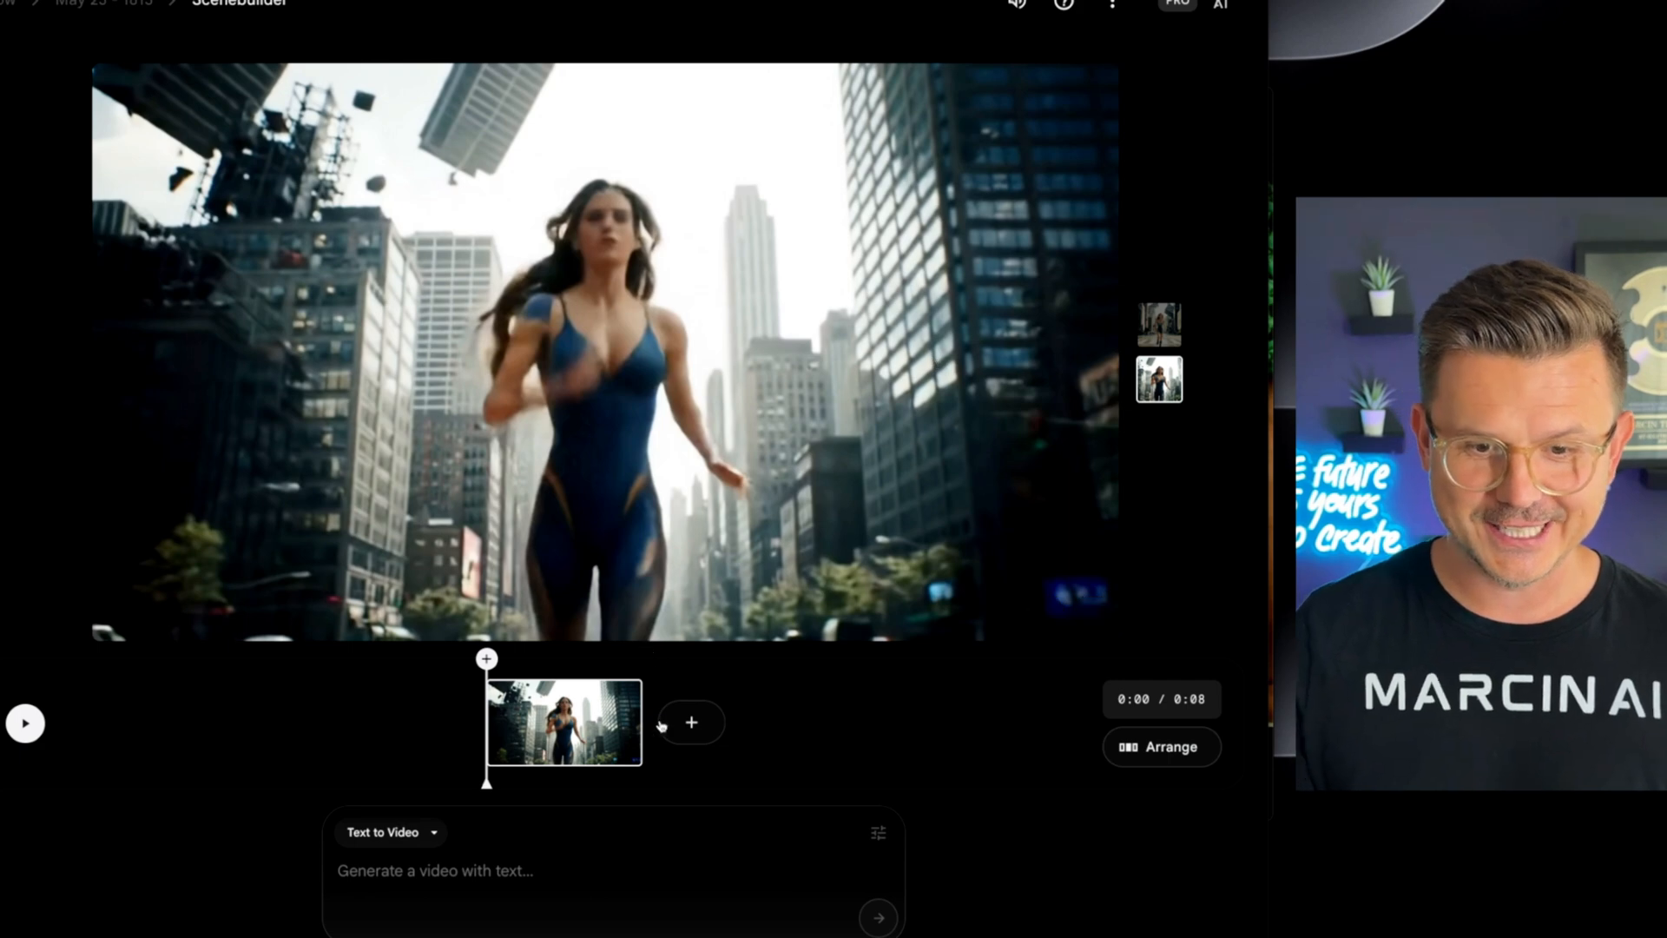
left_click(691, 720)
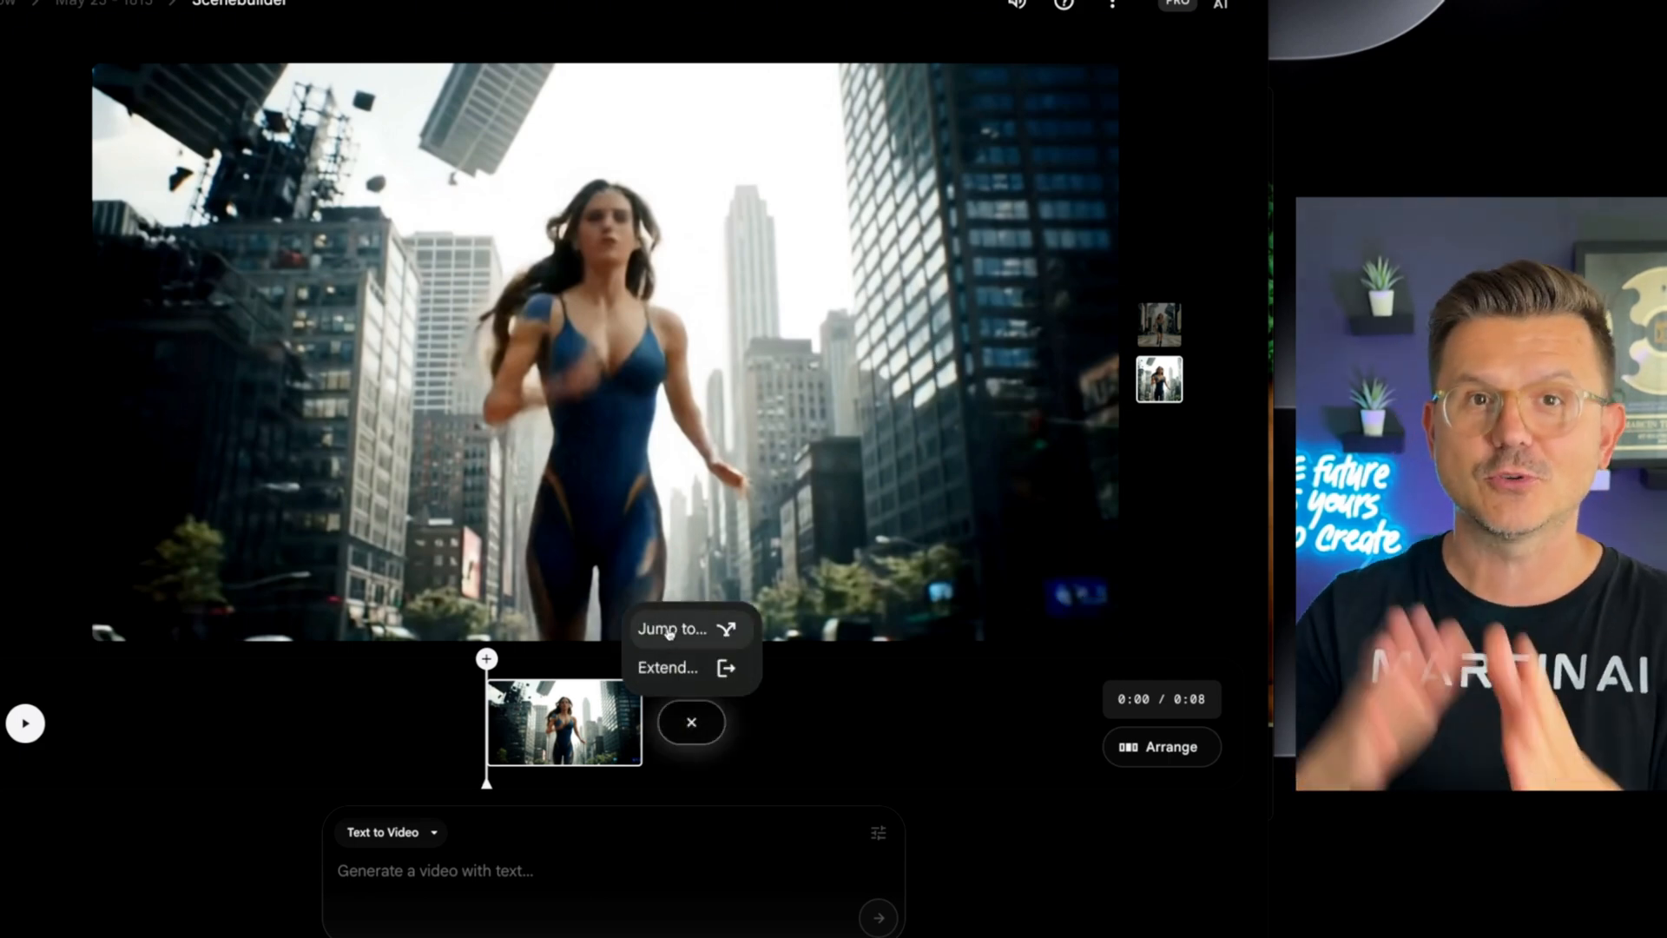
left_click(670, 630)
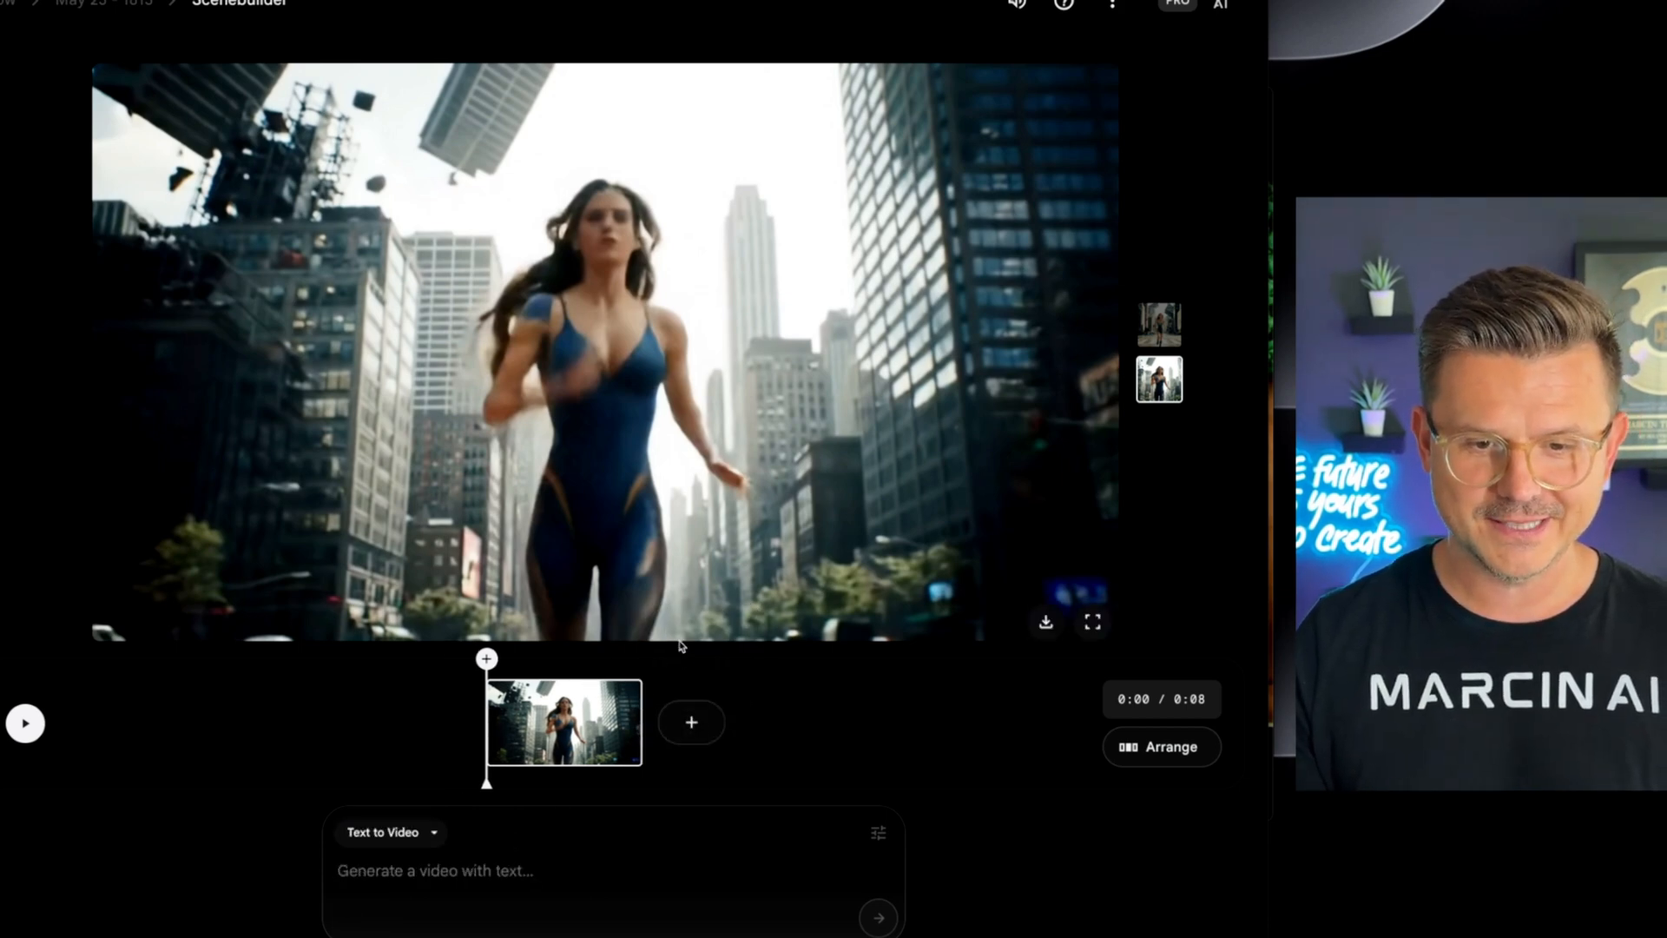
left_click(691, 720)
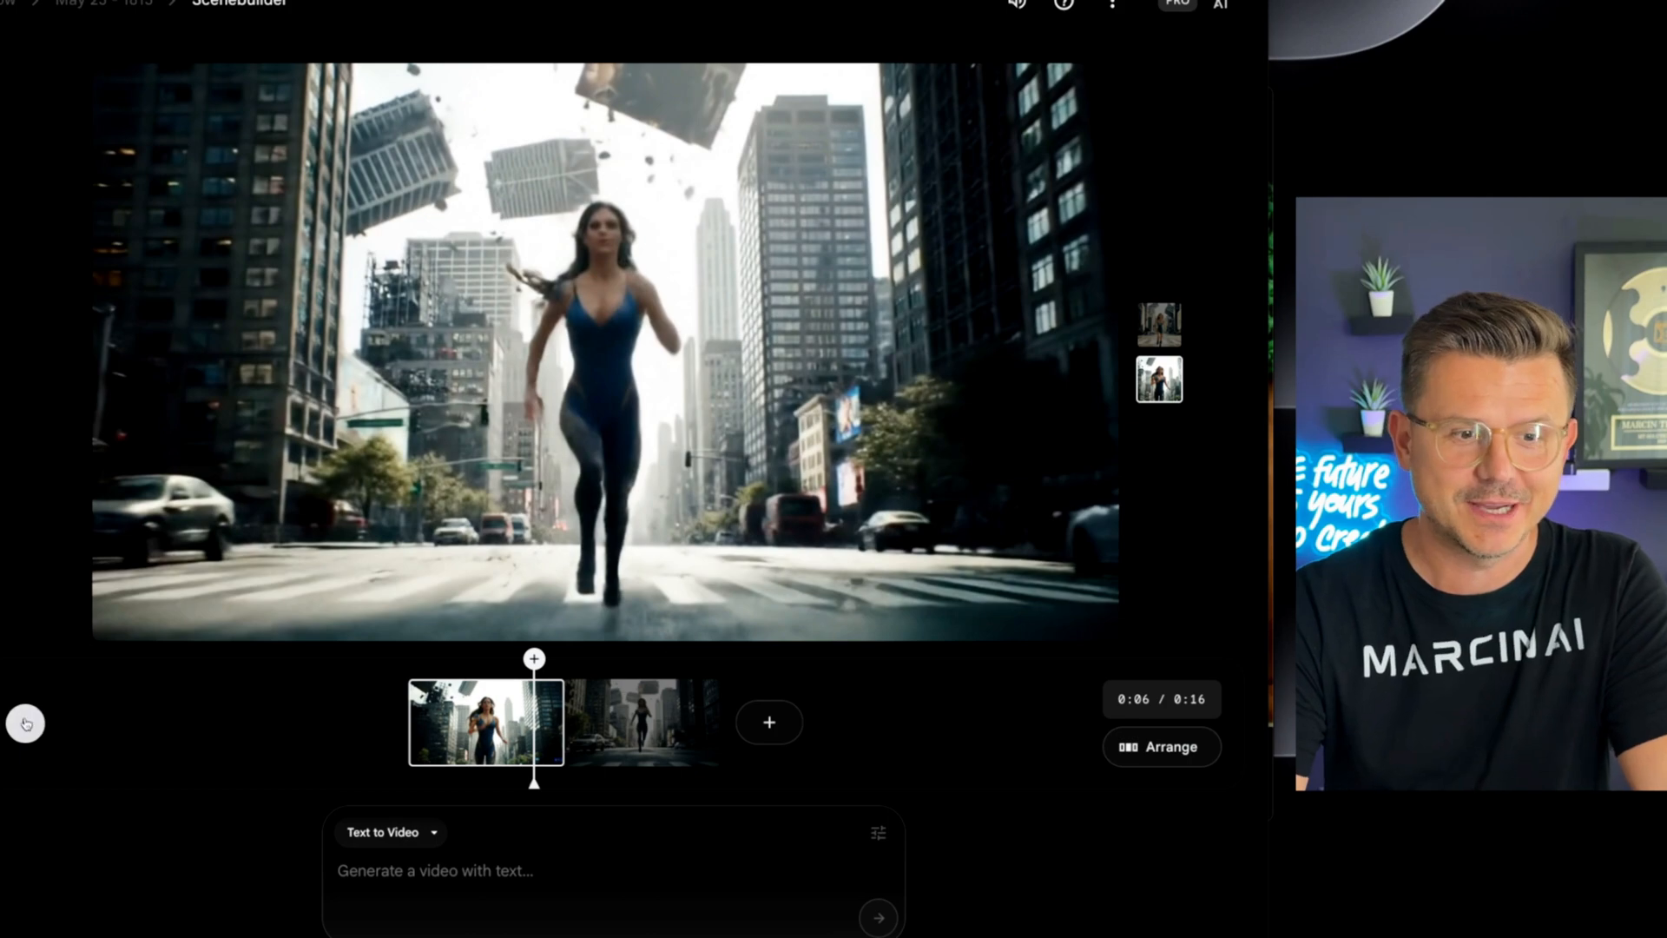
left_click(25, 722)
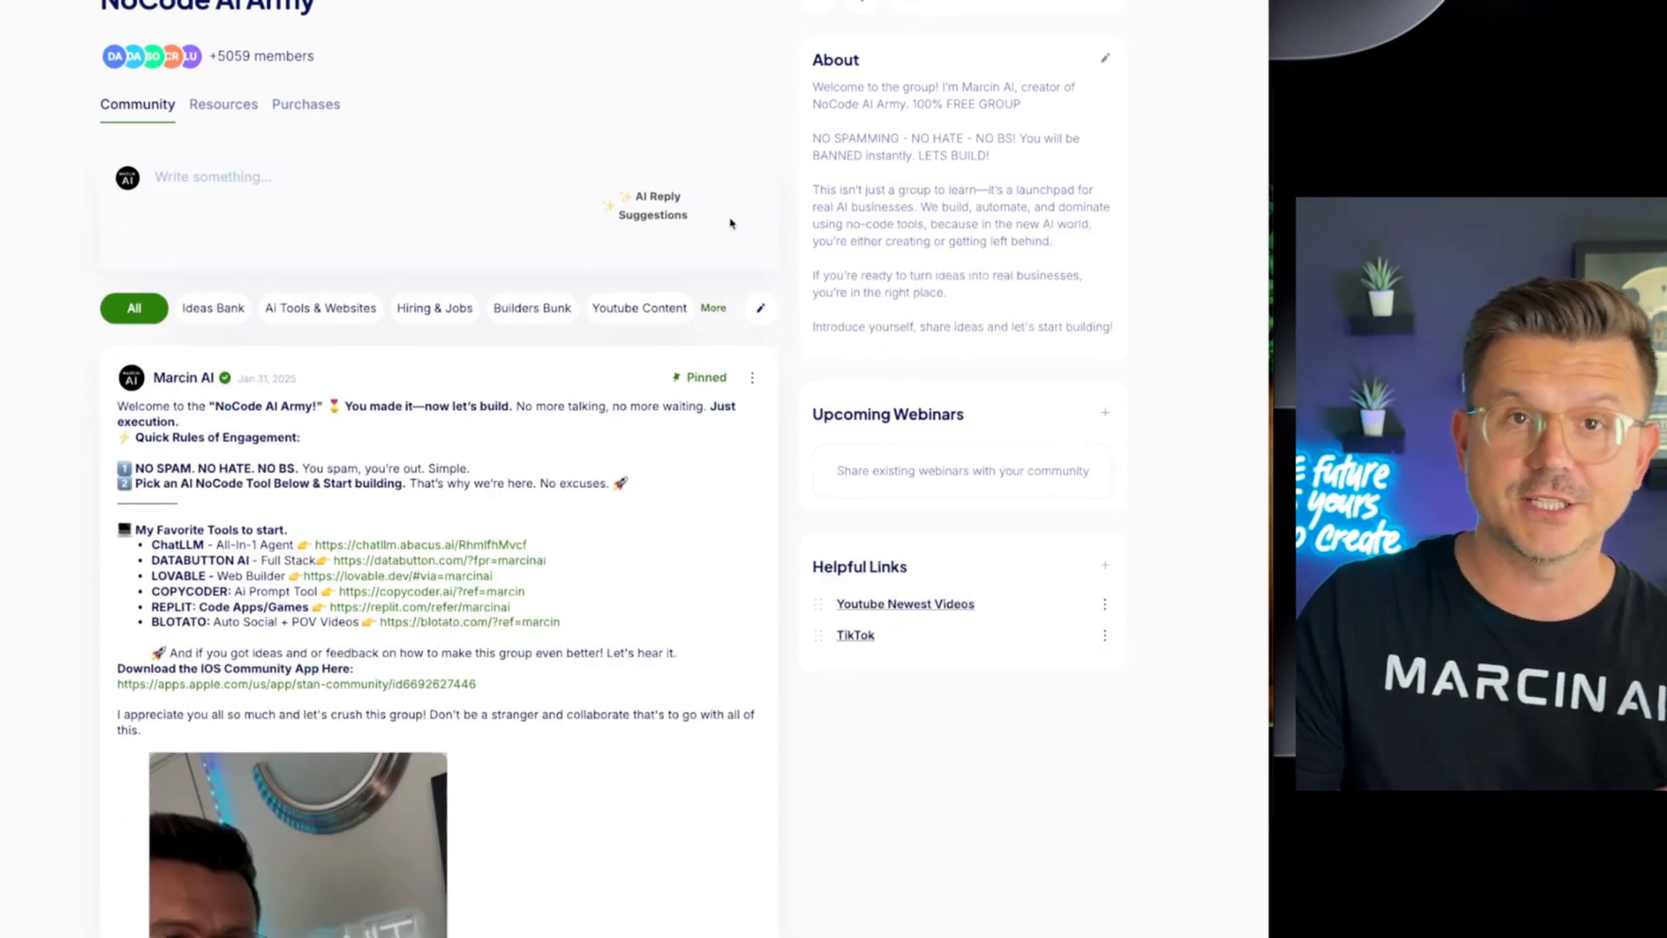
scroll("down", 3)
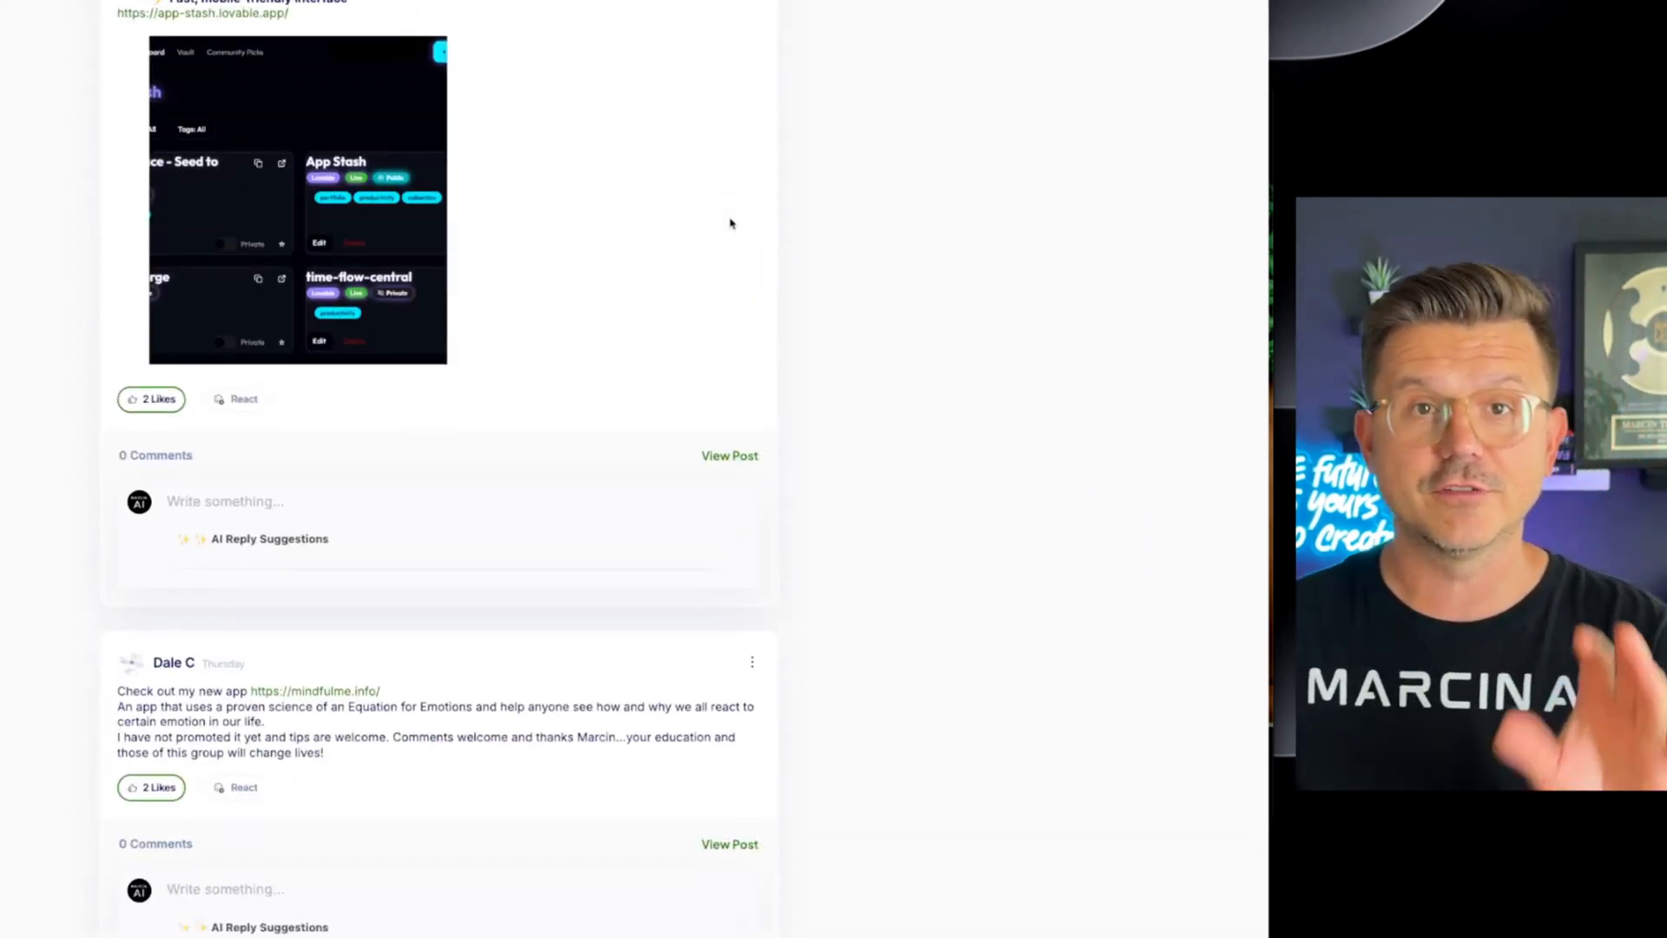
scroll("down", 3)
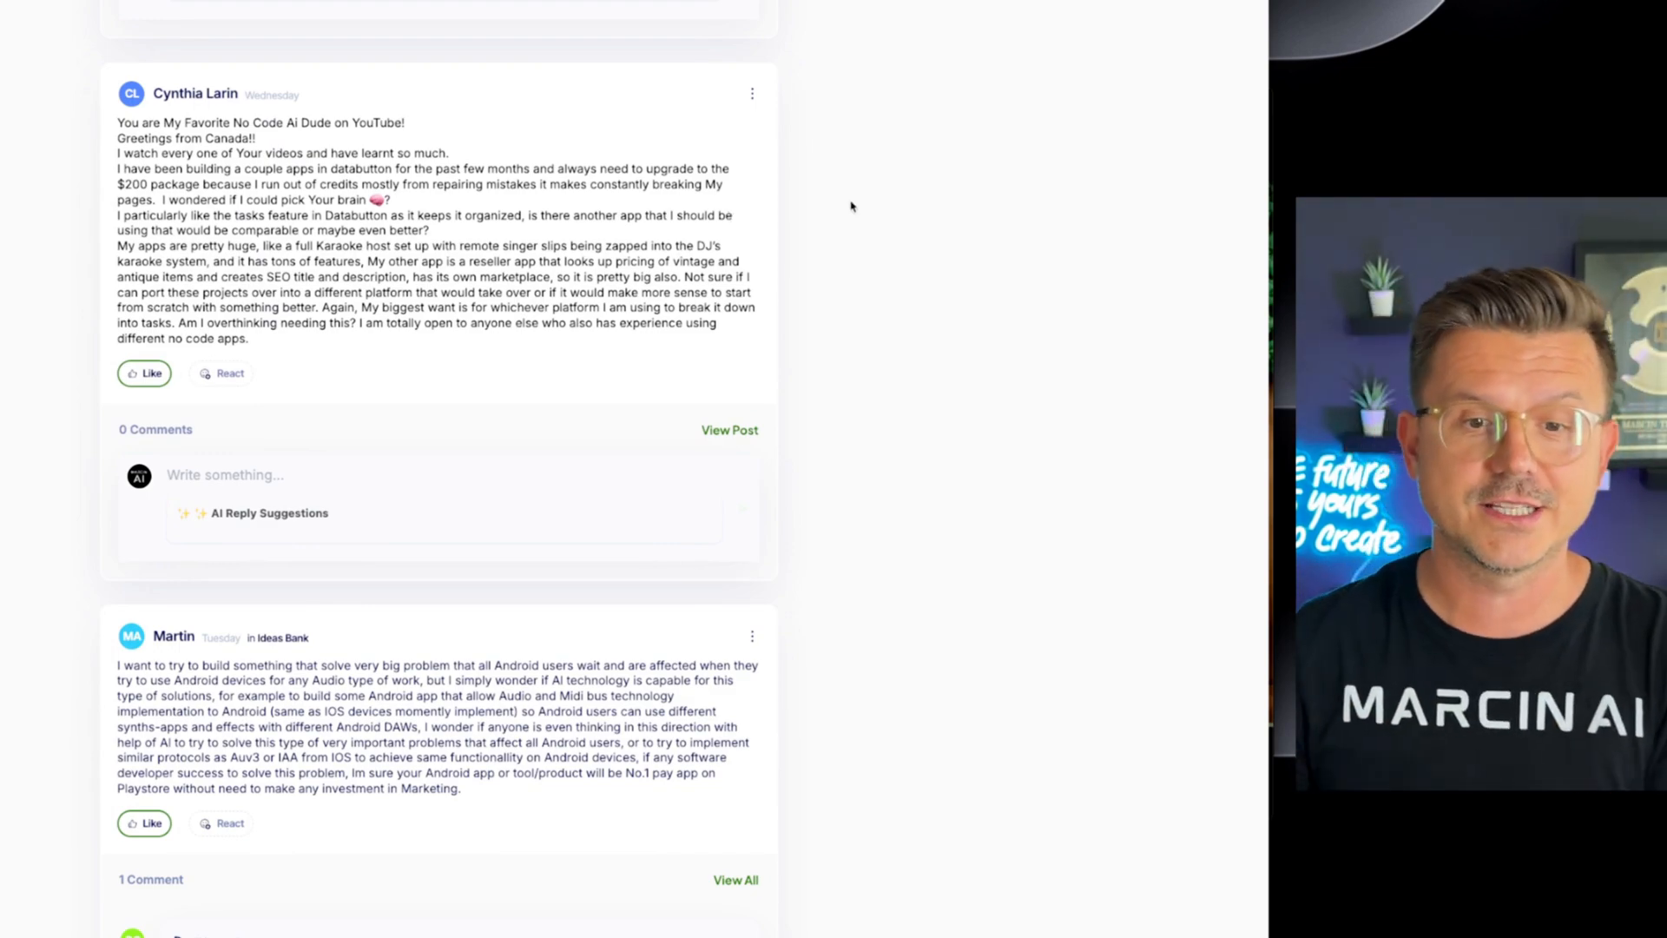
scroll("down", 3)
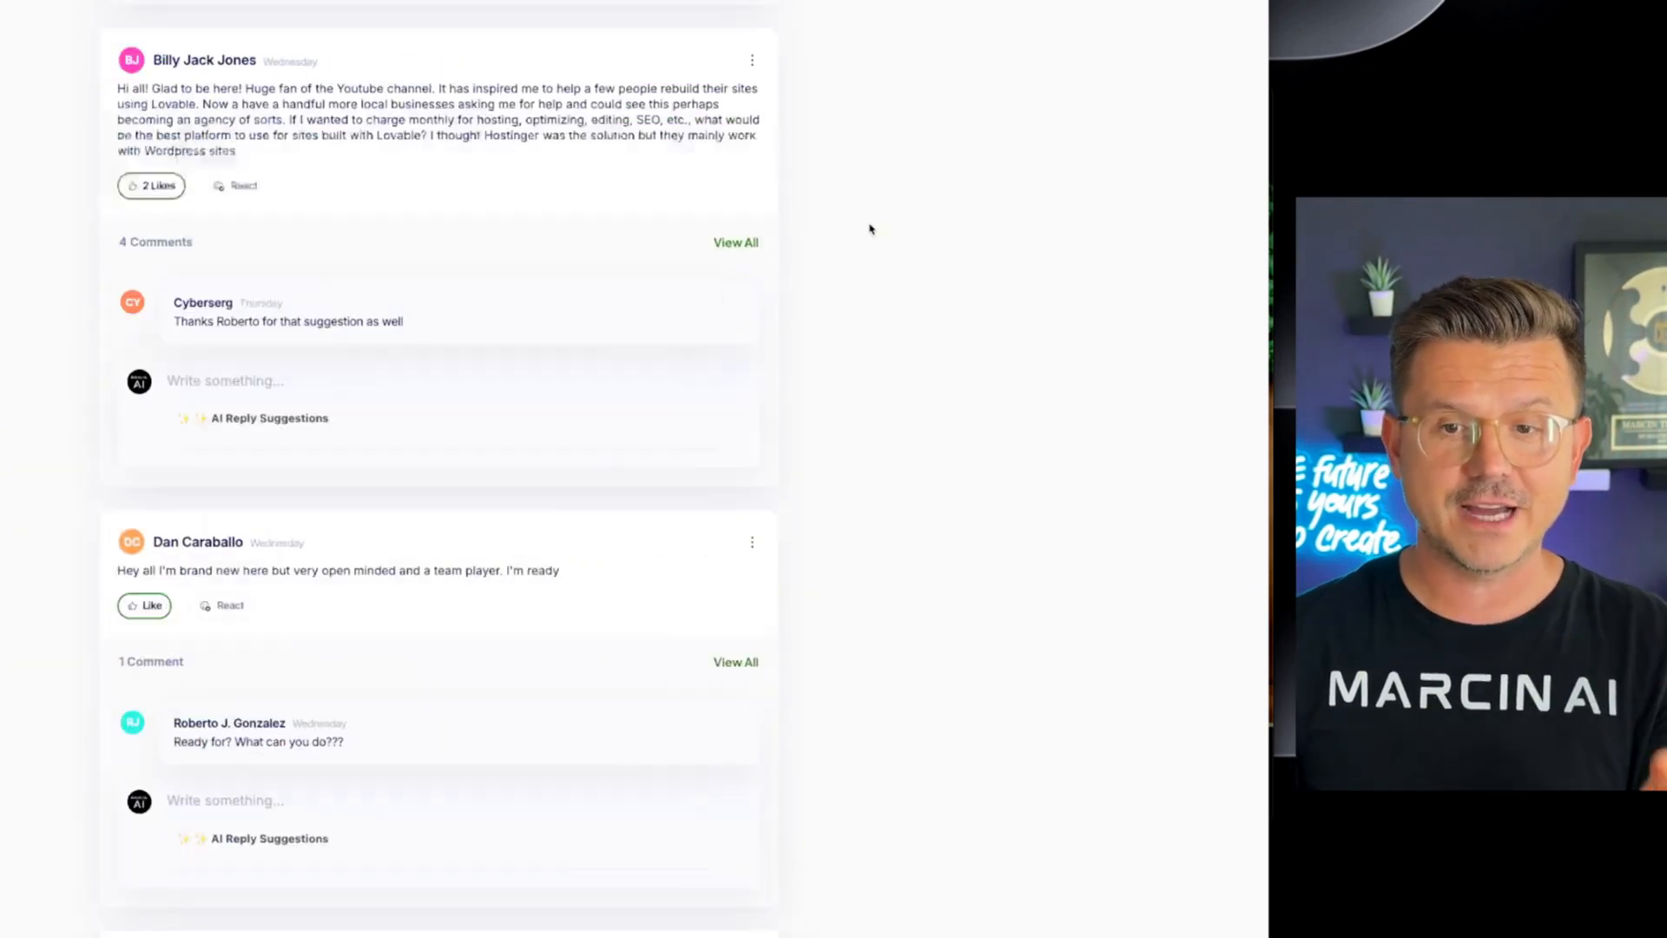
scroll("up", 3)
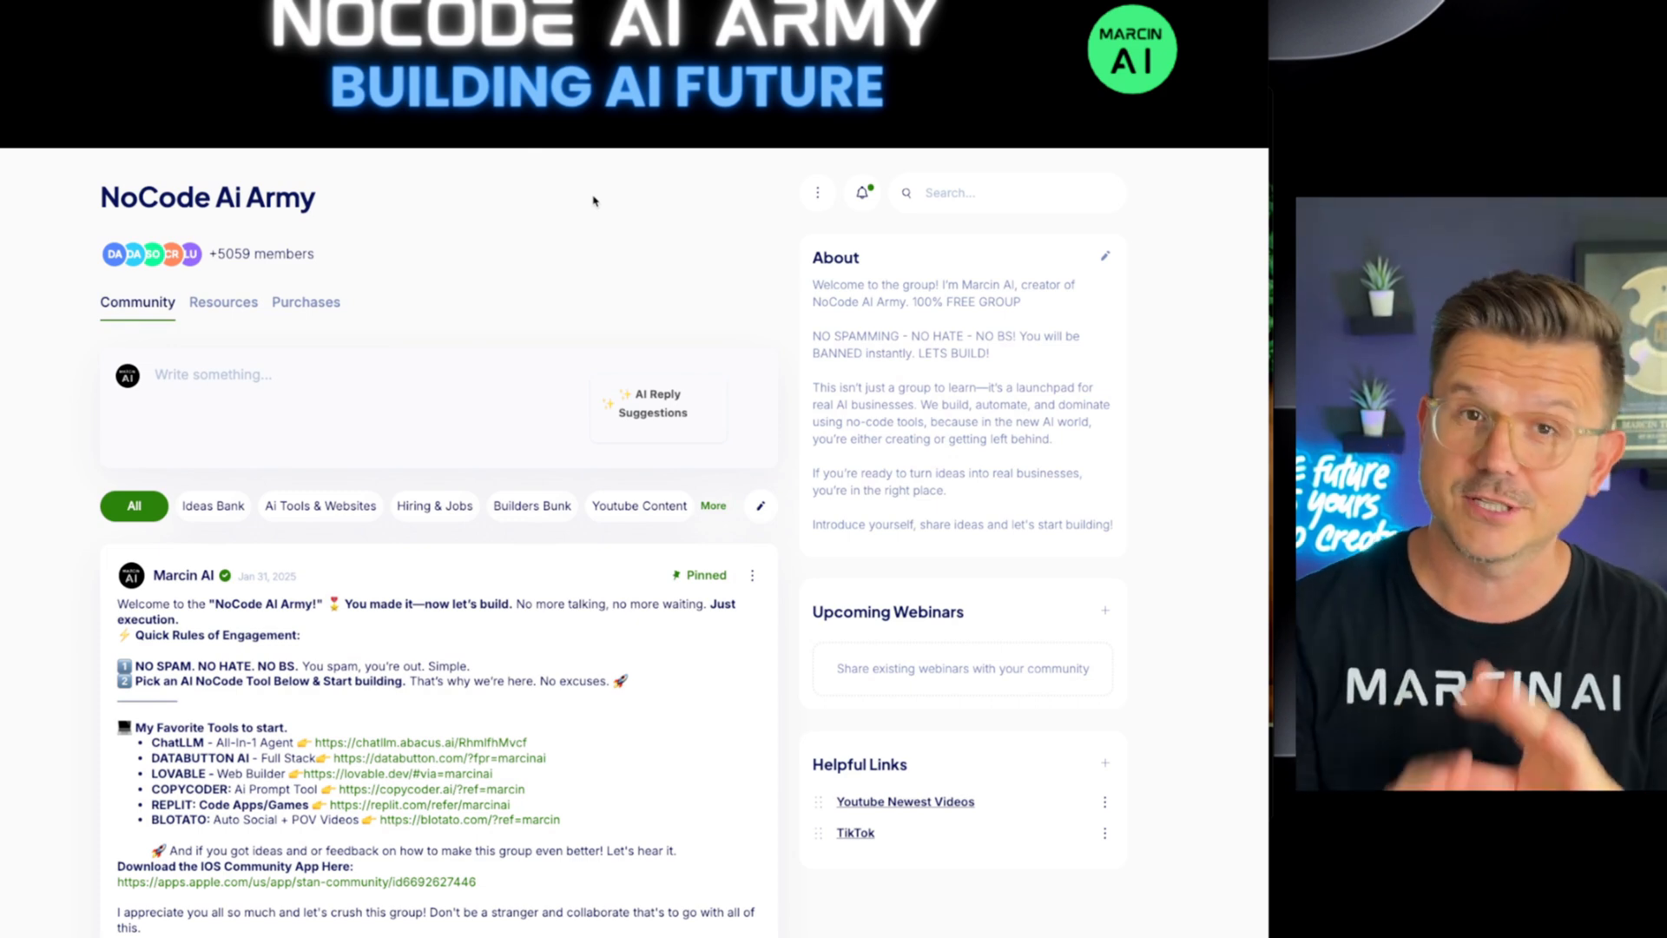
mouse_move(602, 200)
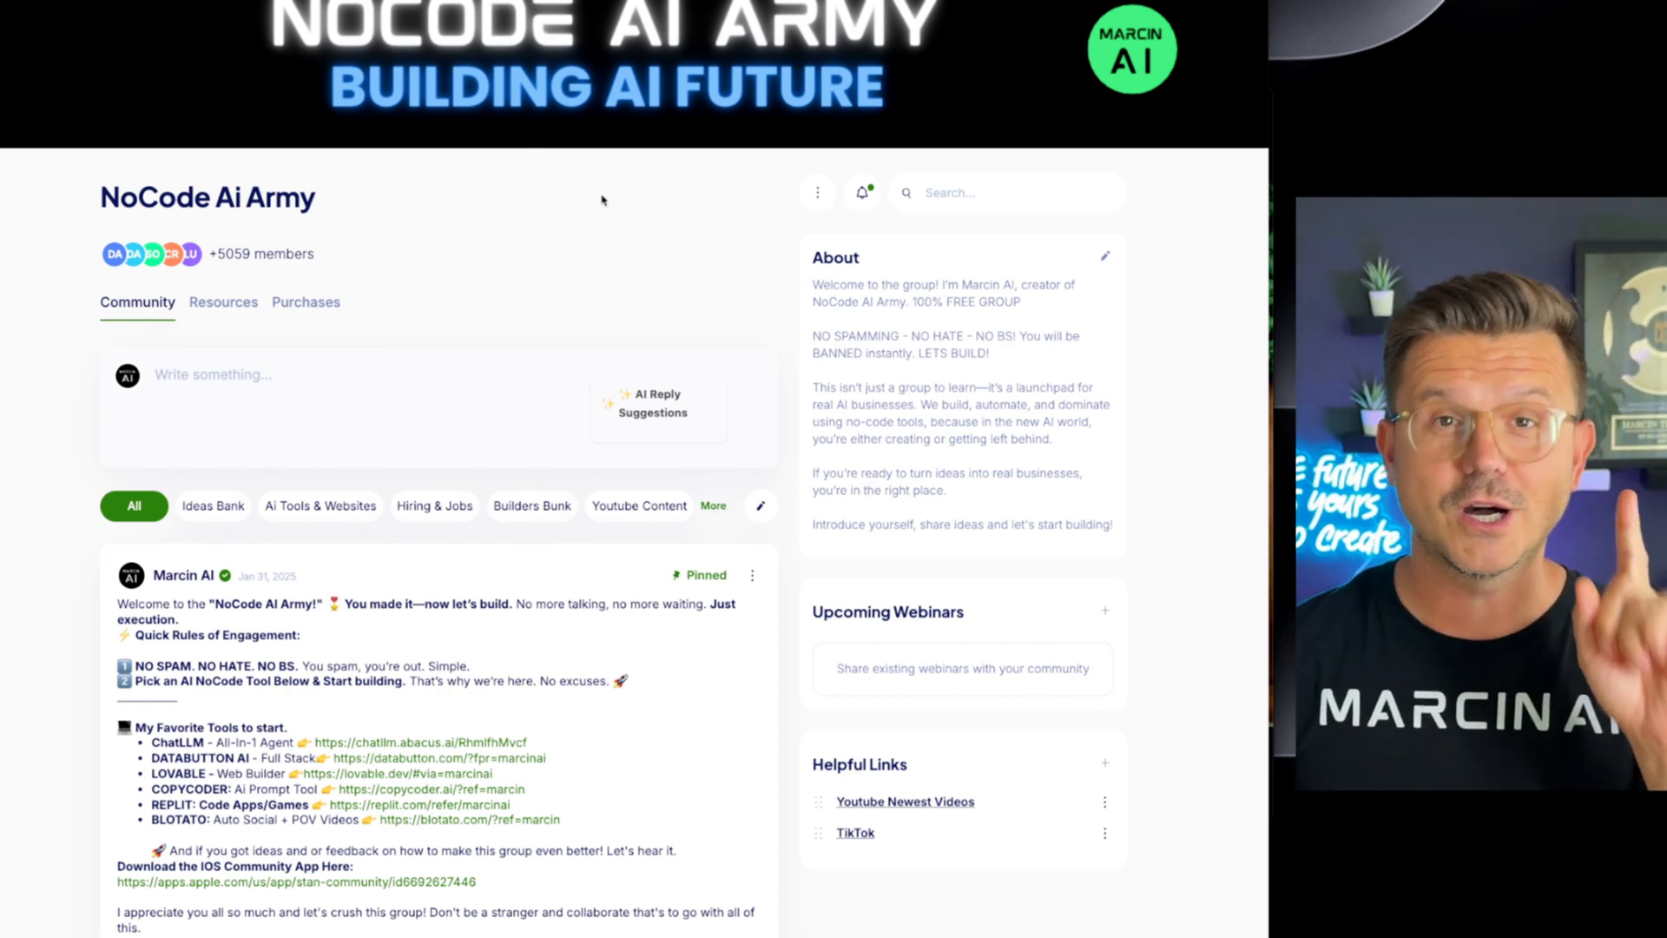
scroll("down", 3)
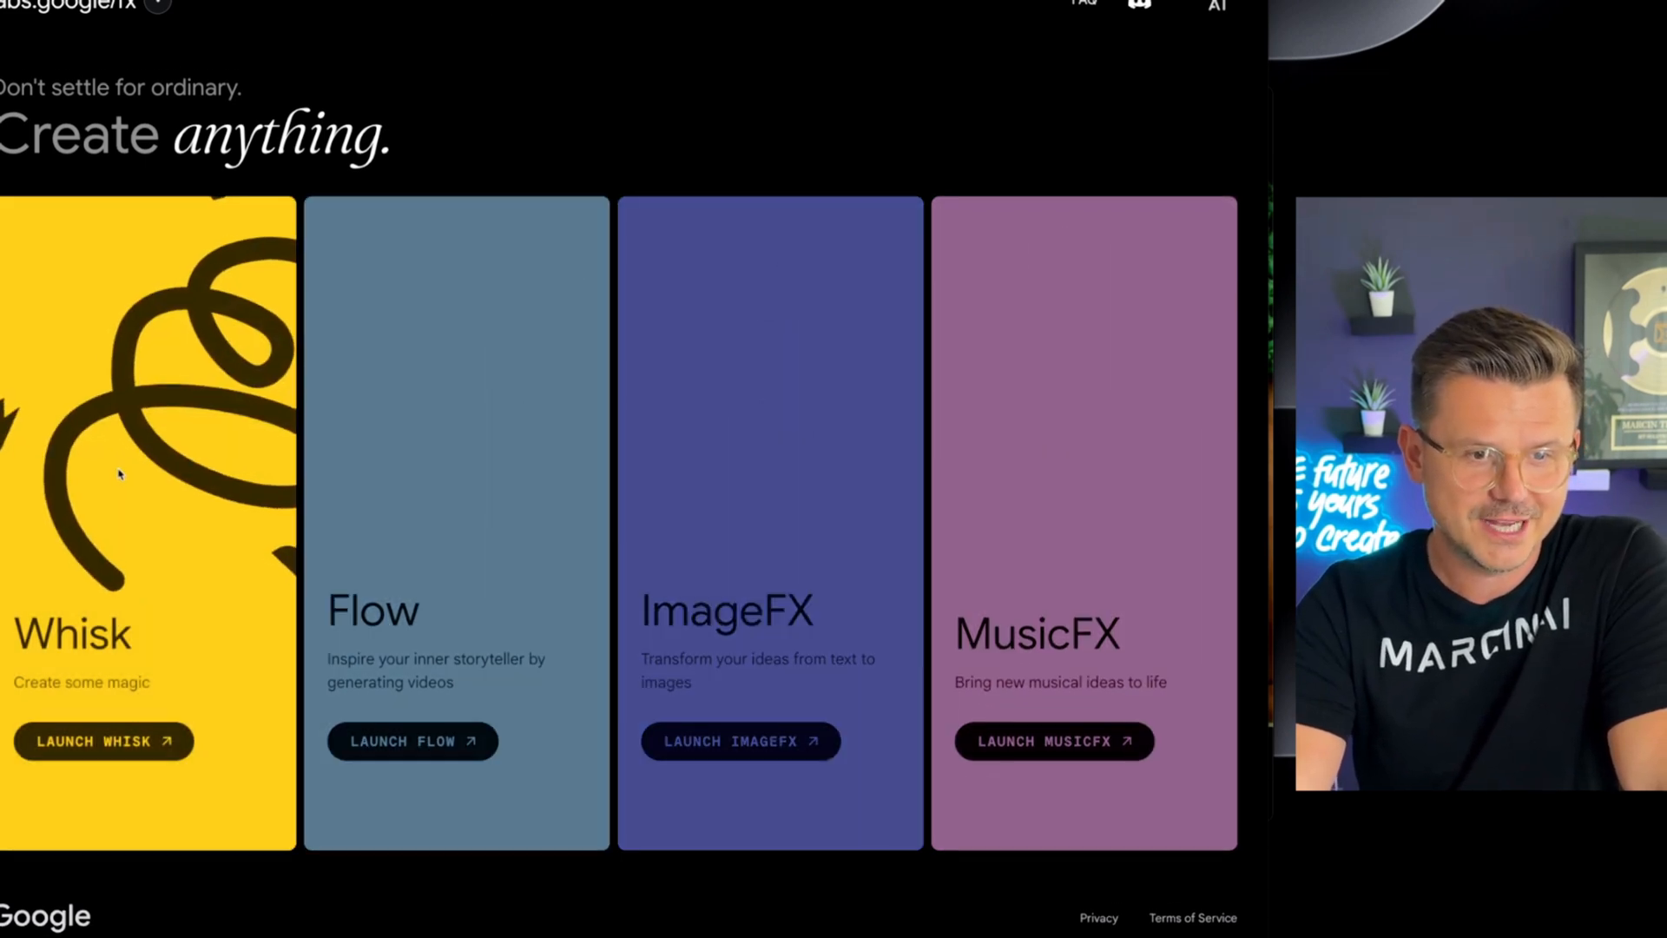
Step: Launch Whisk and generate an image from 'To clay bunnies in a desert arguing'
left_click(104, 742)
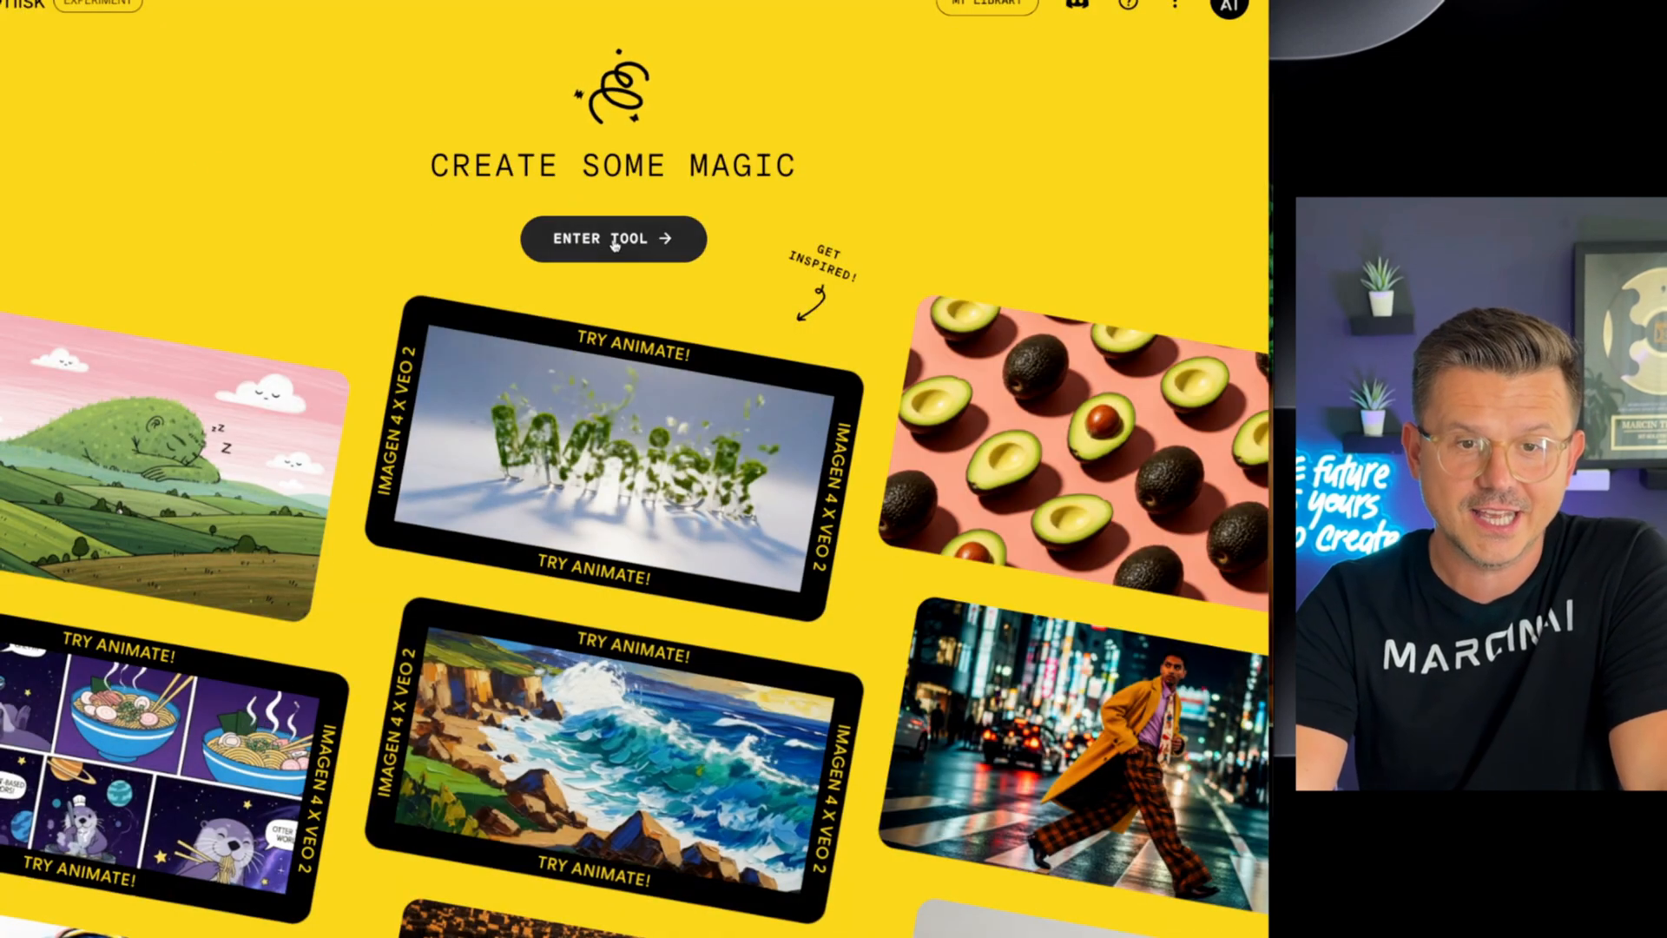
left_click(613, 238)
type("Two")
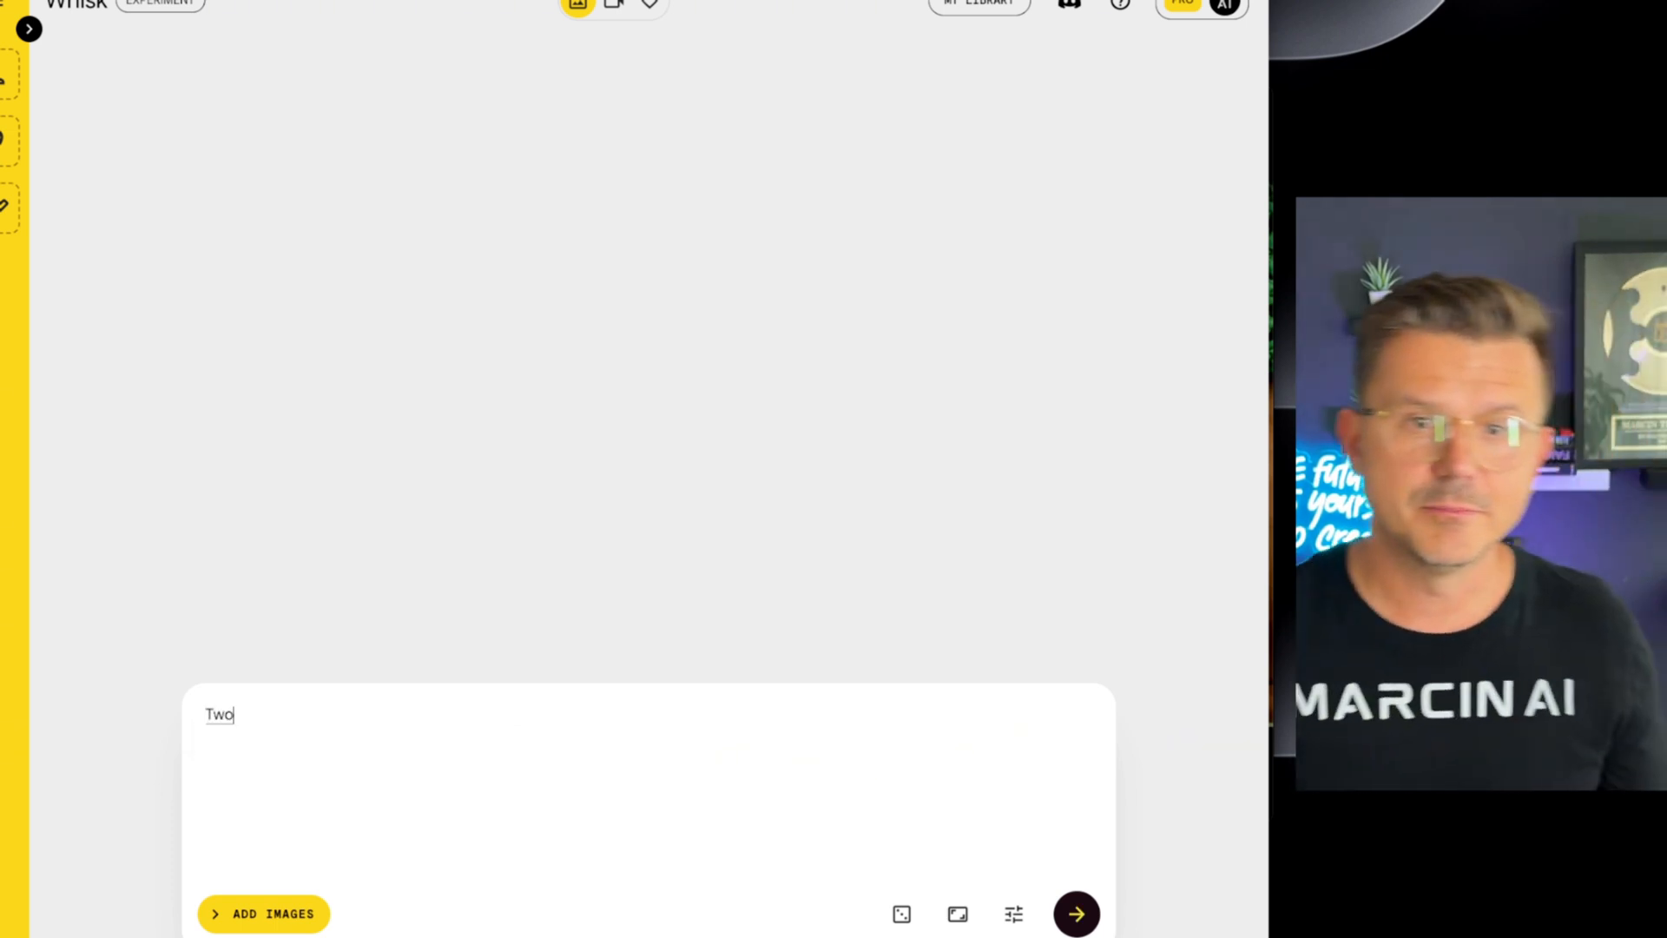
type("To clay bunnies in")
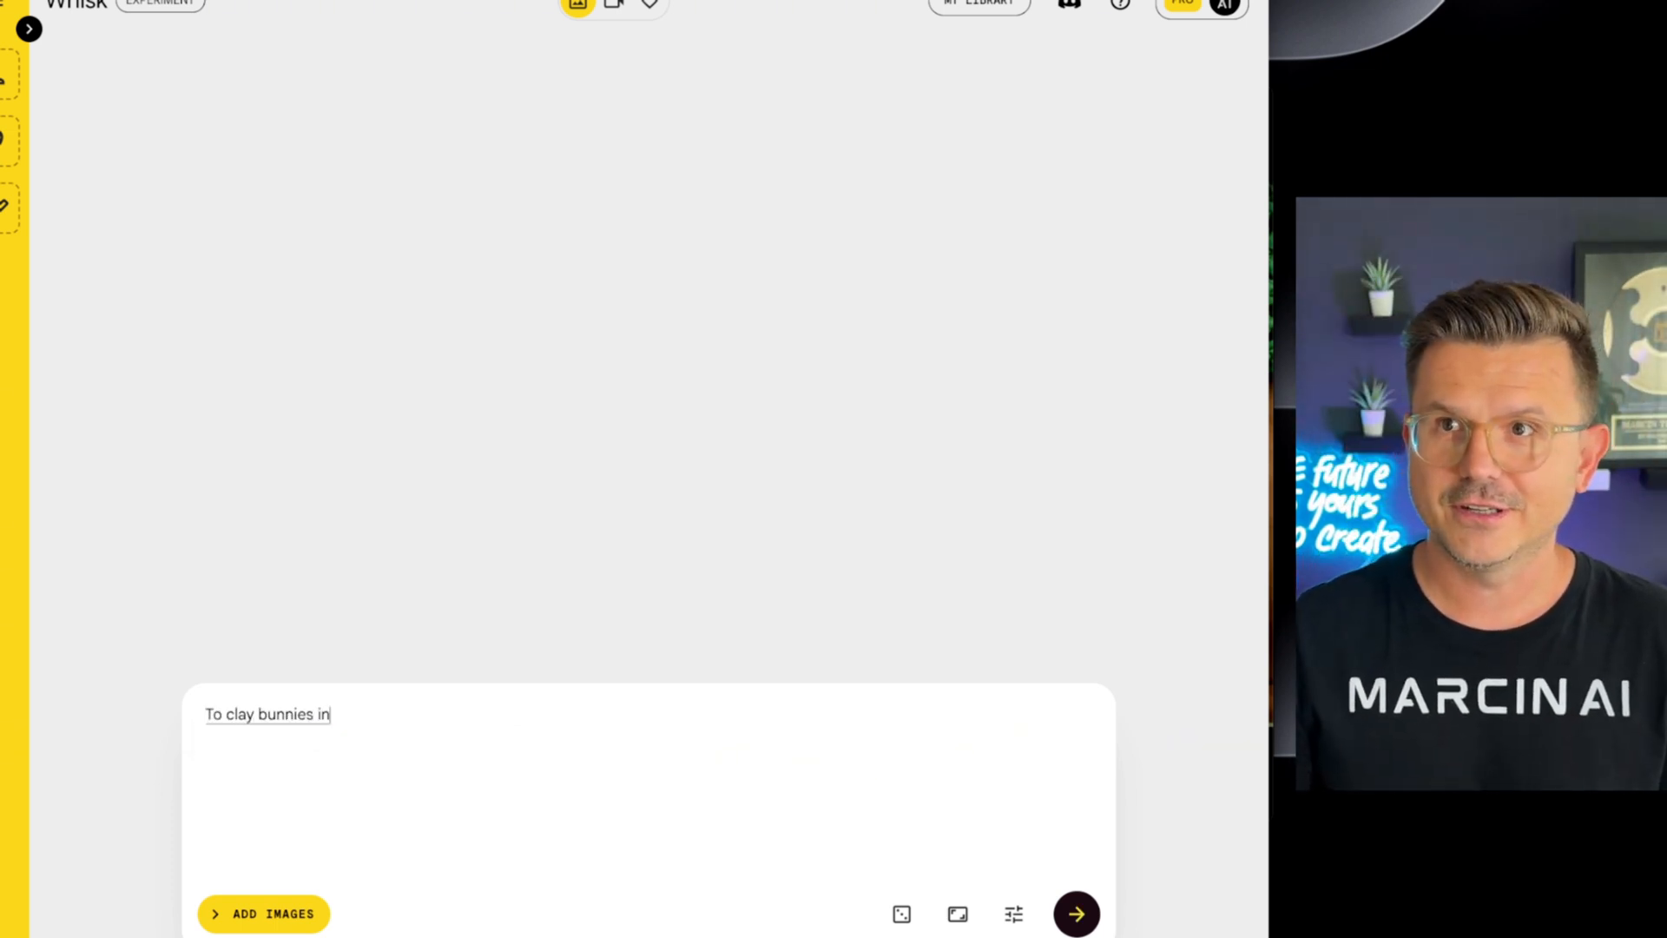
type("a desert arguing")
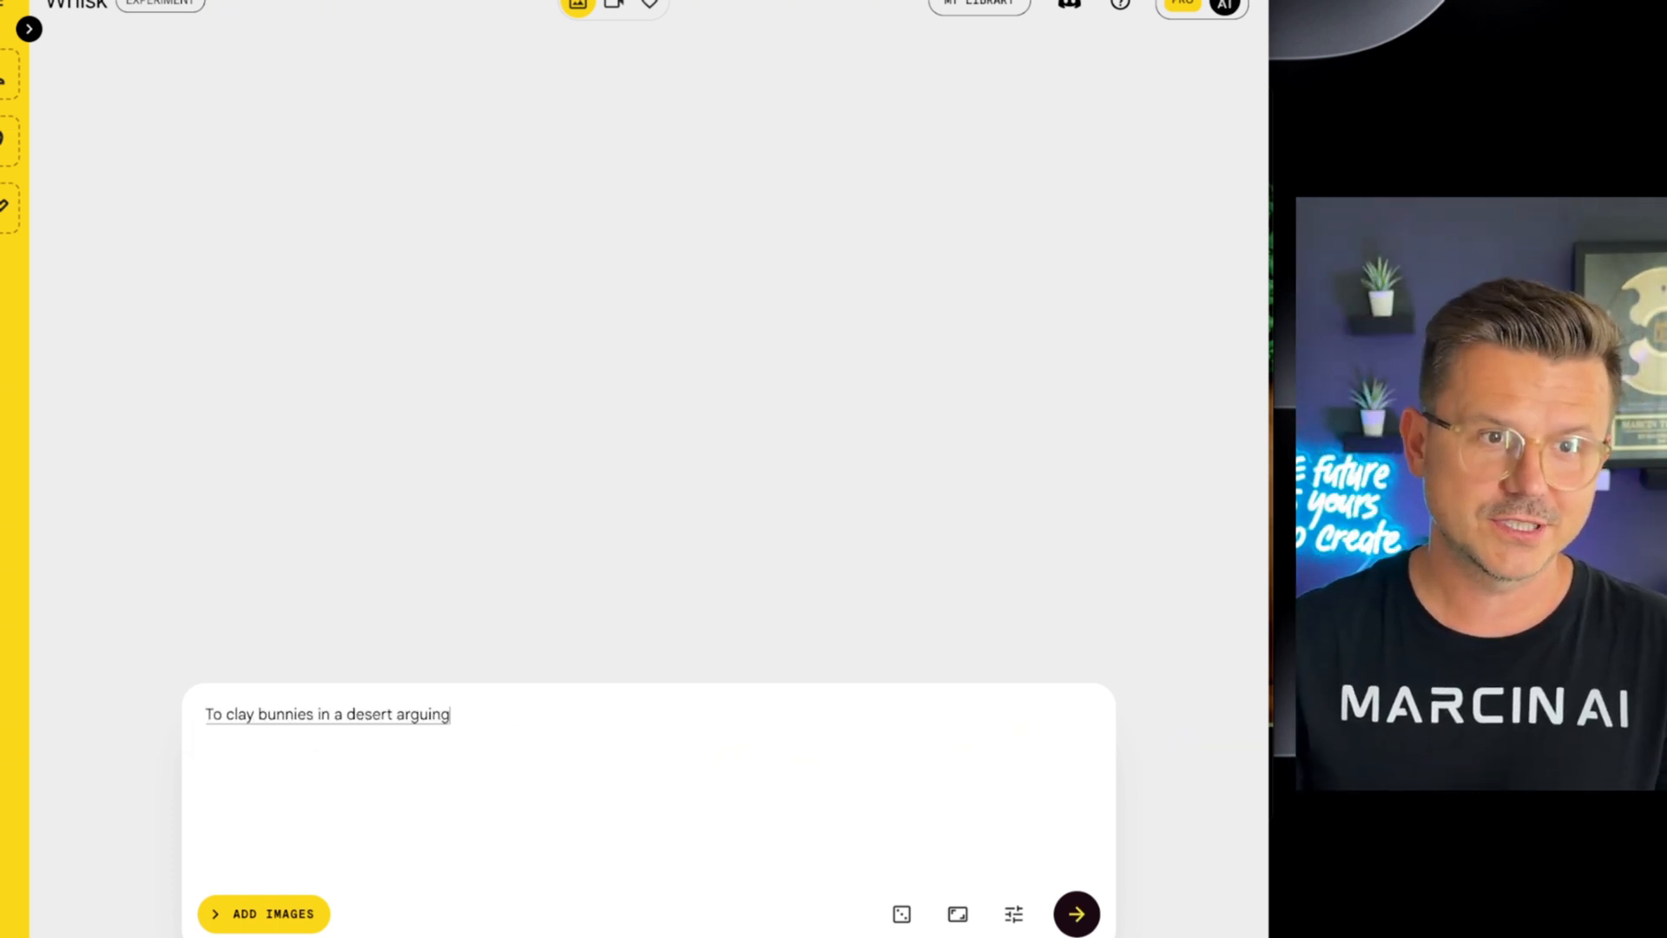
left_click(1077, 913)
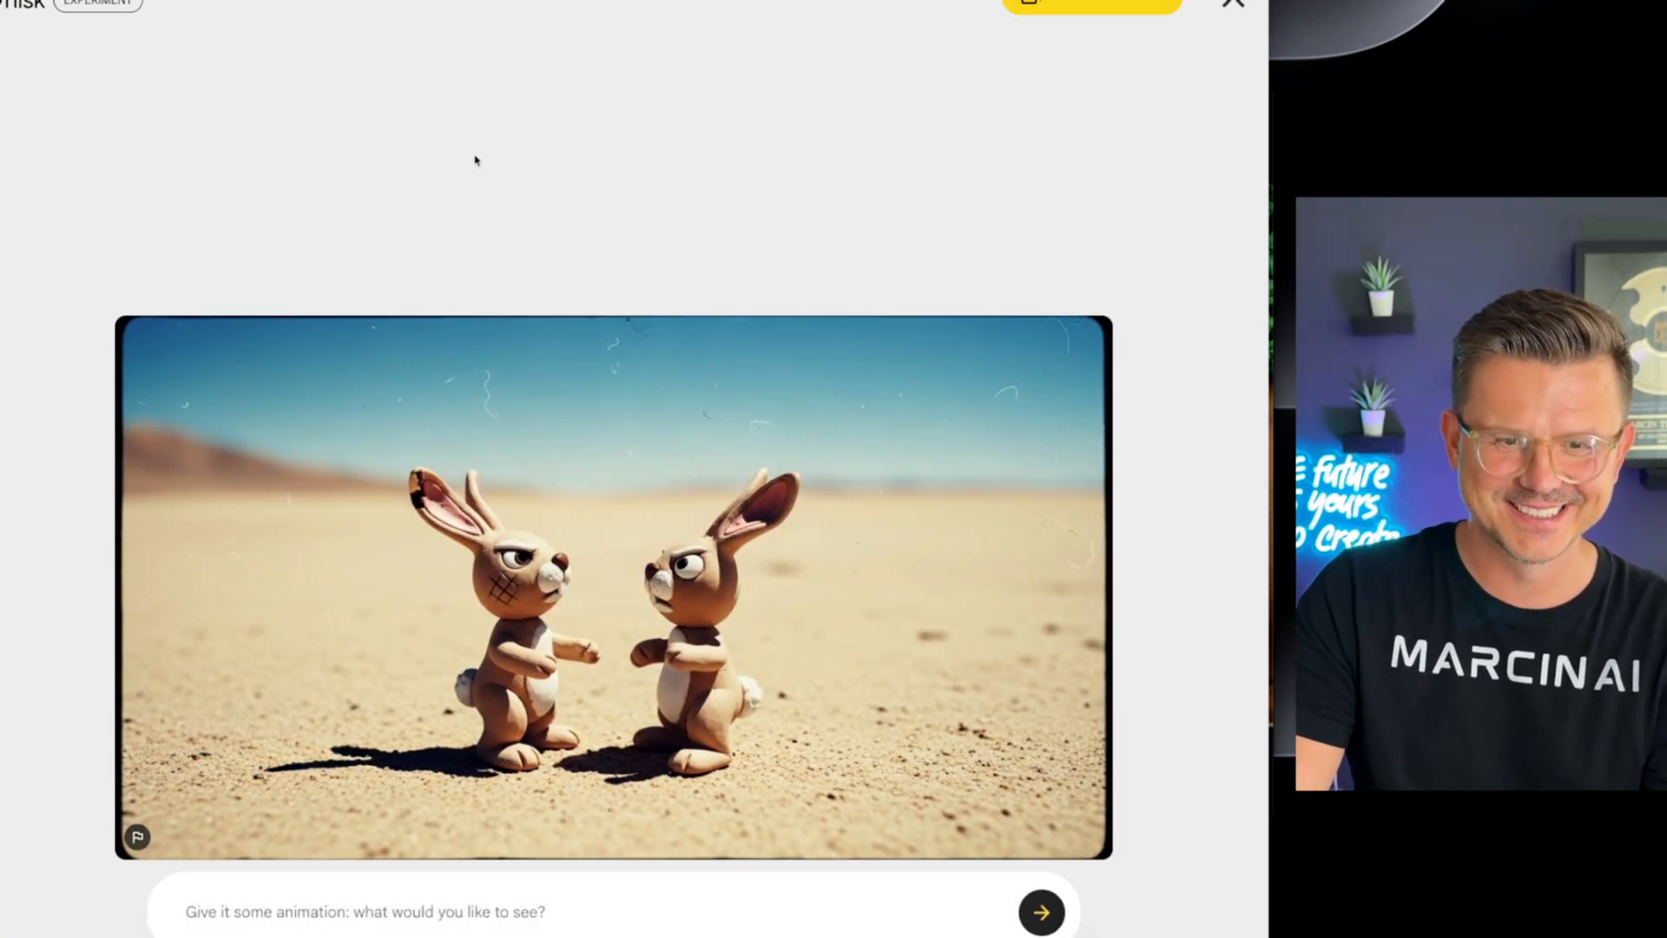
mouse_move(601, 163)
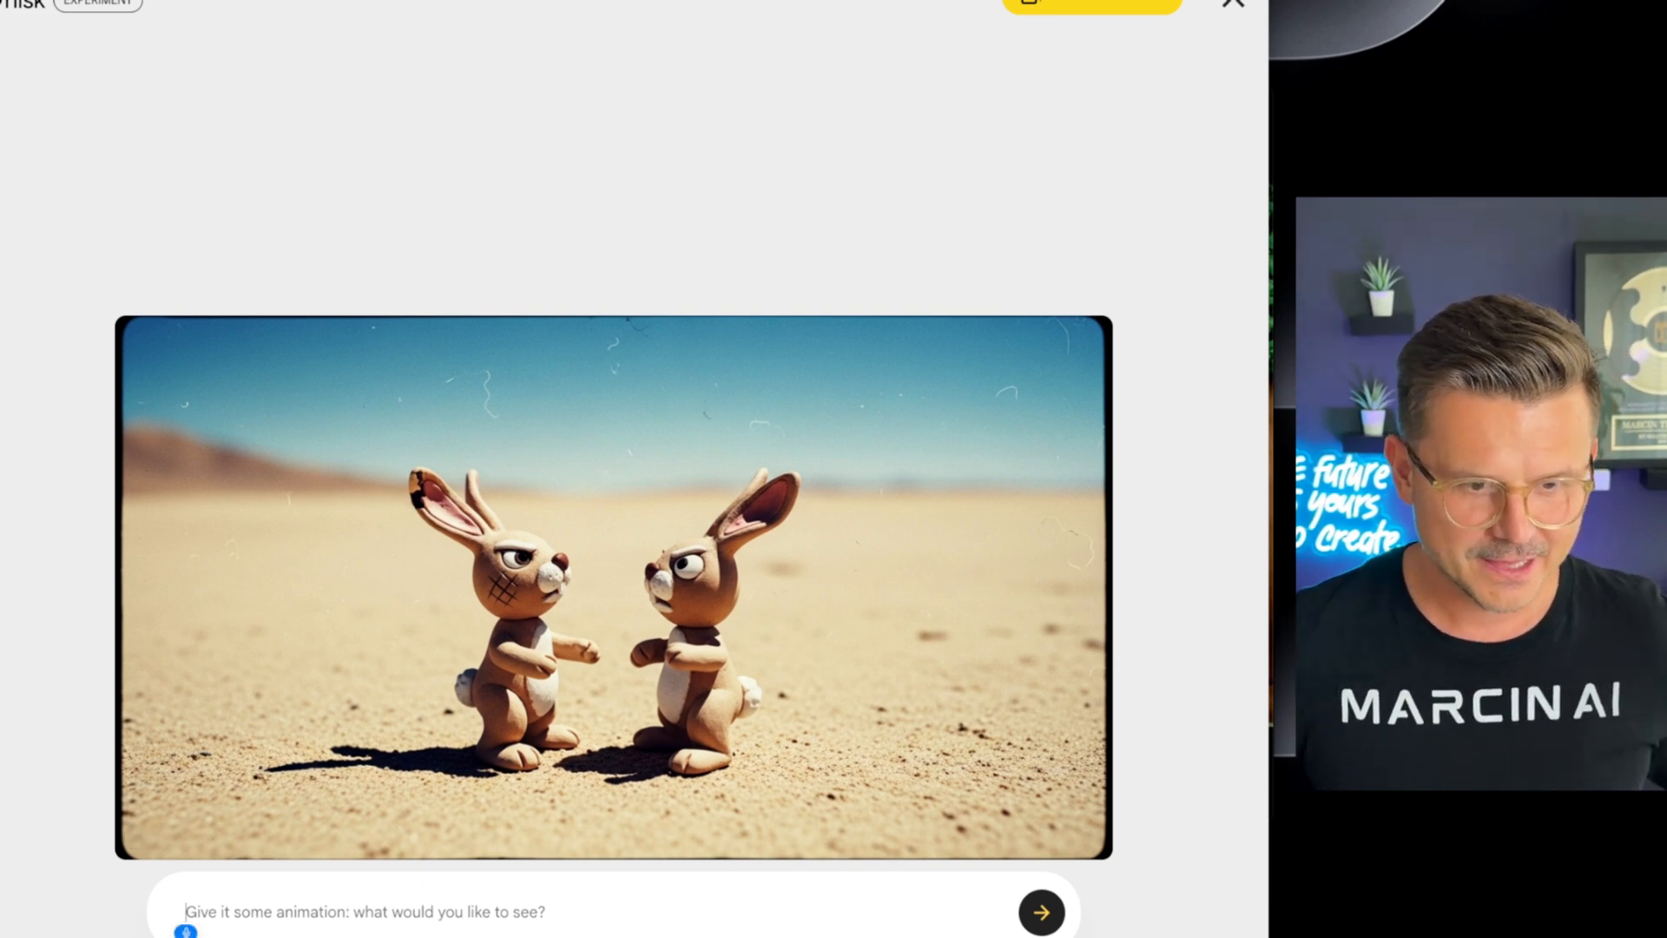
Step: Animate the bunnies with the prompt 'I would like to see them fight, jump up and do' spinning kicks
type("I would like to see")
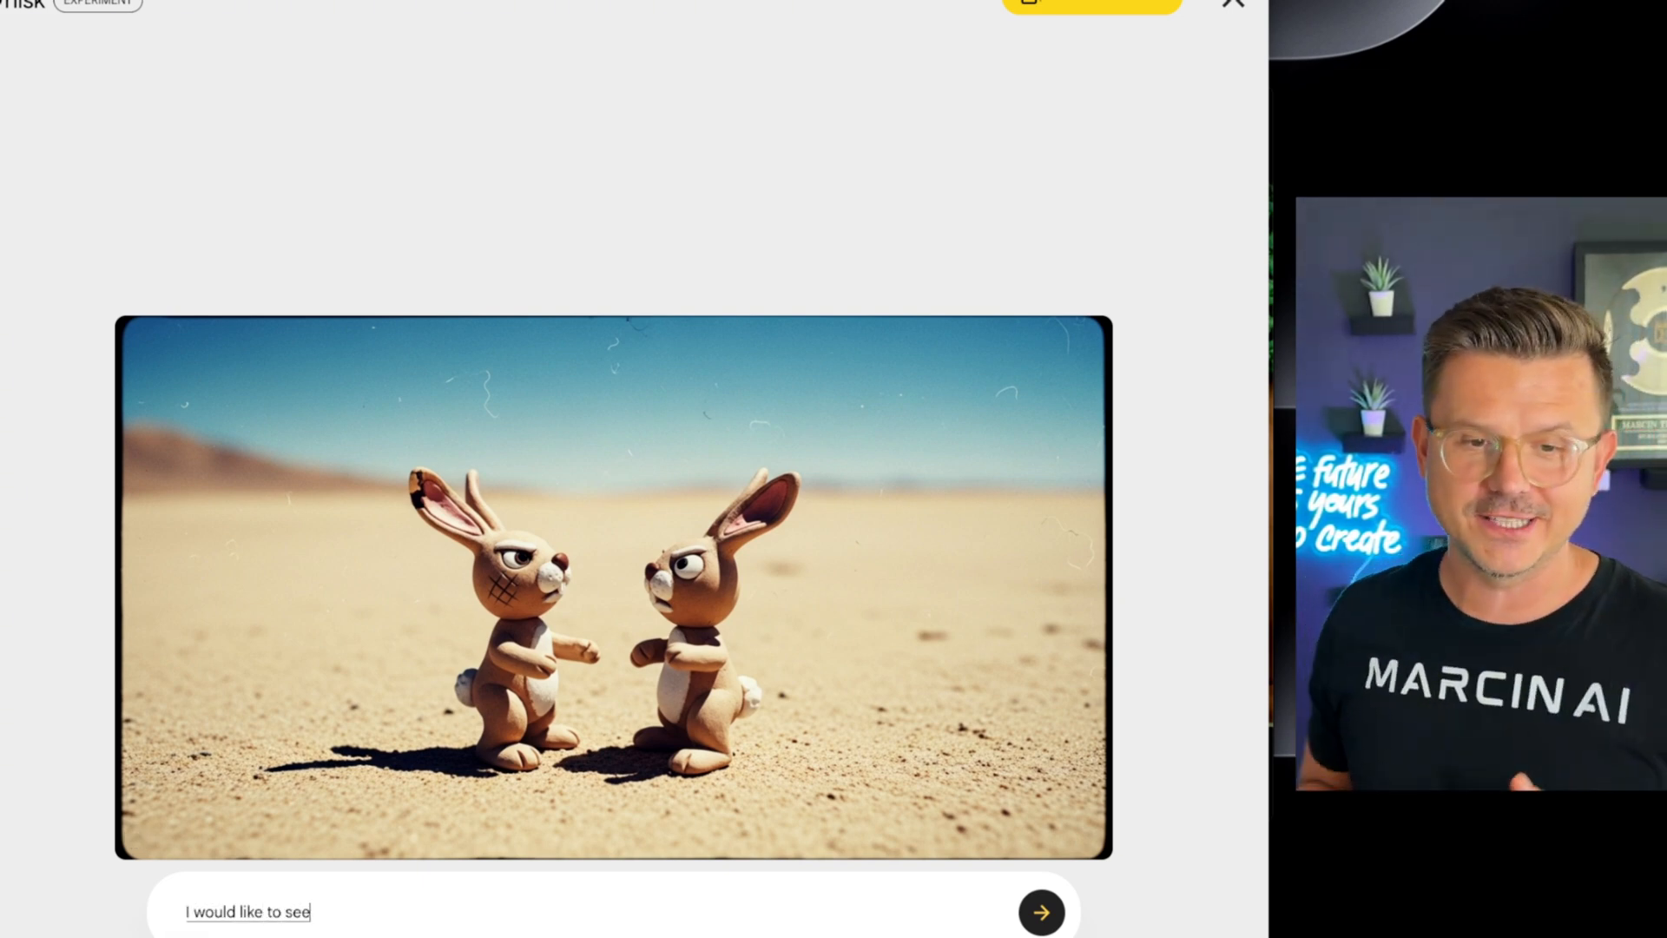
type("them fight, jump up and do")
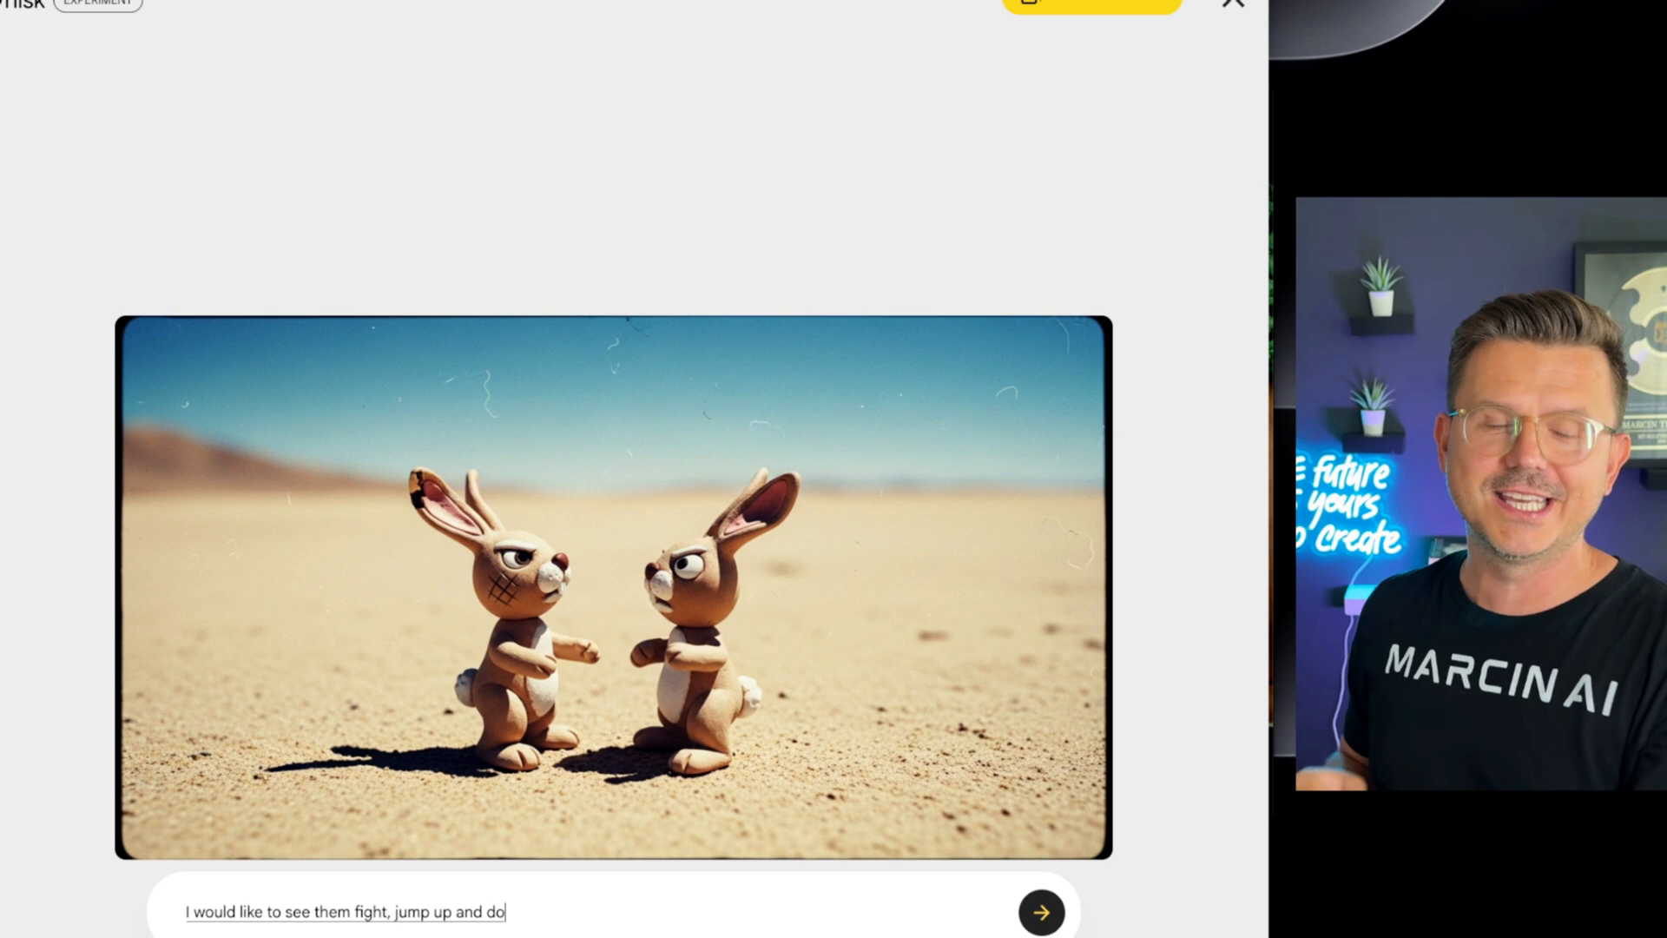
left_click(1042, 913)
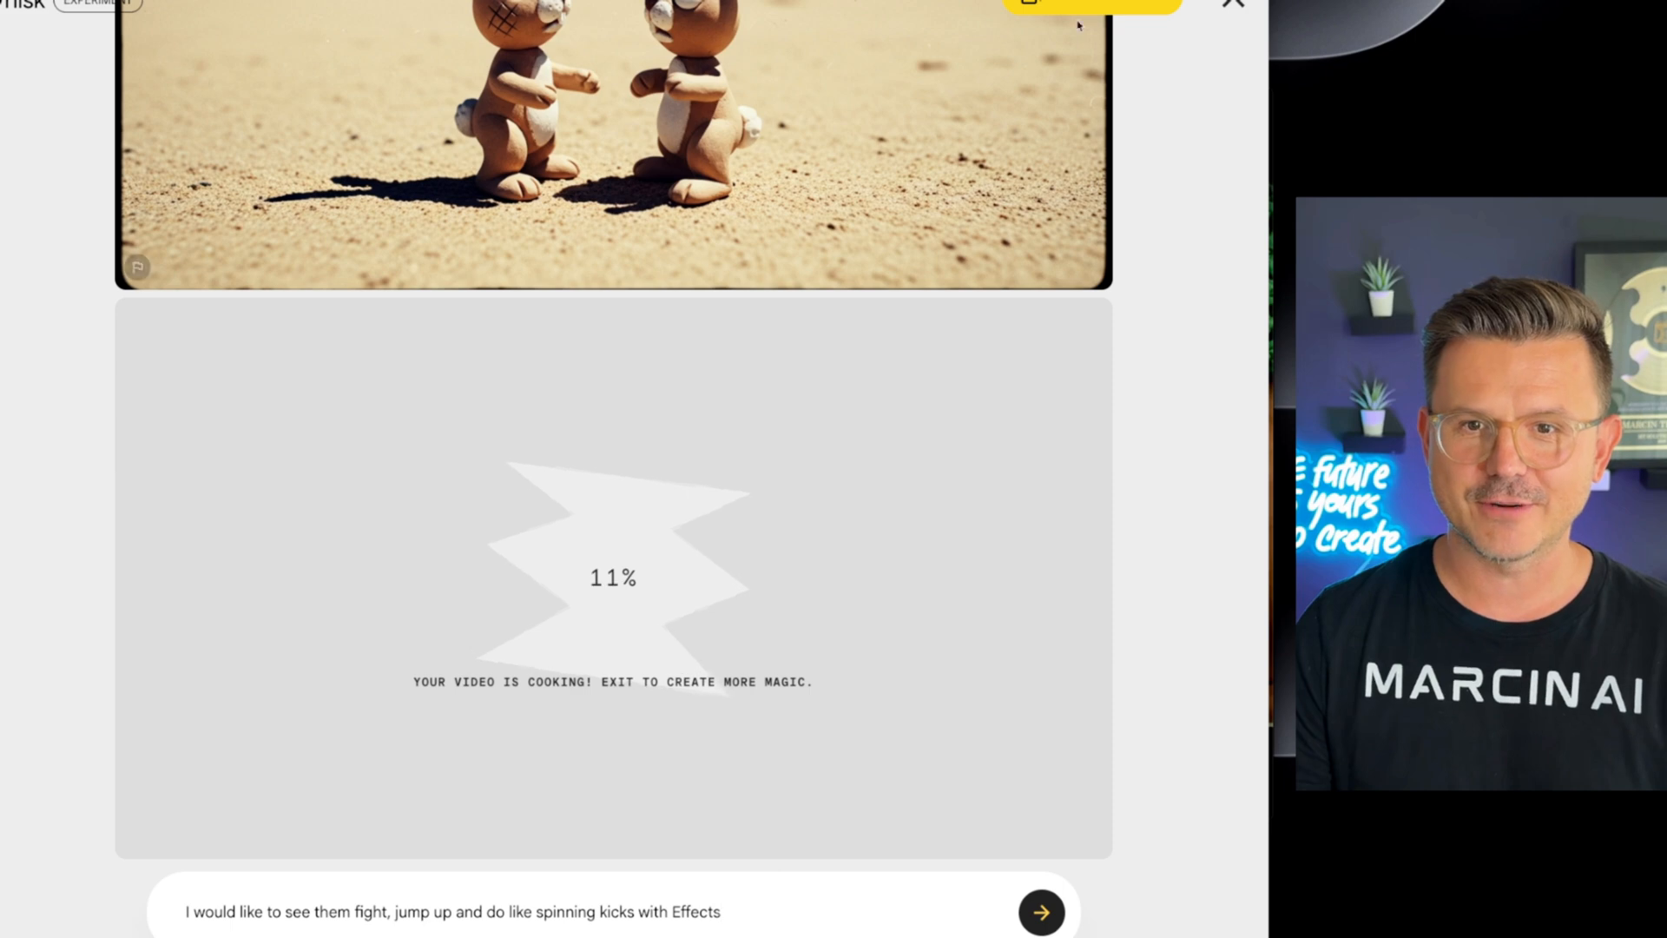
mouse_move(983, 288)
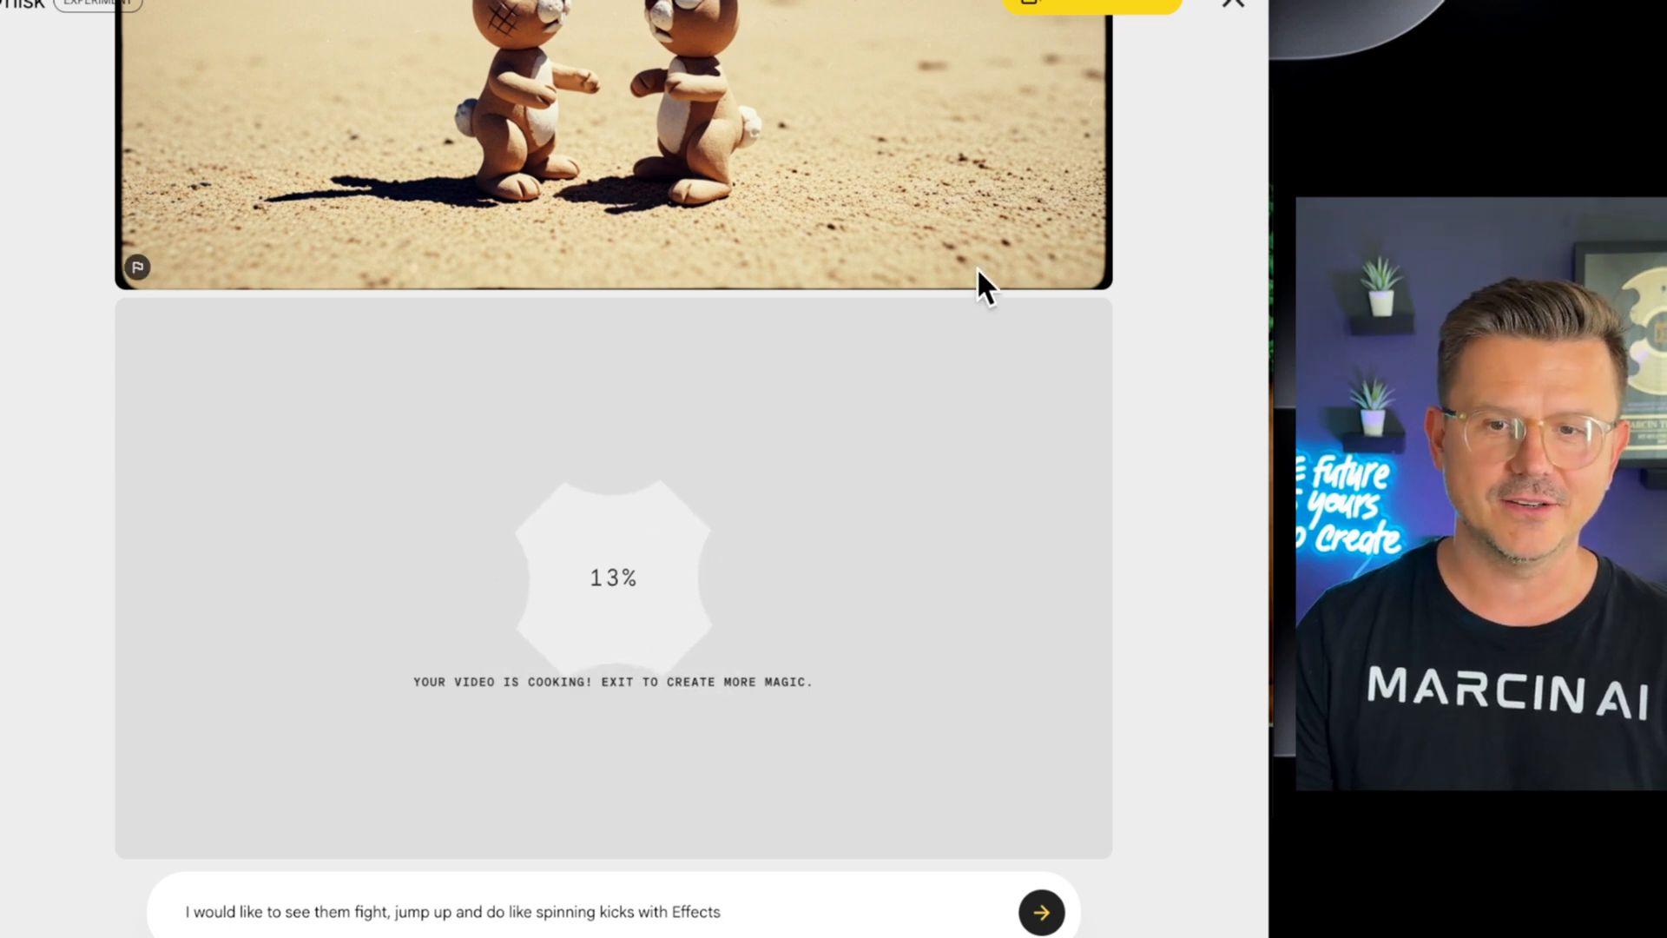
mouse_move(1202, 476)
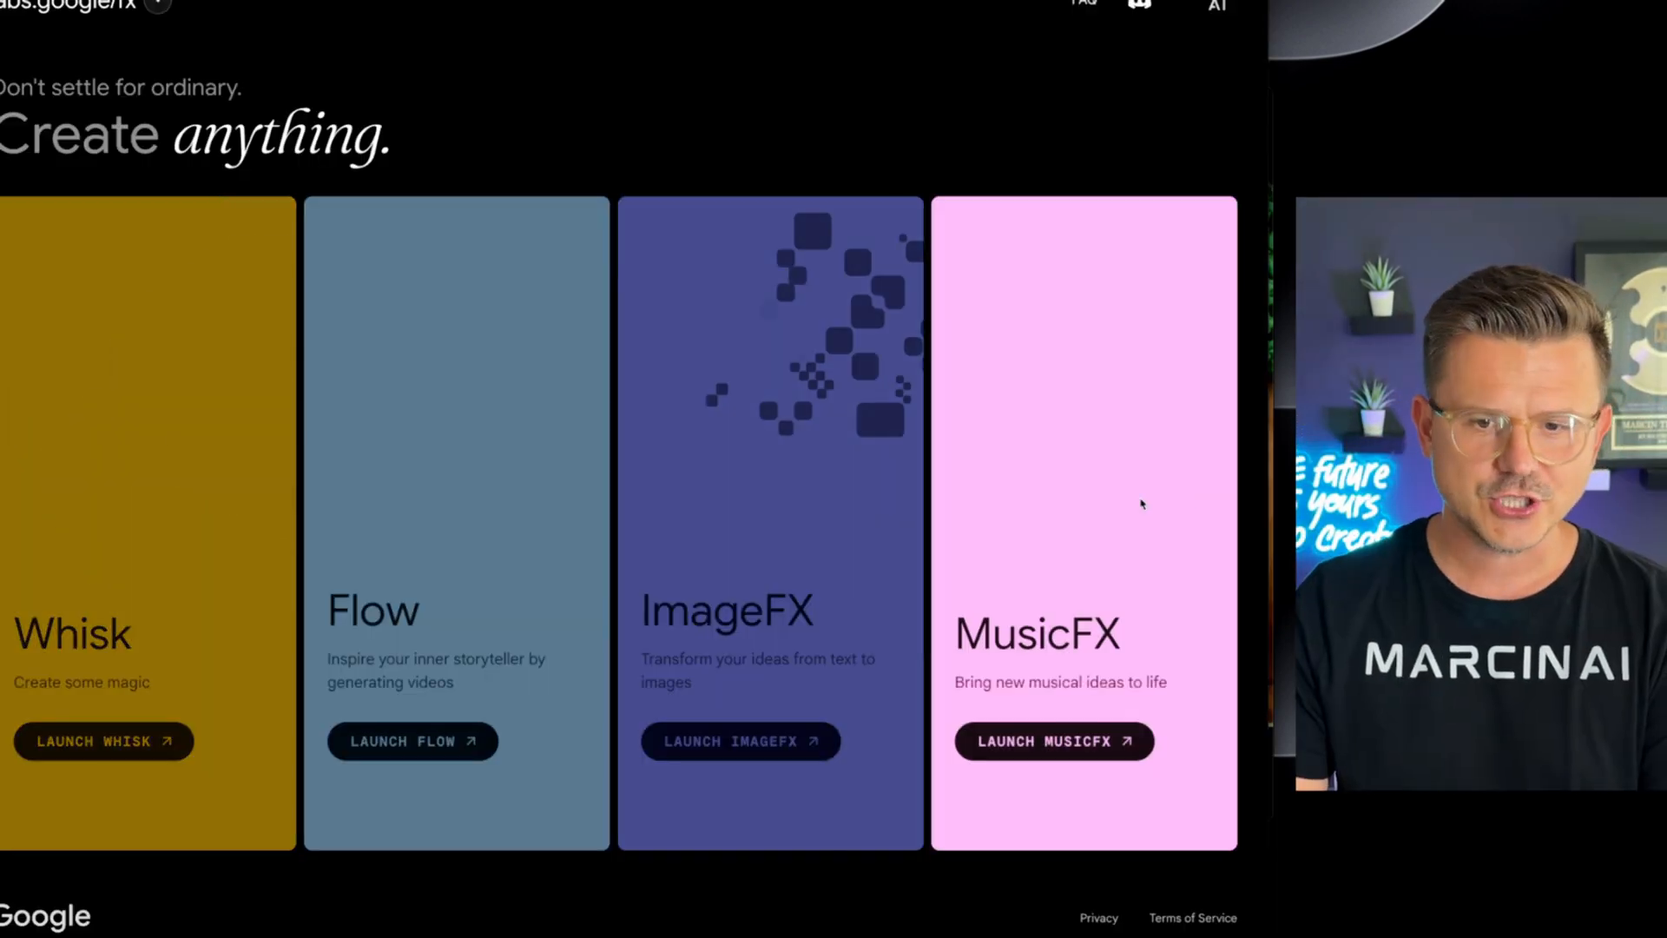
Step: Launch MusicFX and generate chill synthwave tracks with drums from a 'make me some' prompt
left_click(1055, 742)
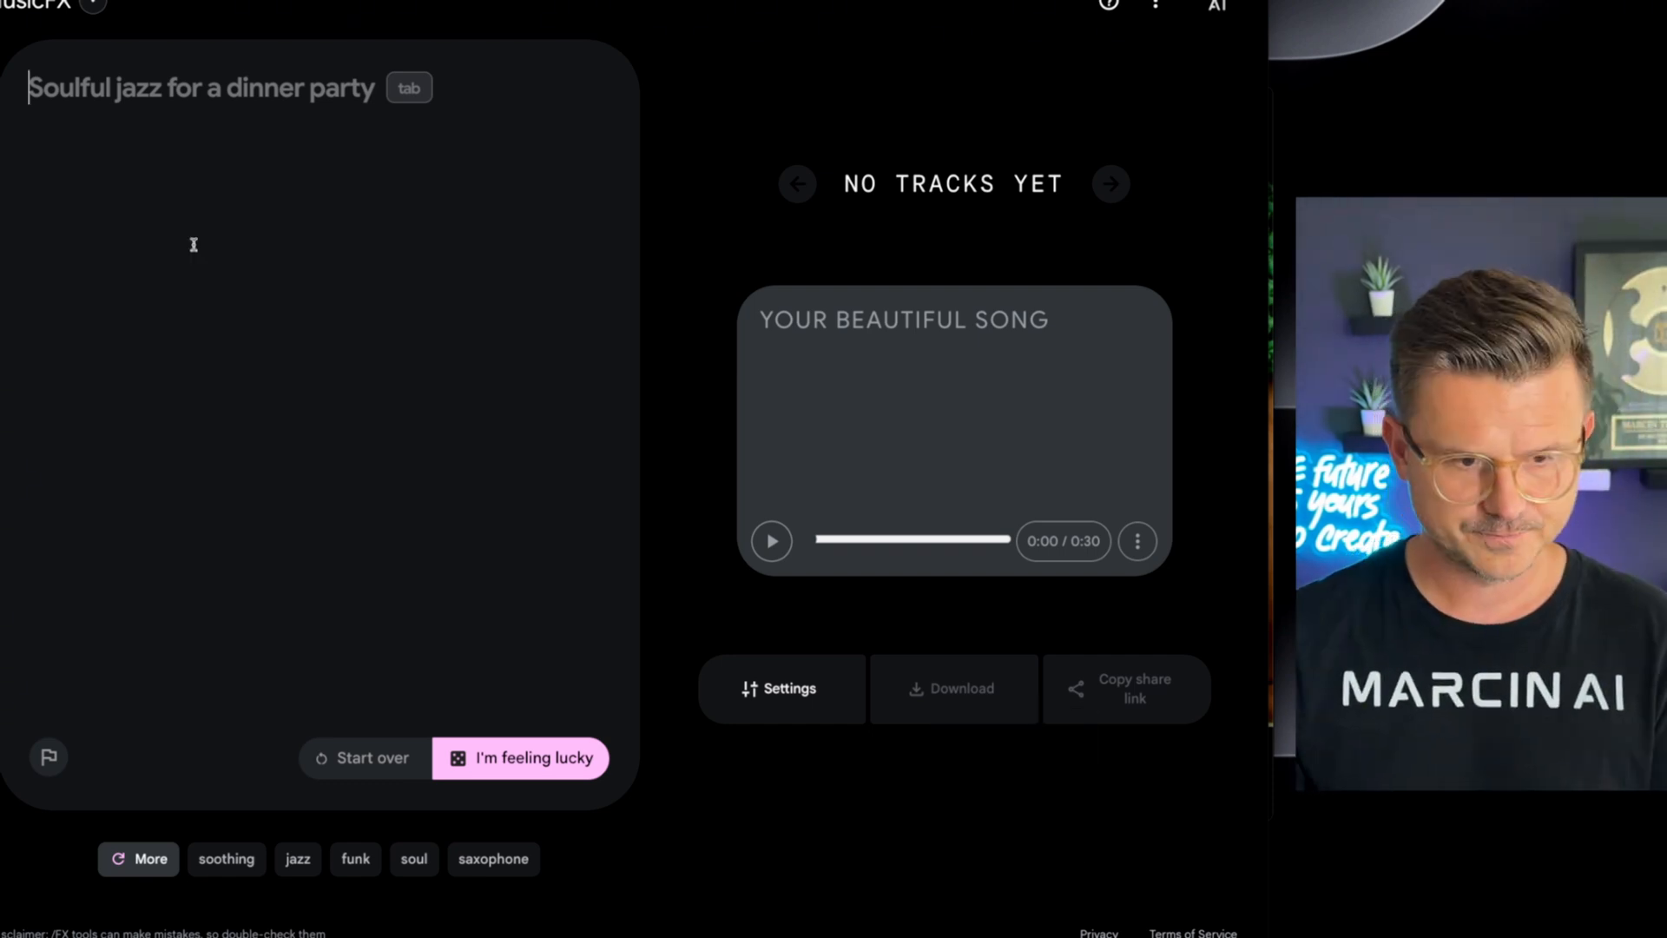
type("make me some YouTube chill vibes Synthwave")
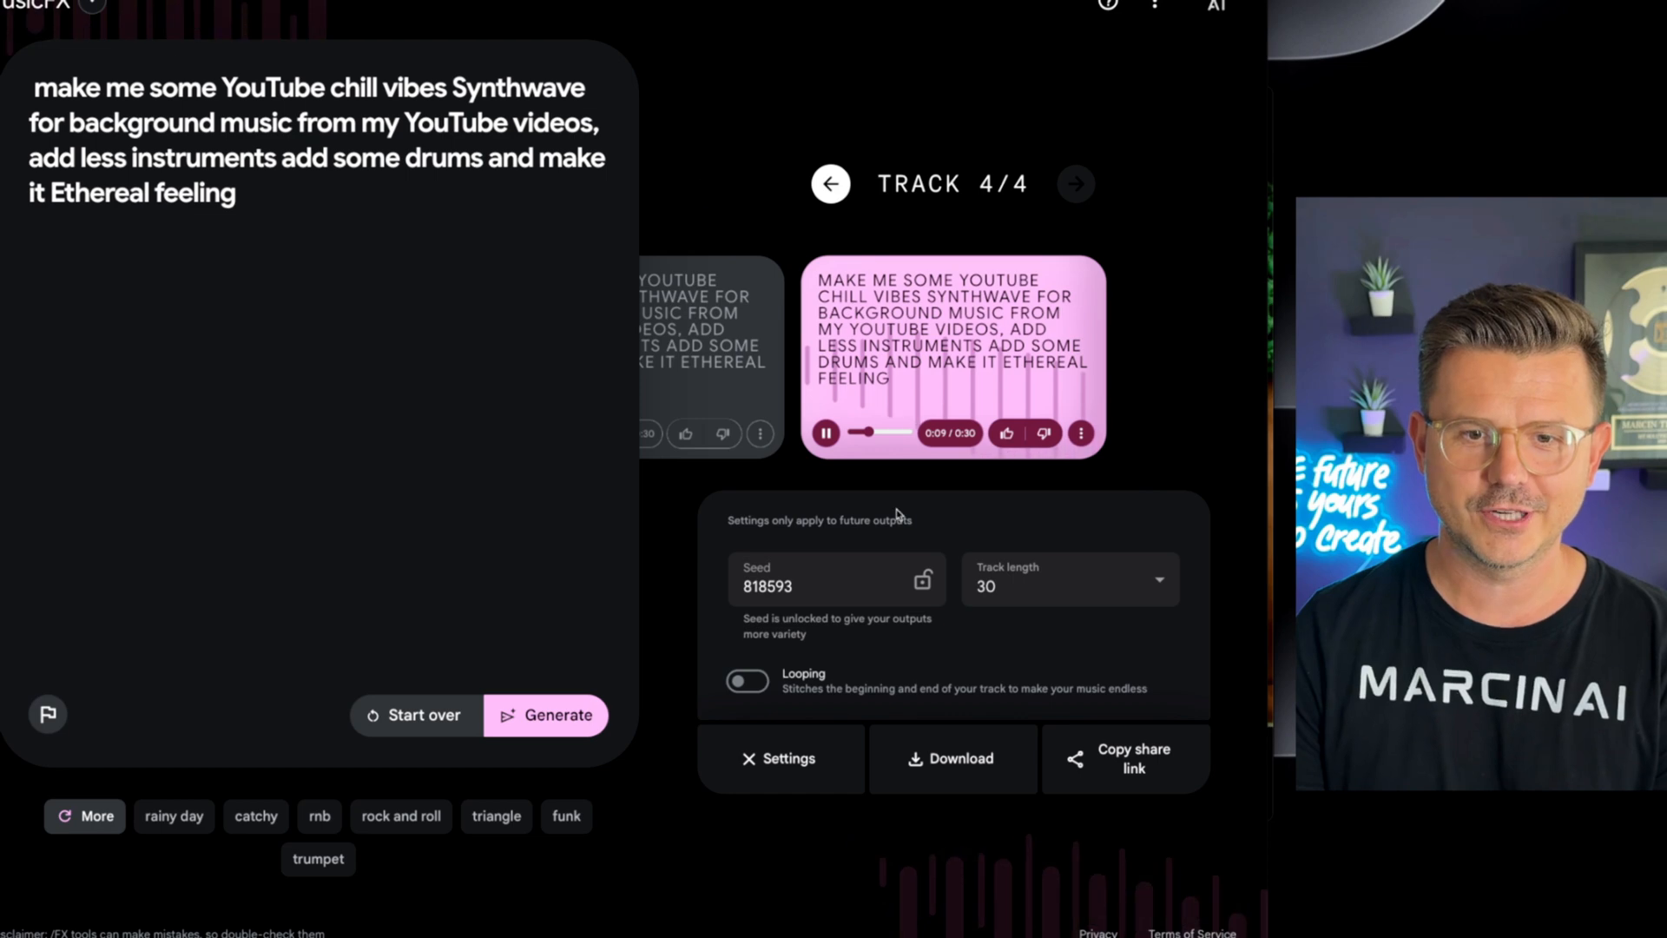
left_click(826, 434)
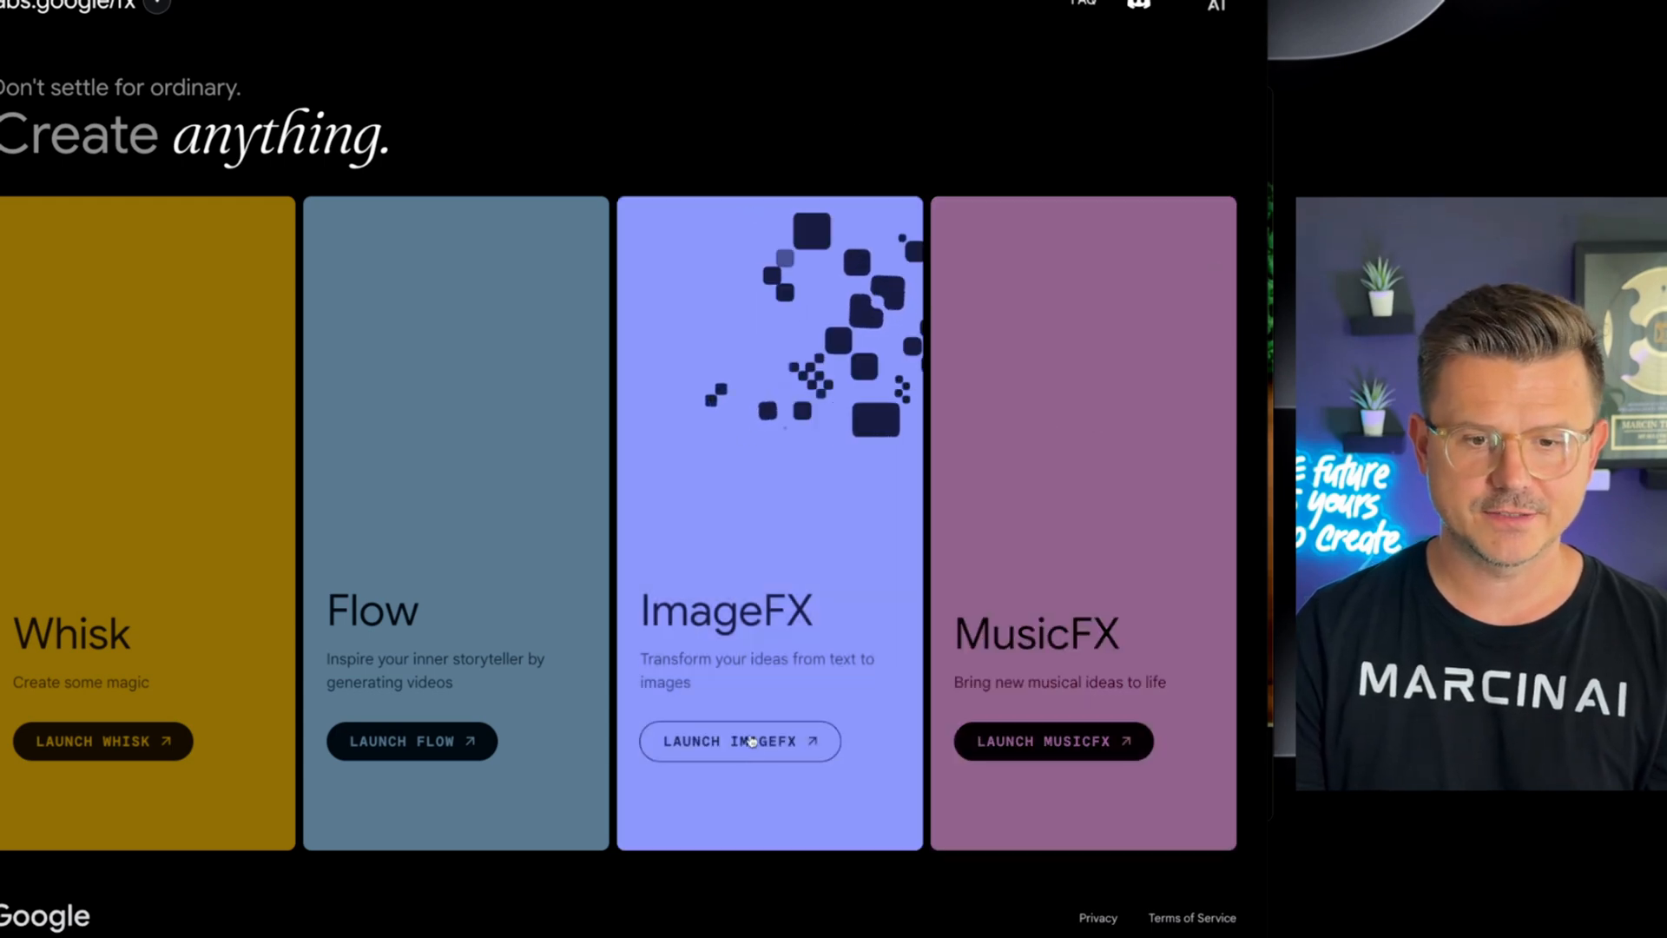
Step: Launch ImageFX and browse the generated antique oak rocking chair image variations
left_click(740, 741)
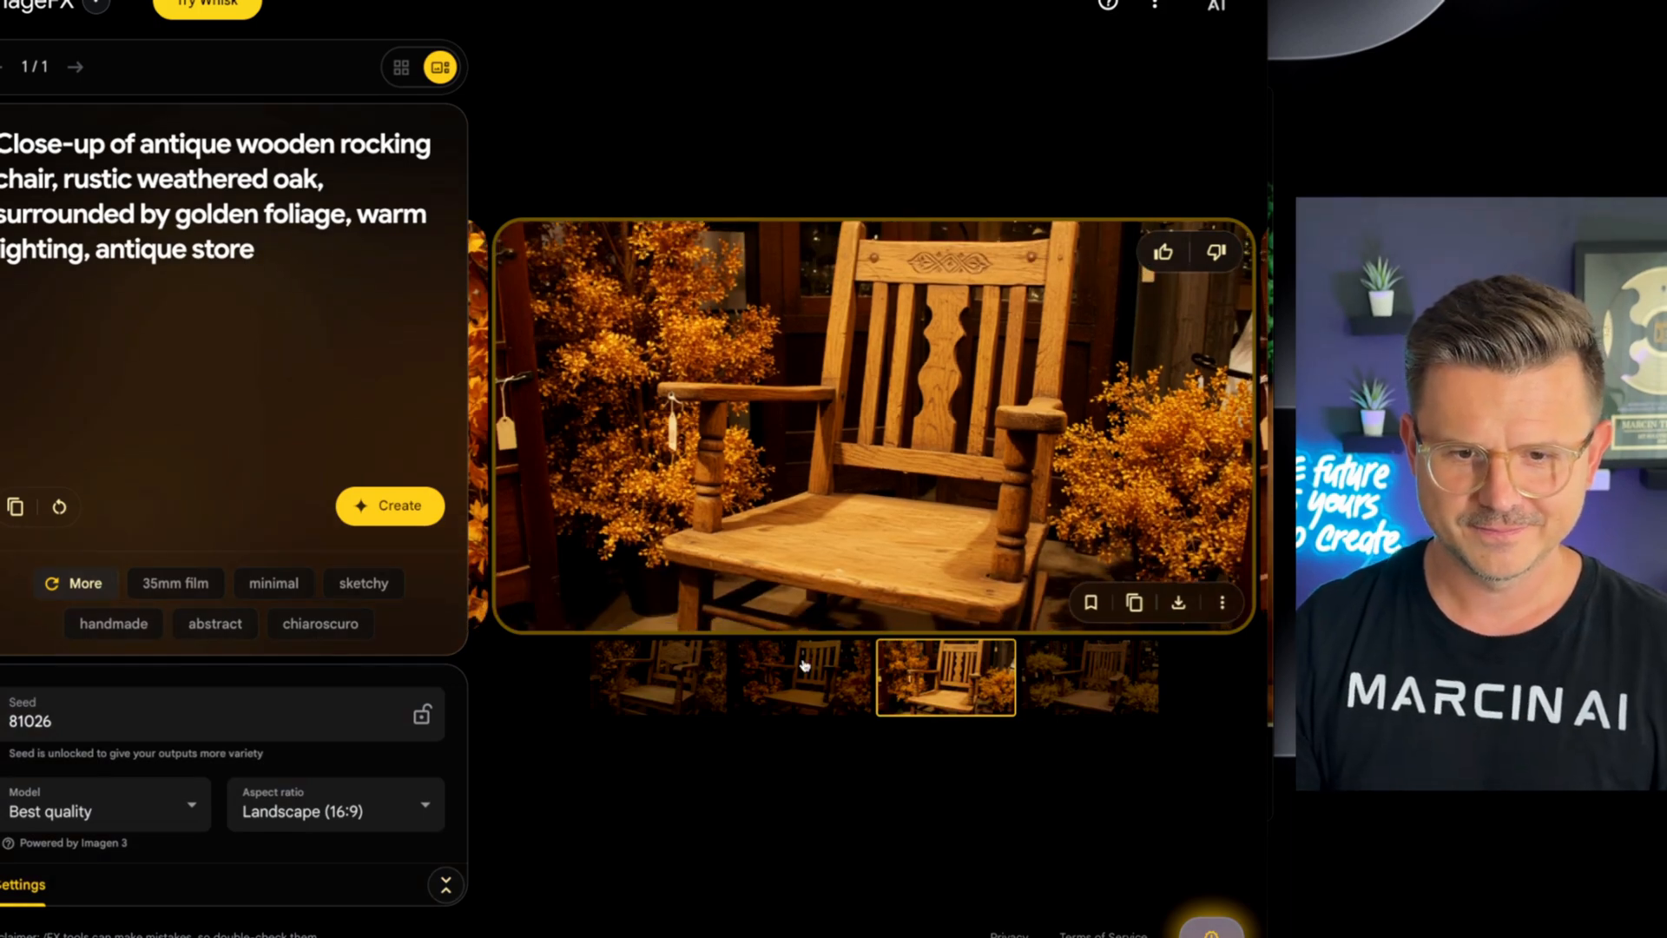
left_click(802, 678)
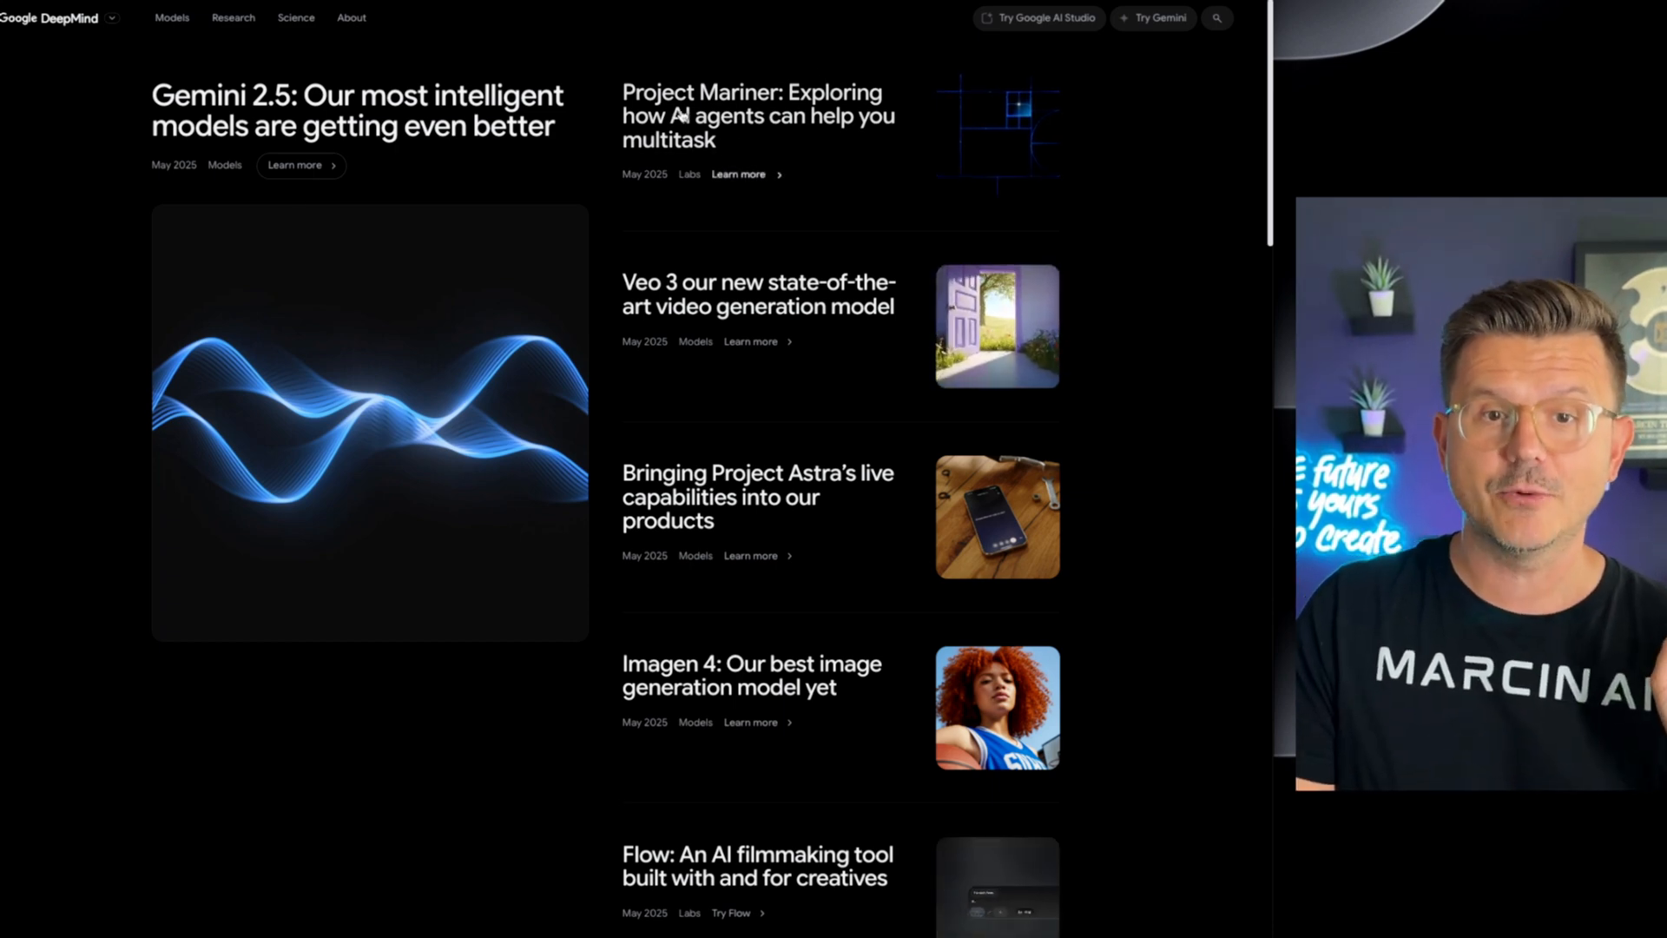
scroll("down", 3)
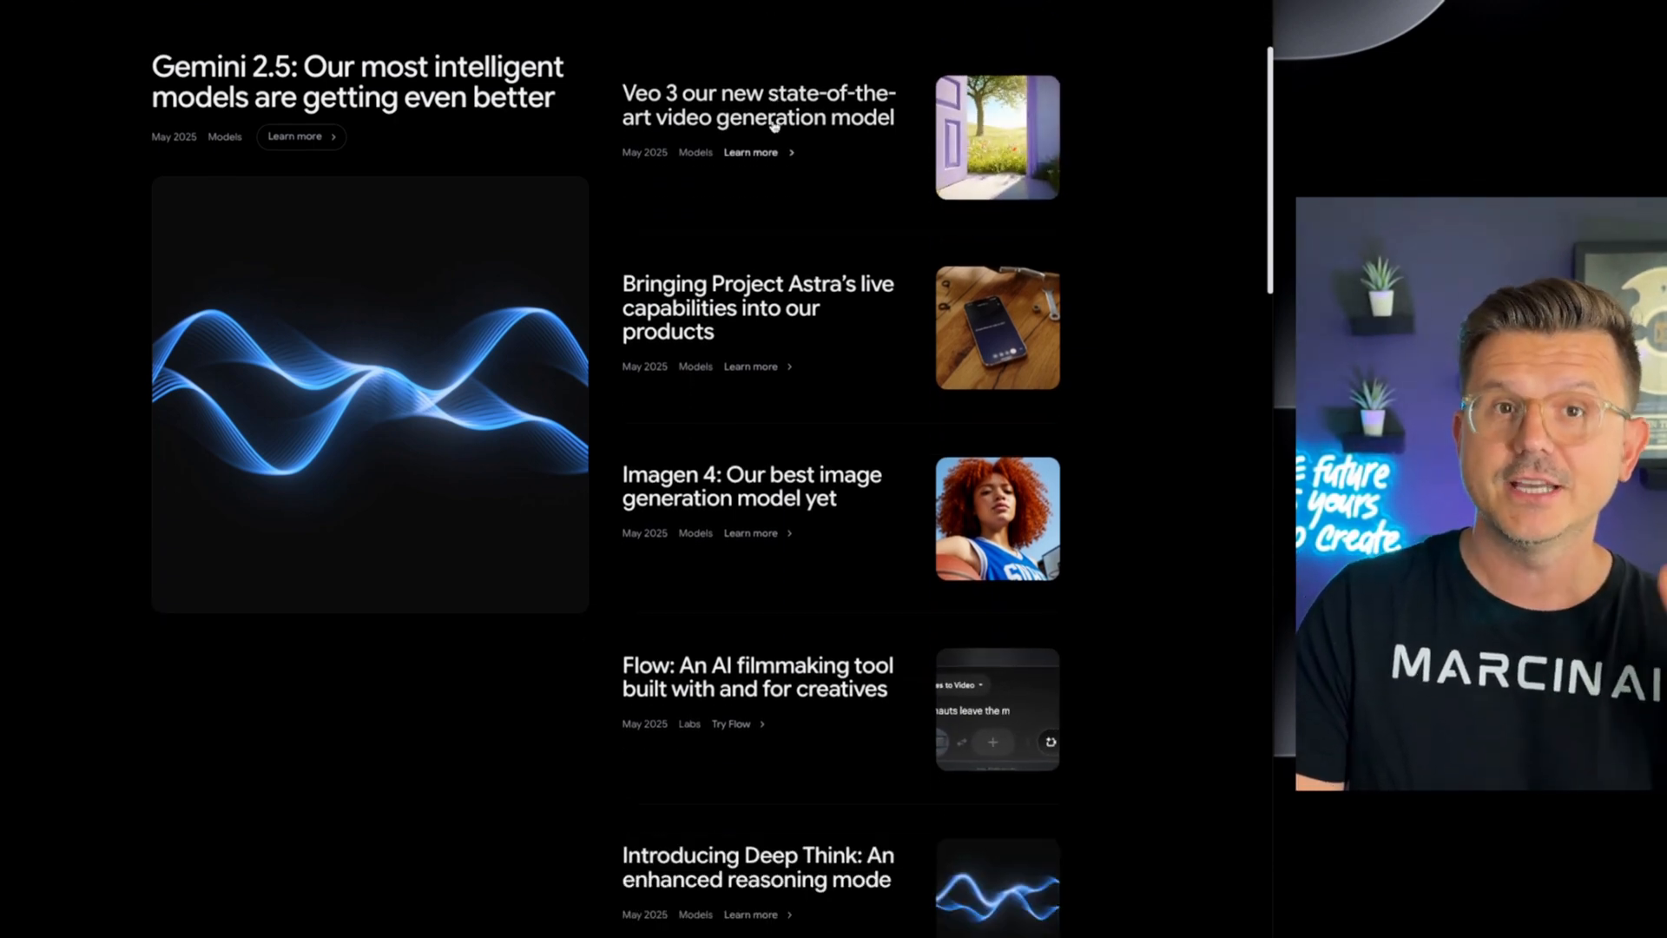
scroll("down", 3)
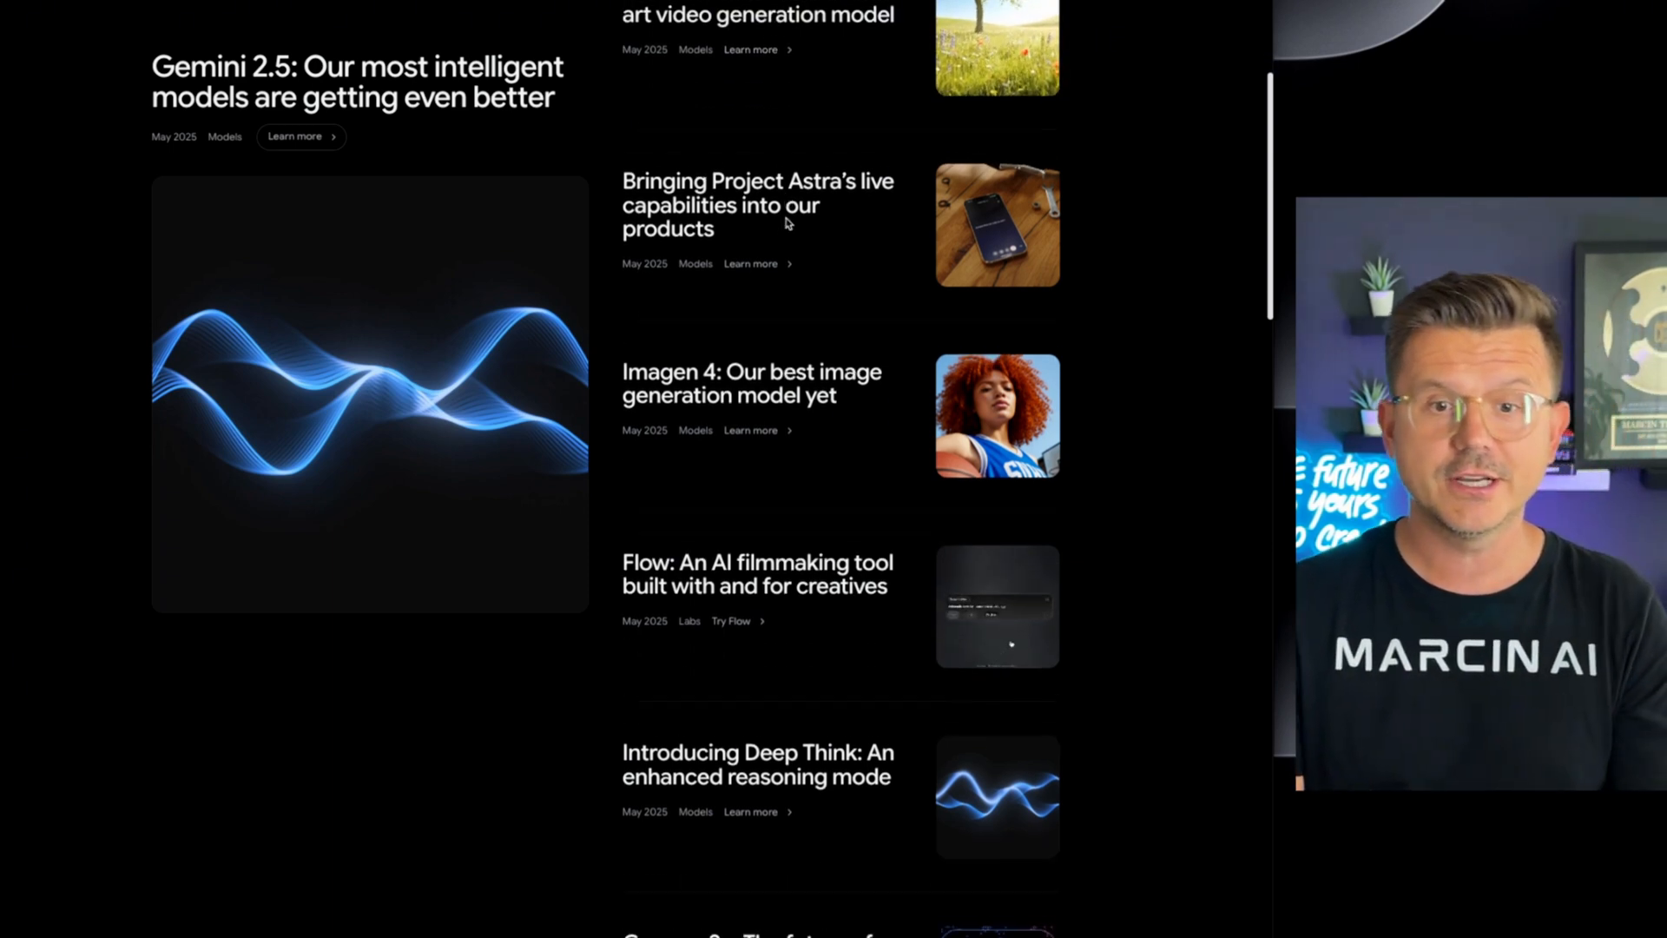
scroll("down", 3)
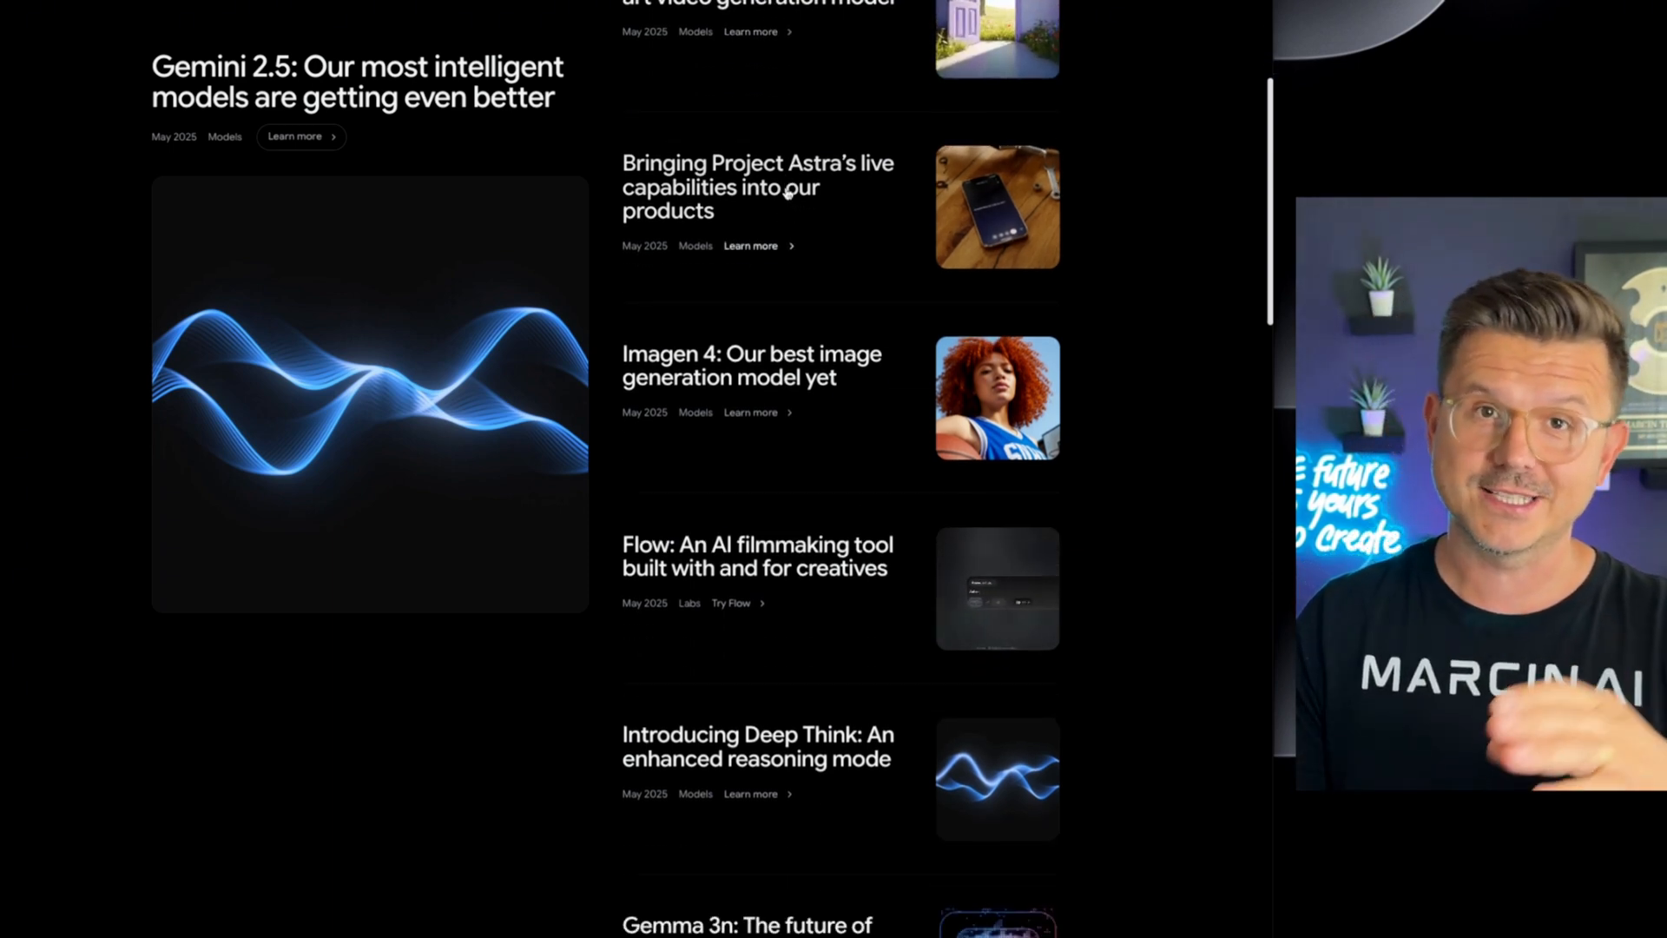
scroll("down", 3)
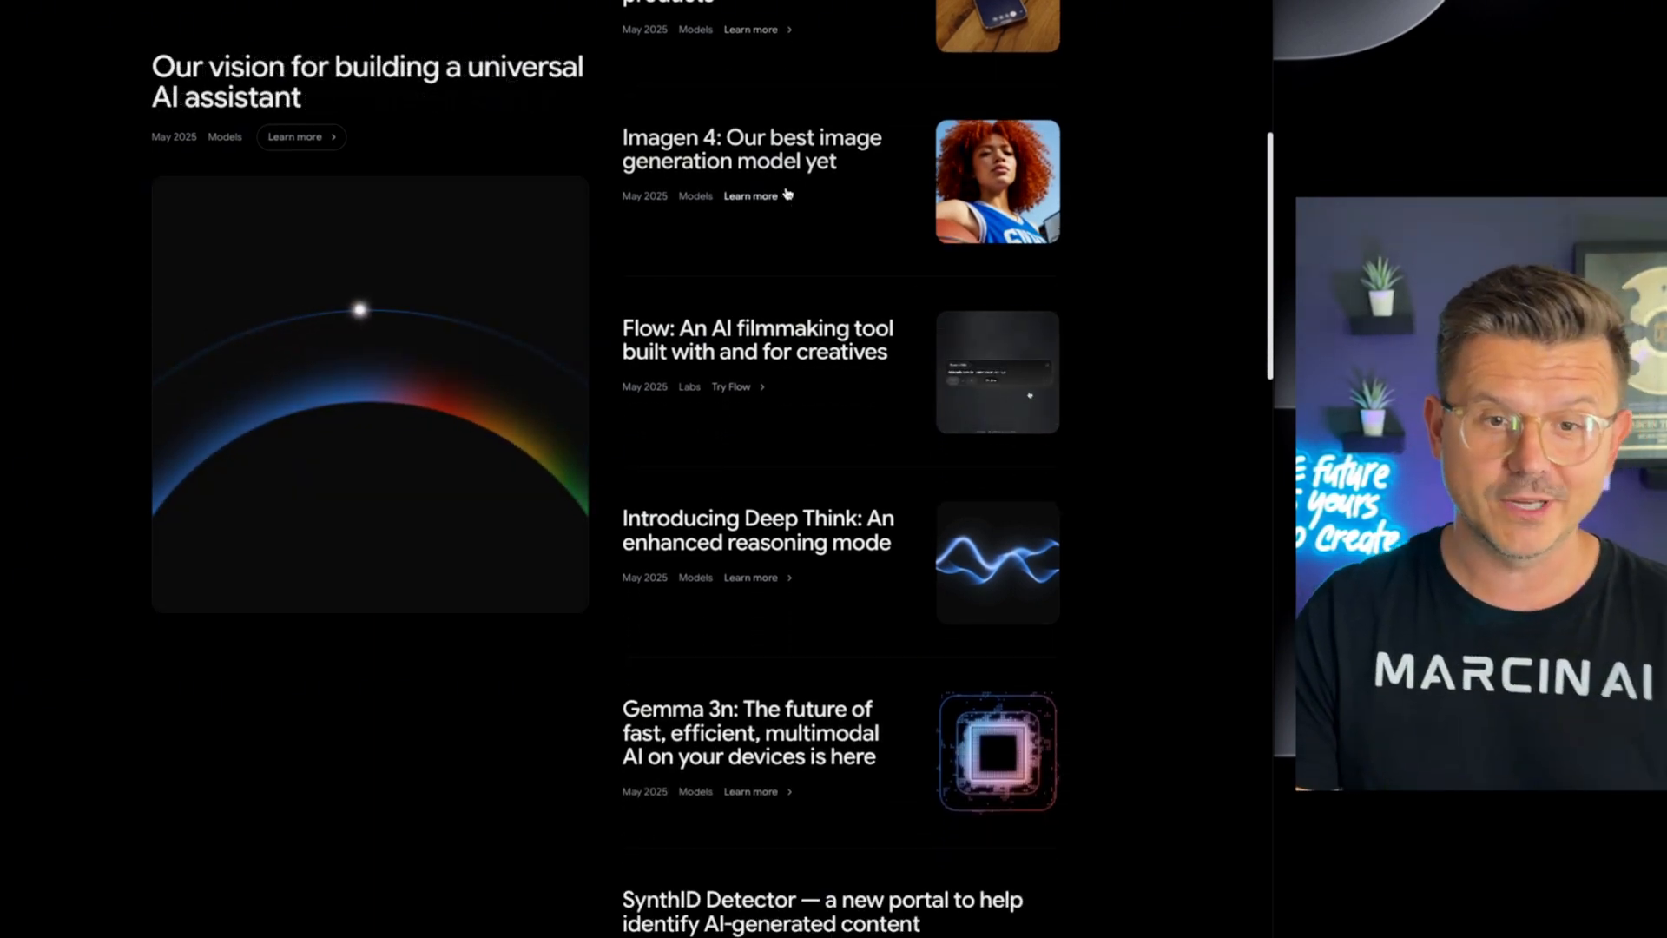
scroll("down", 3)
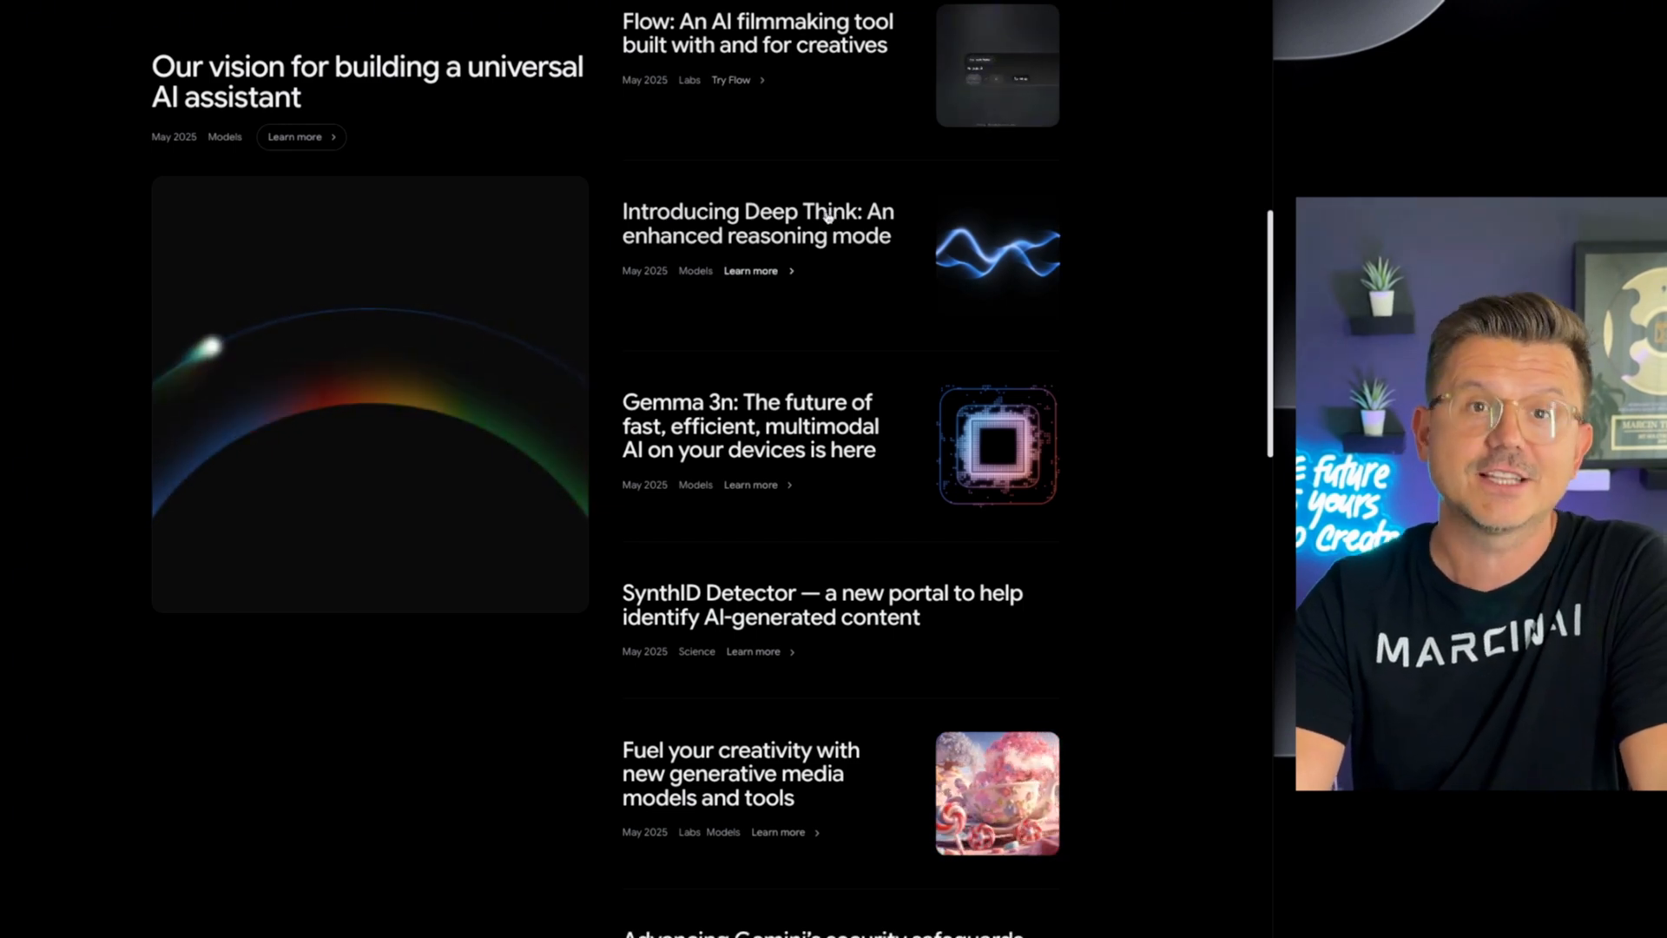
scroll("down", 3)
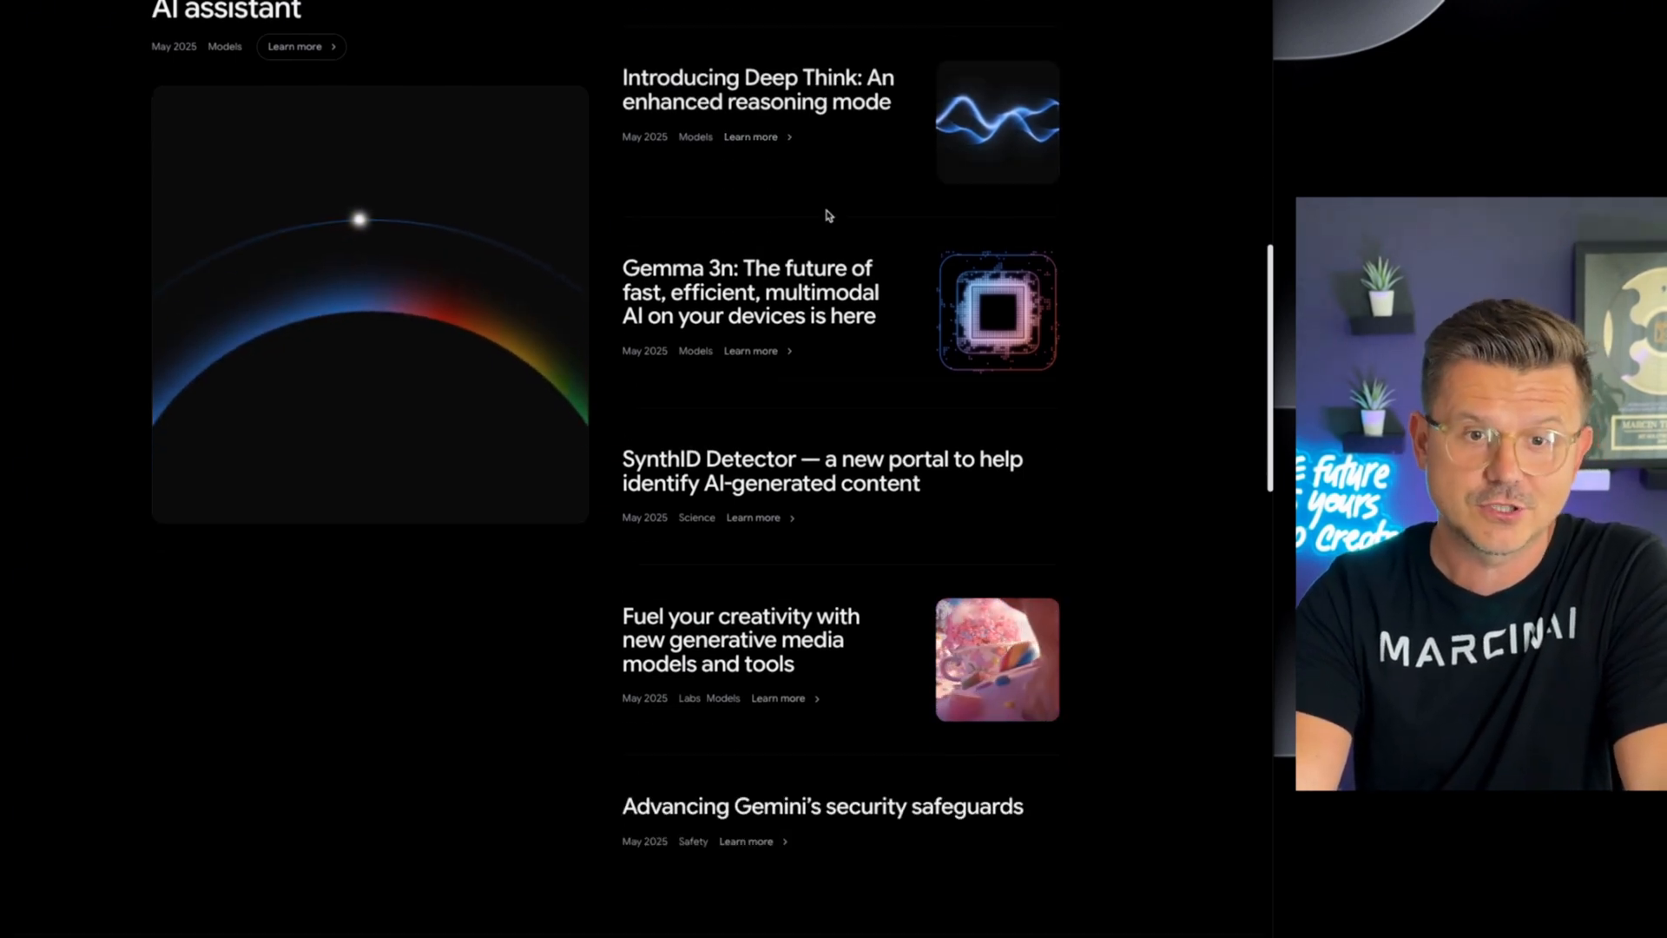
scroll("down", 3)
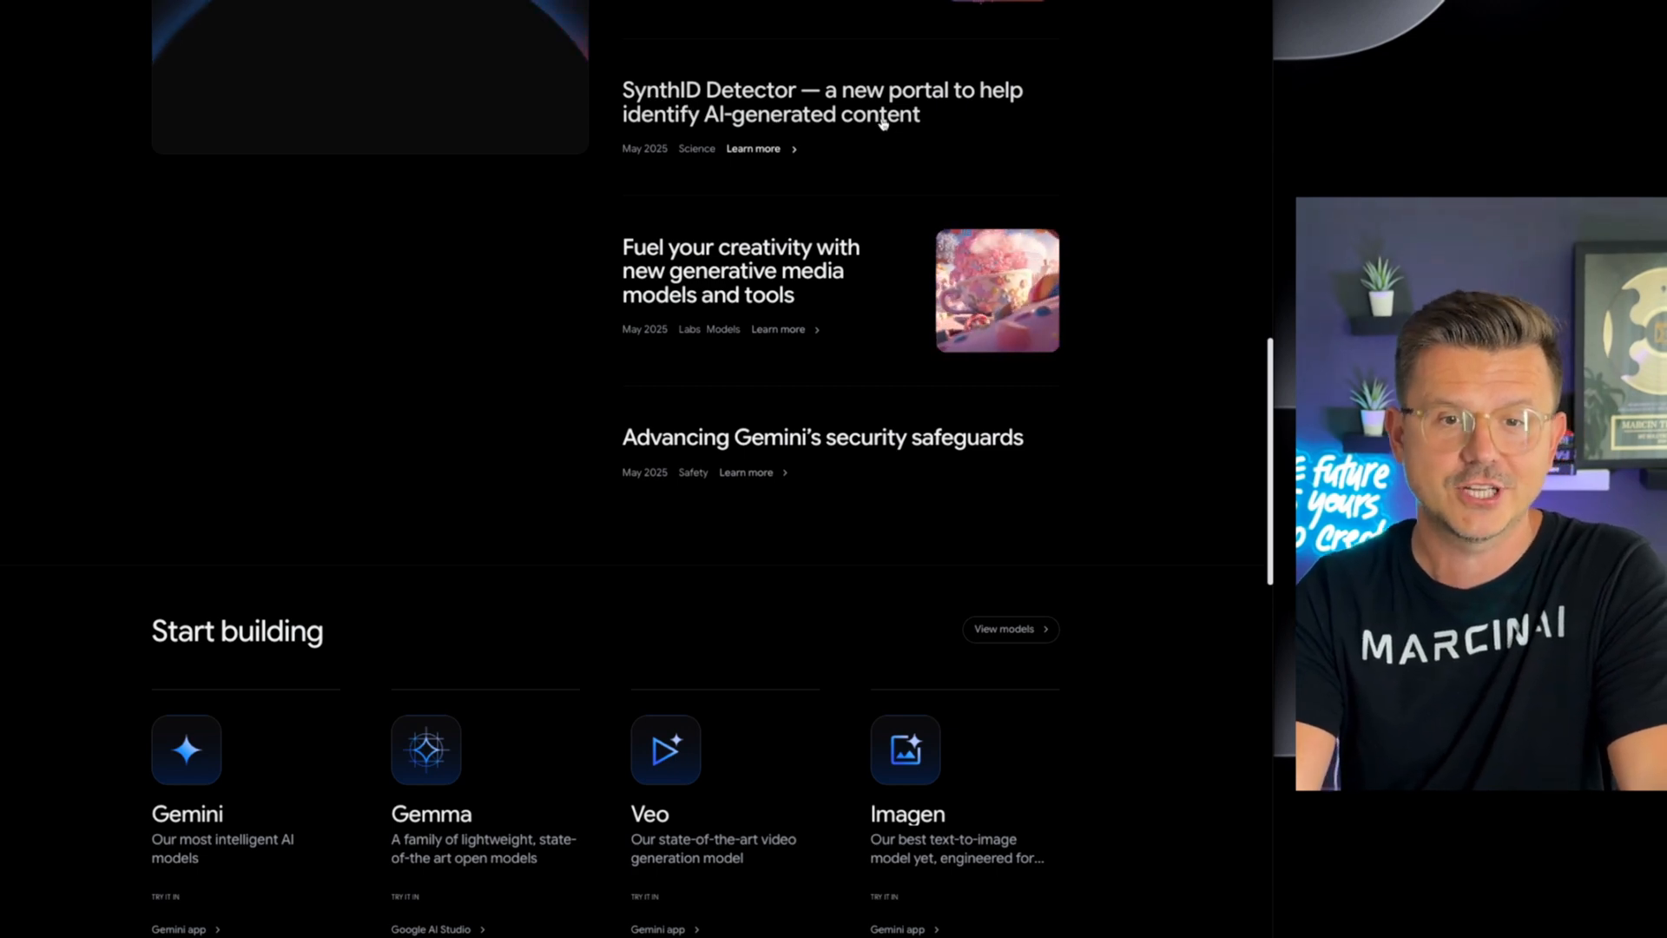
scroll("up", 3)
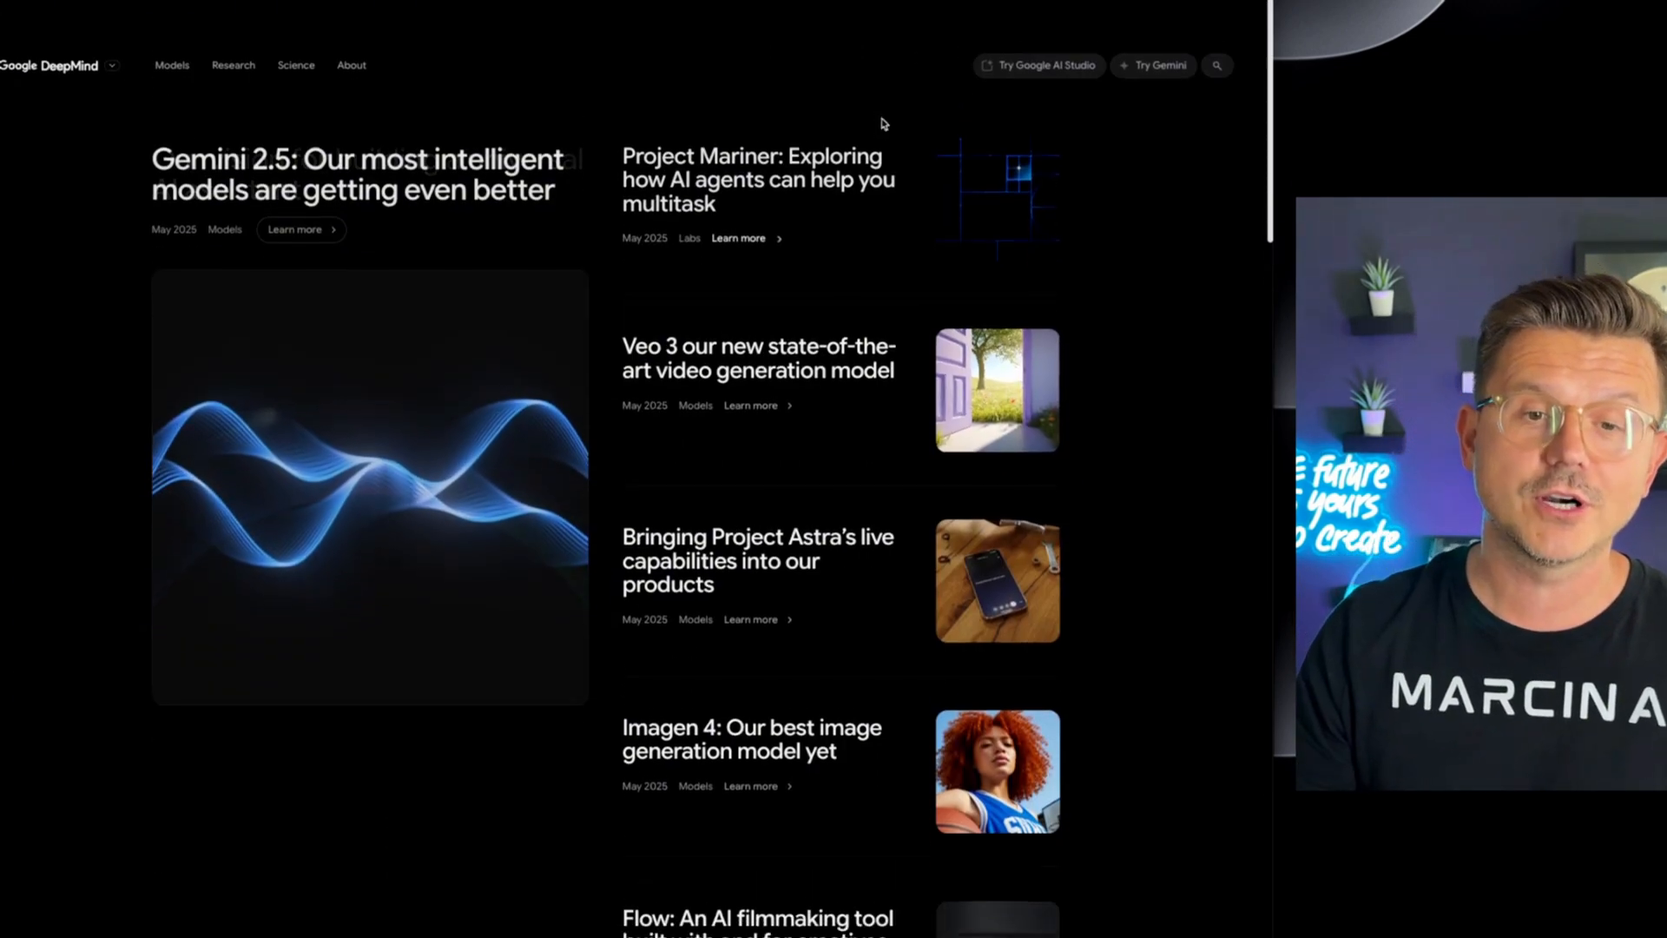
scroll("down", 3)
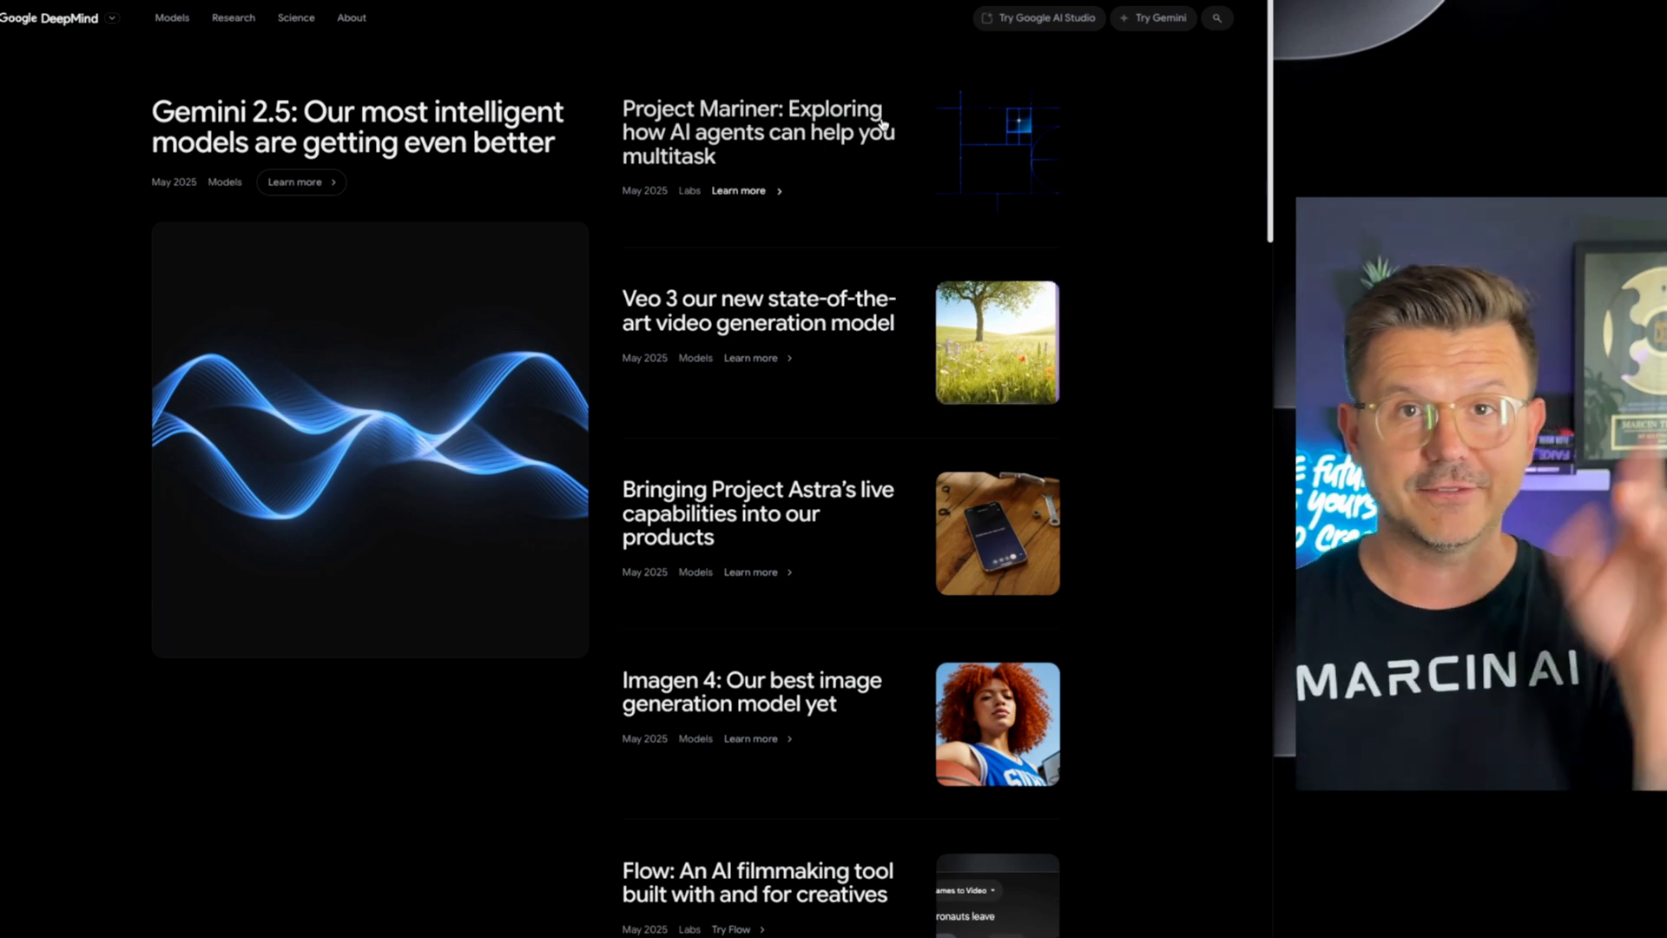